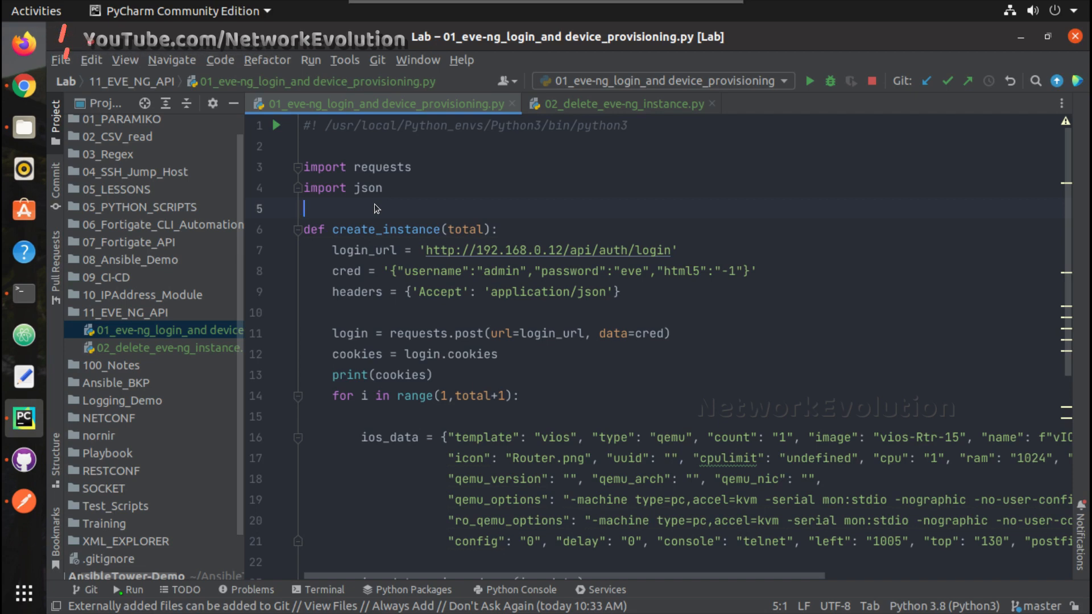
- Review the provisioning script and the instance deletion script, then return to the provisioning script
scroll("down", 3)
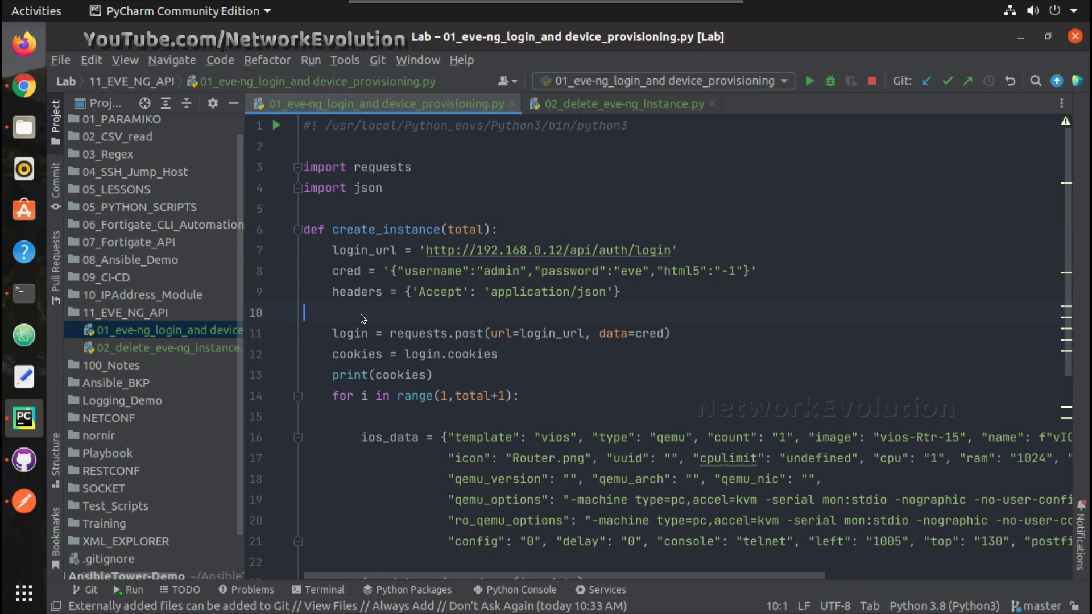
scroll("down", 3)
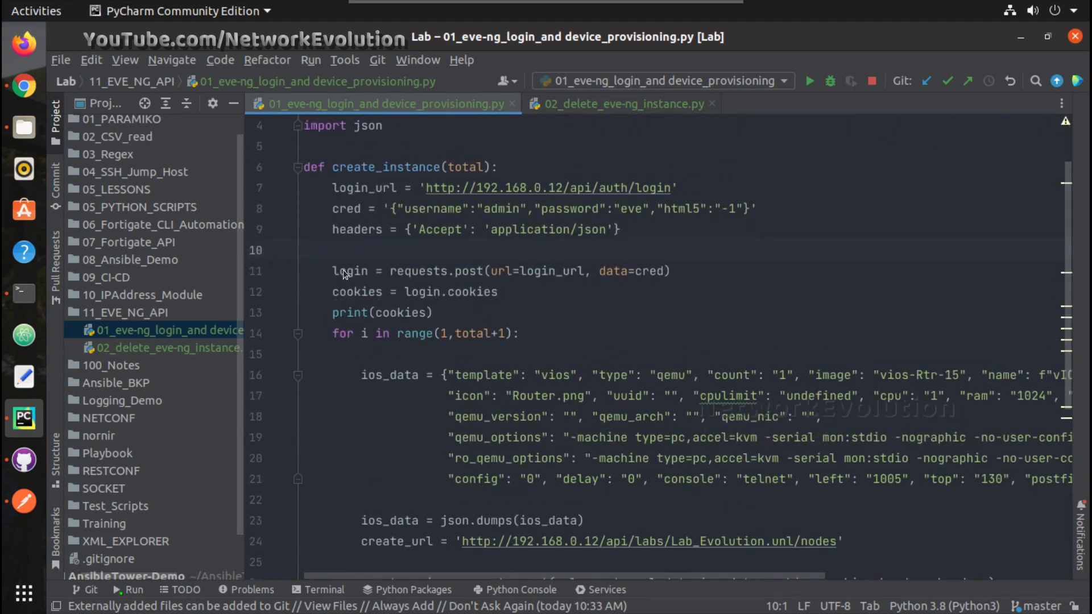
left_click(304, 354)
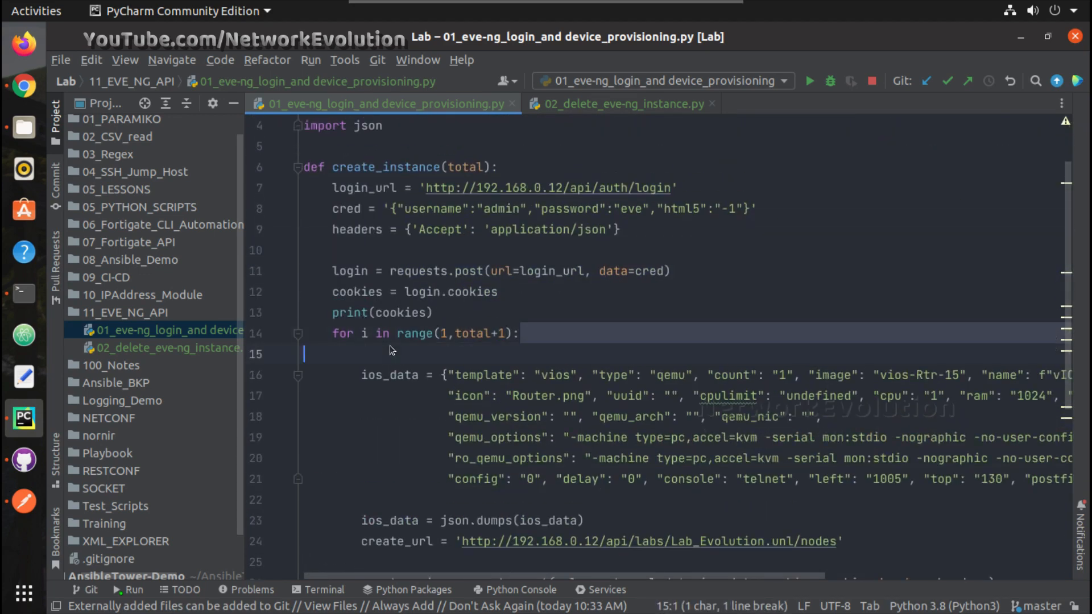
scroll("down", 3)
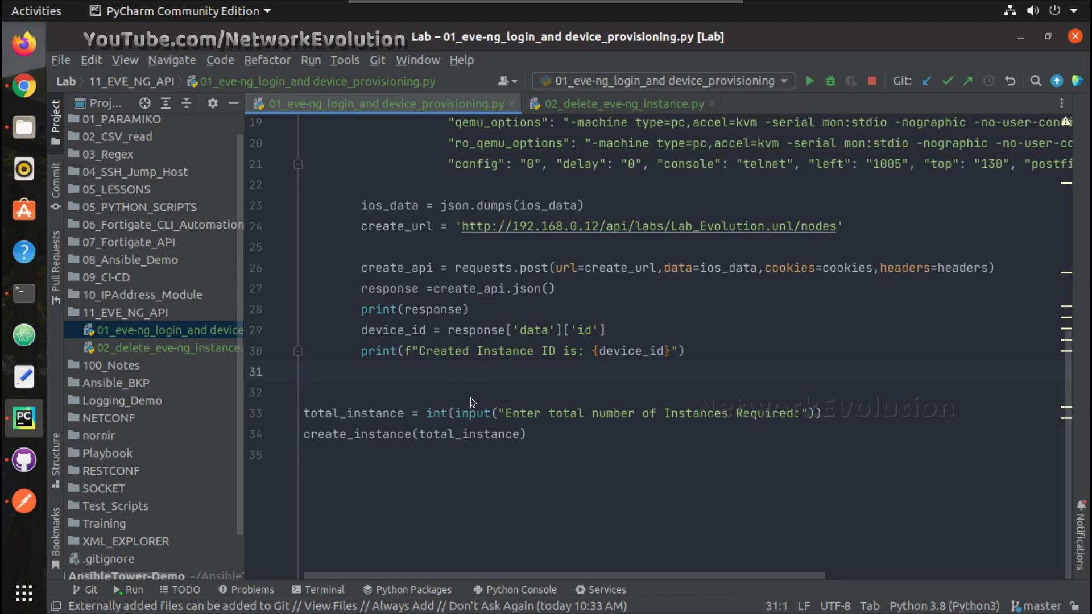
left_click(617, 103)
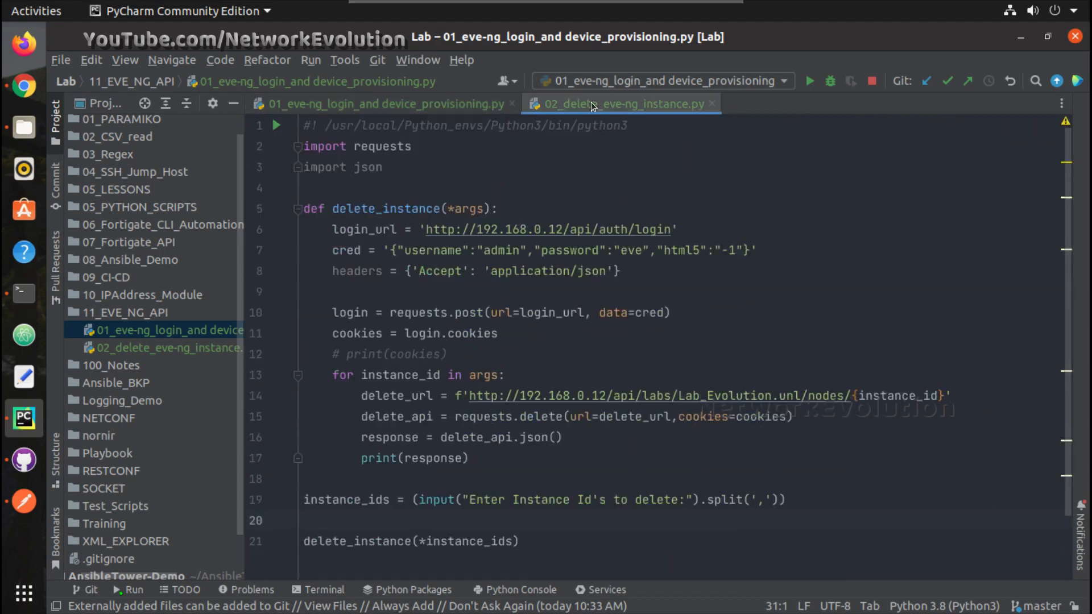
left_click(620, 103)
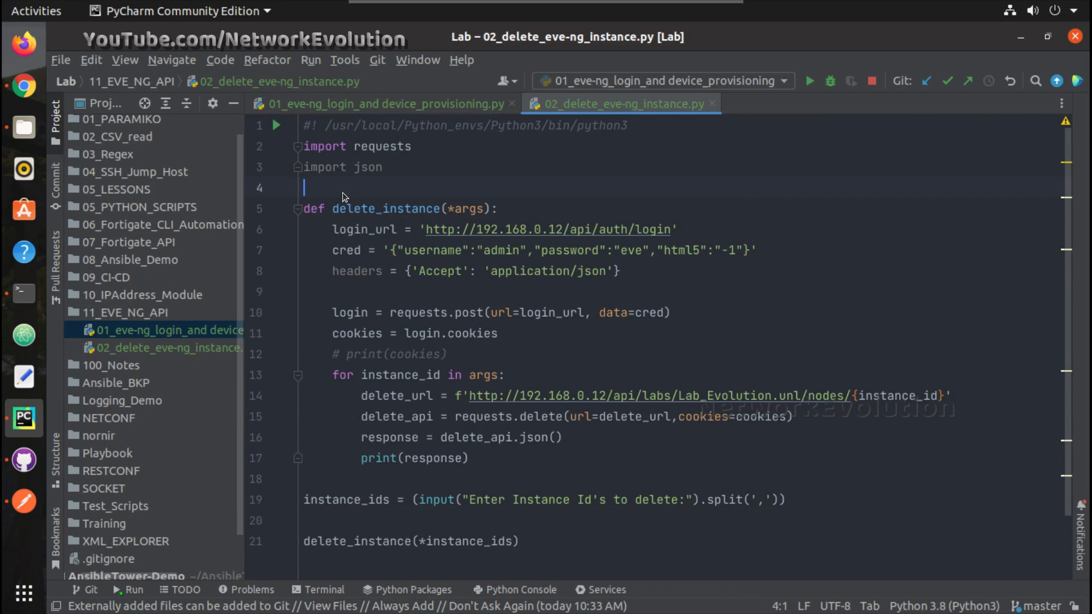
scroll("down", 3)
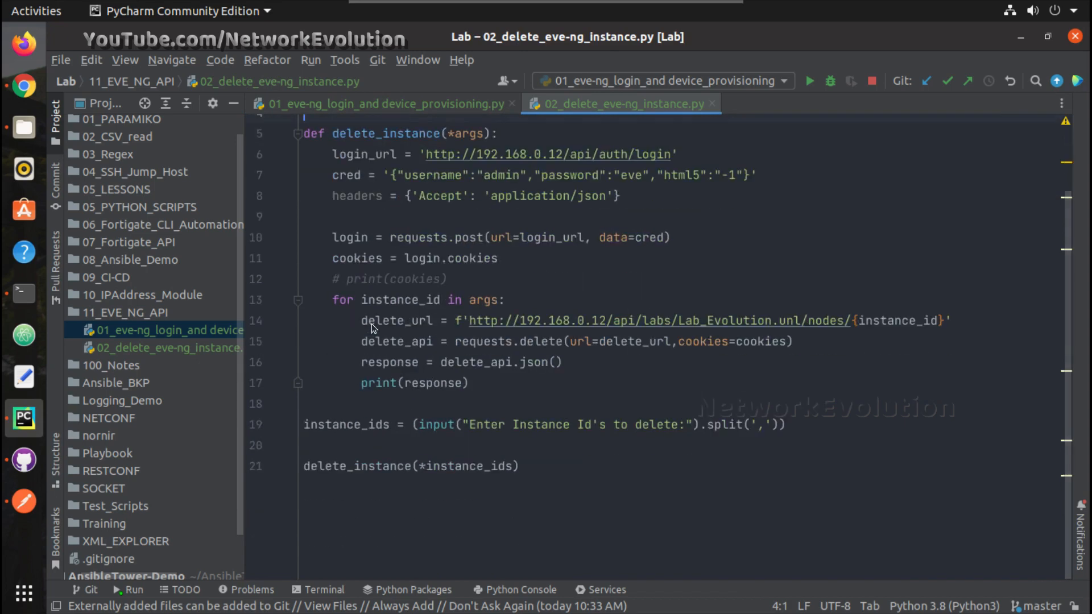
mouse_move(774, 439)
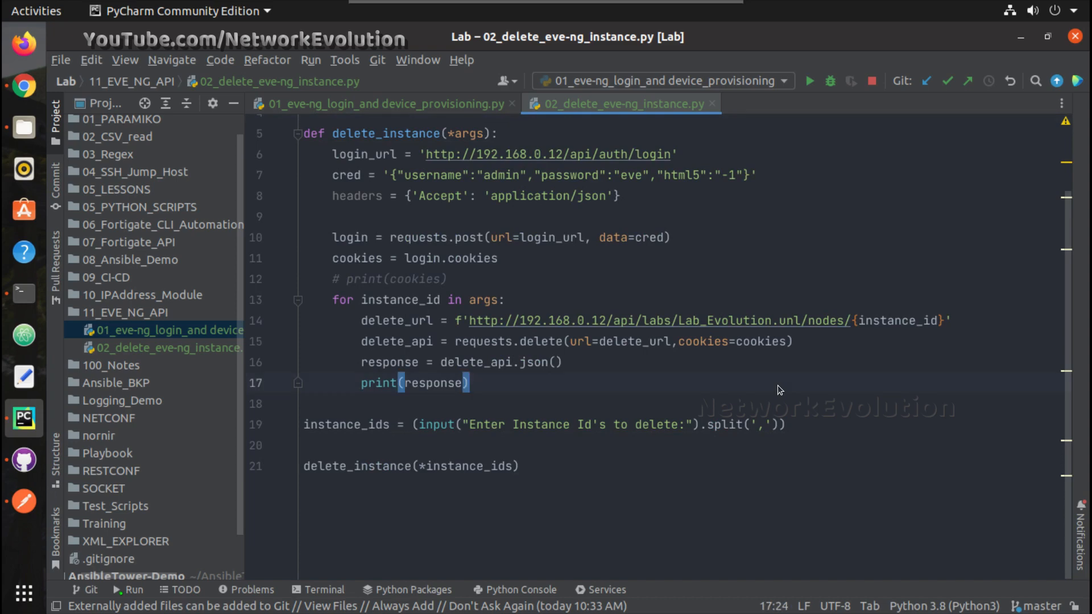
left_click(376, 103)
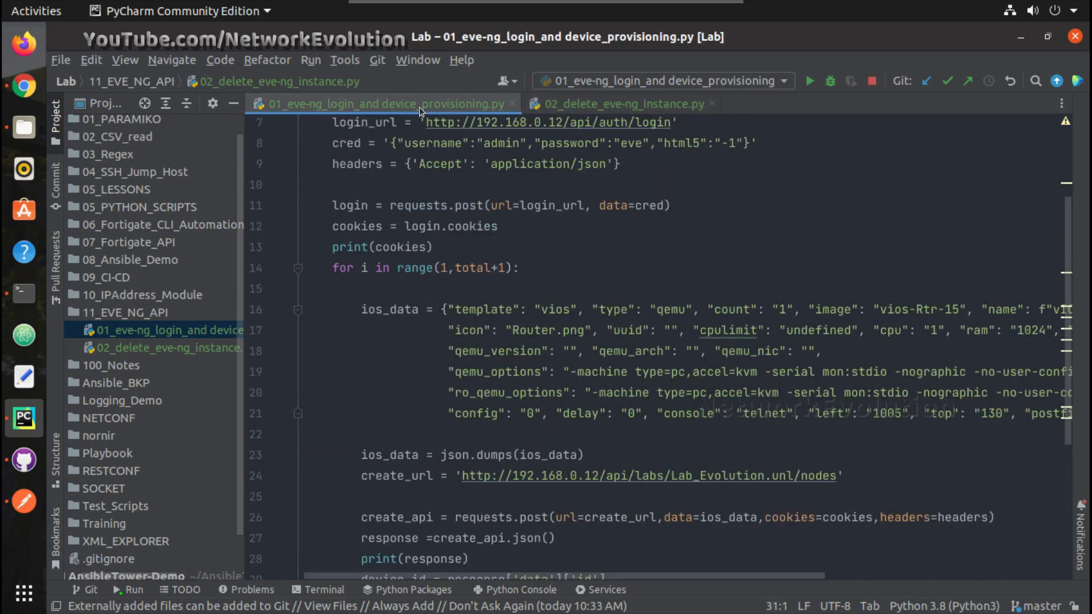
left_click(321, 184)
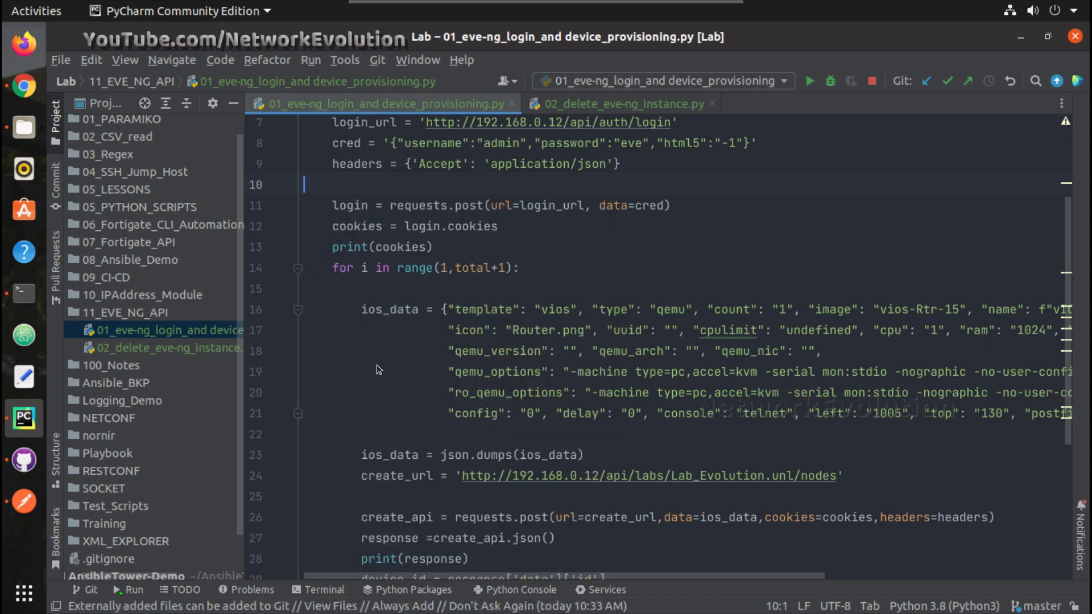
- Run the provisioning script, creating EVE-NG instances with IDs 9 through 13
left_click(809, 81)
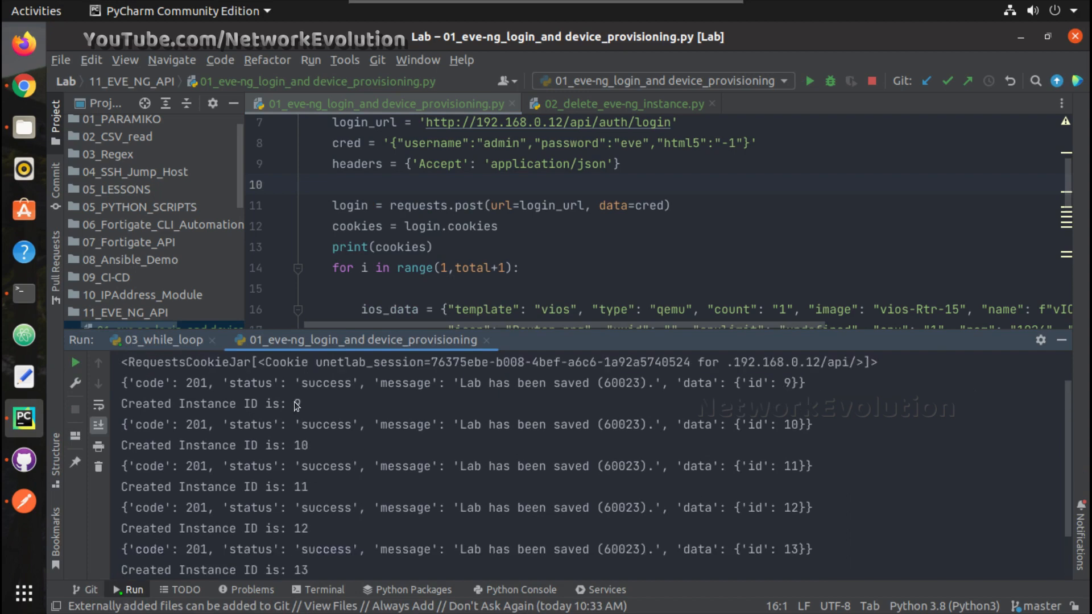
scroll("down", 3)
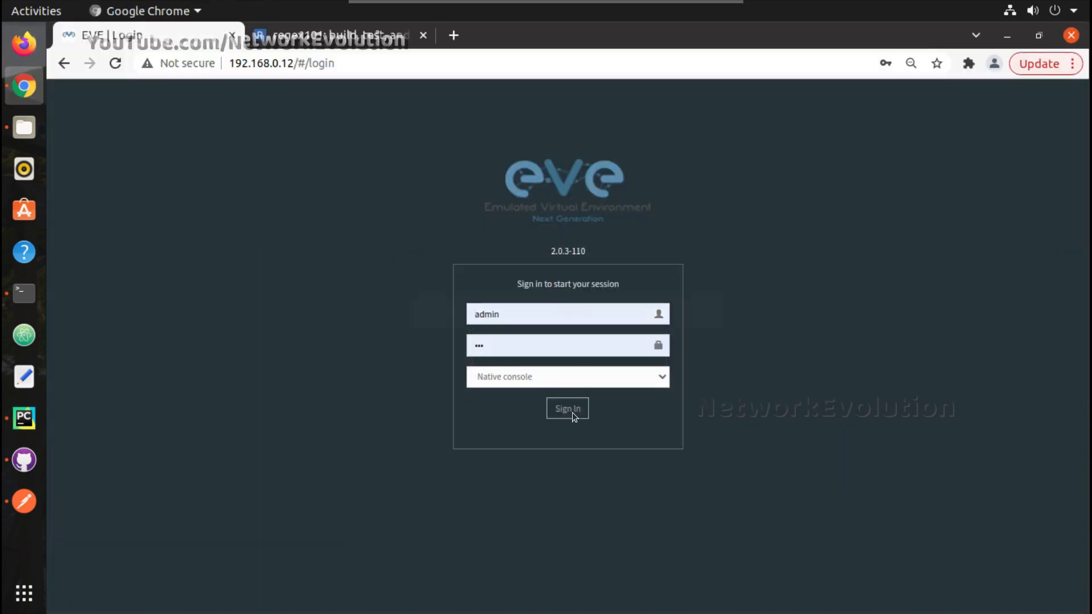
- Sign in to EVE-NG as admin and reposition vIOS_1 in the opened lab topology
left_click(567, 409)
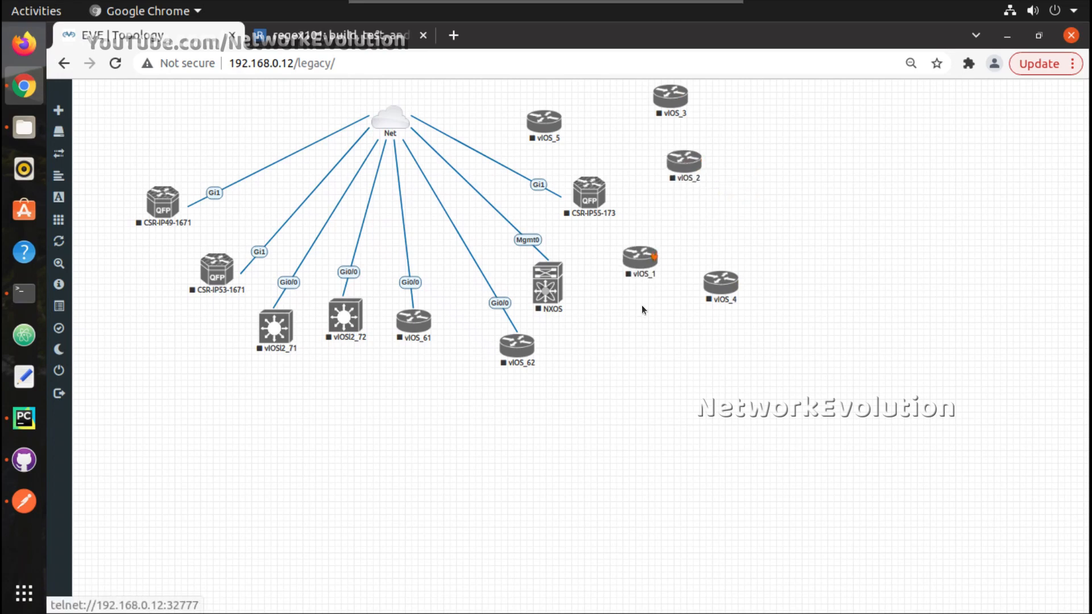
left_click_drag(639, 254, 630, 308)
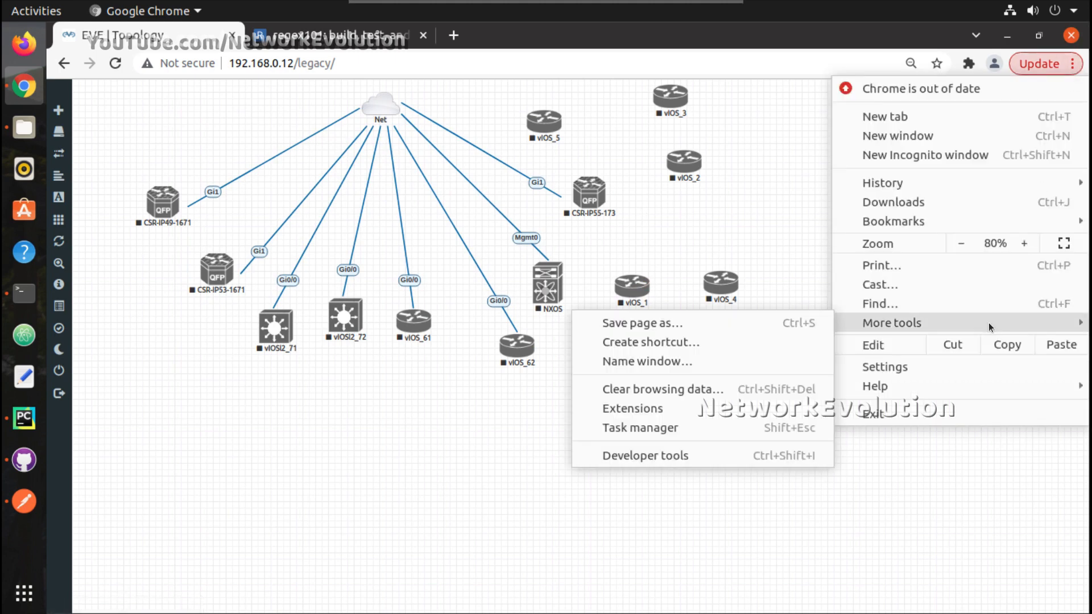
- With the DevTools network log open, link vIOS_1's Gi0/0 to the Net cloud and save it
left_click(673, 464)
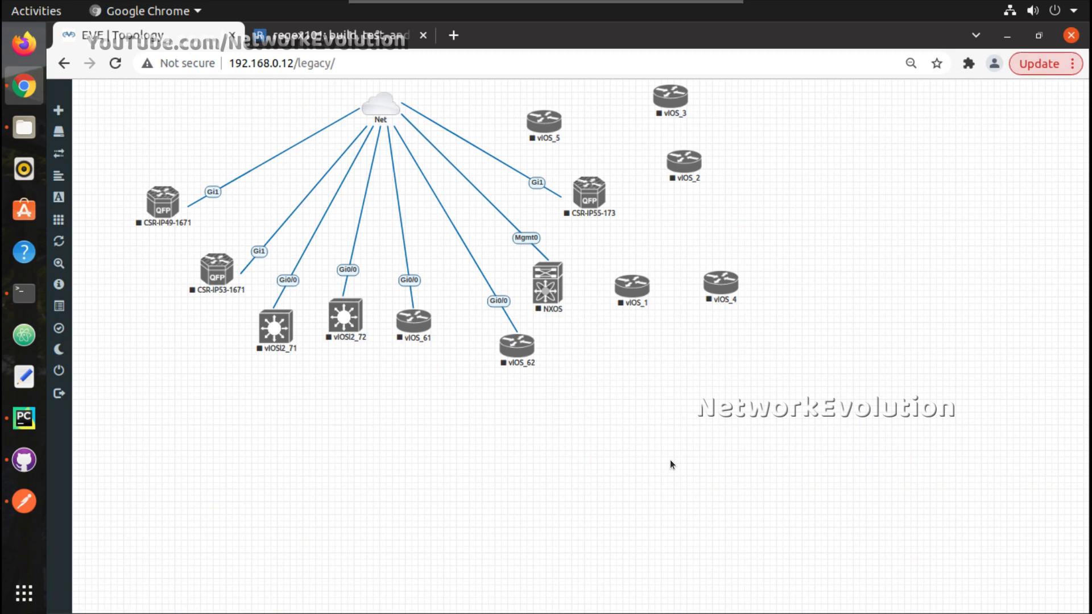
key("F12")
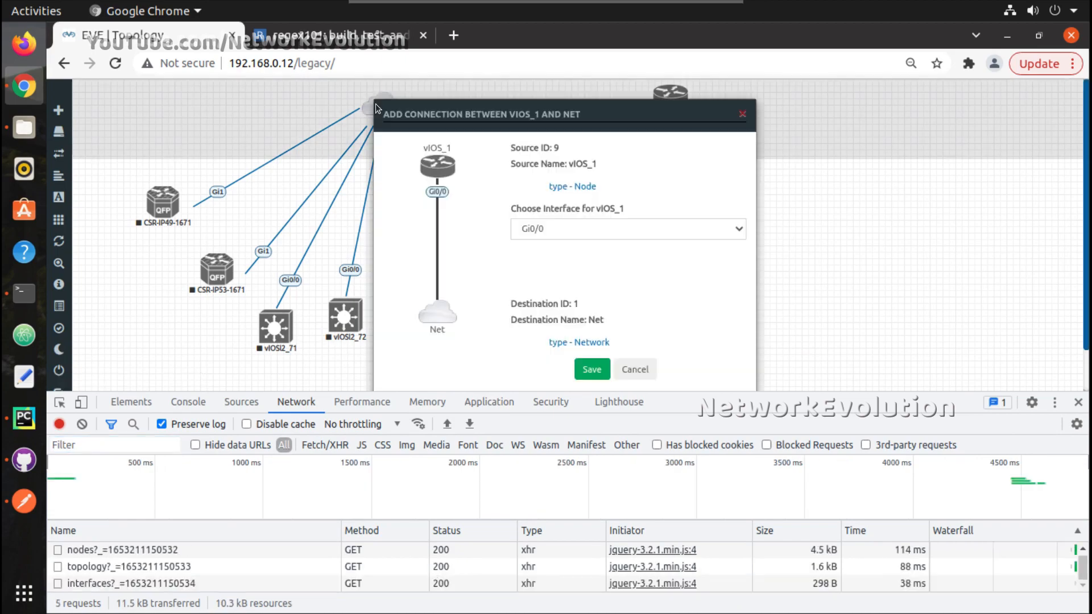
left_click(592, 369)
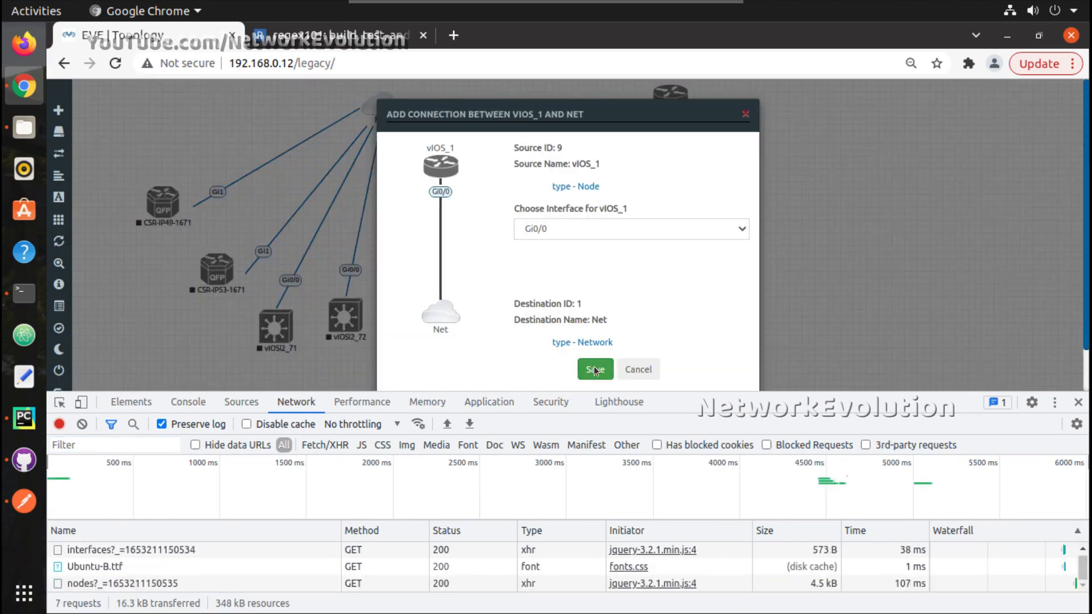
left_click(594, 368)
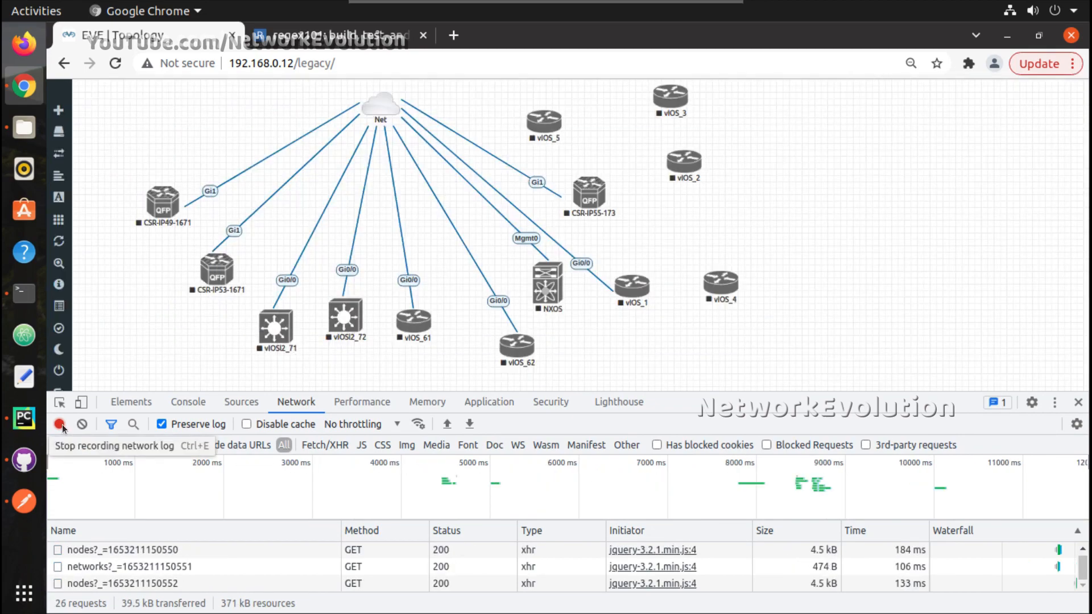
- Stop recording and inspect the PUT interfaces request's URL and {"0":"1"} form data
left_click(59, 423)
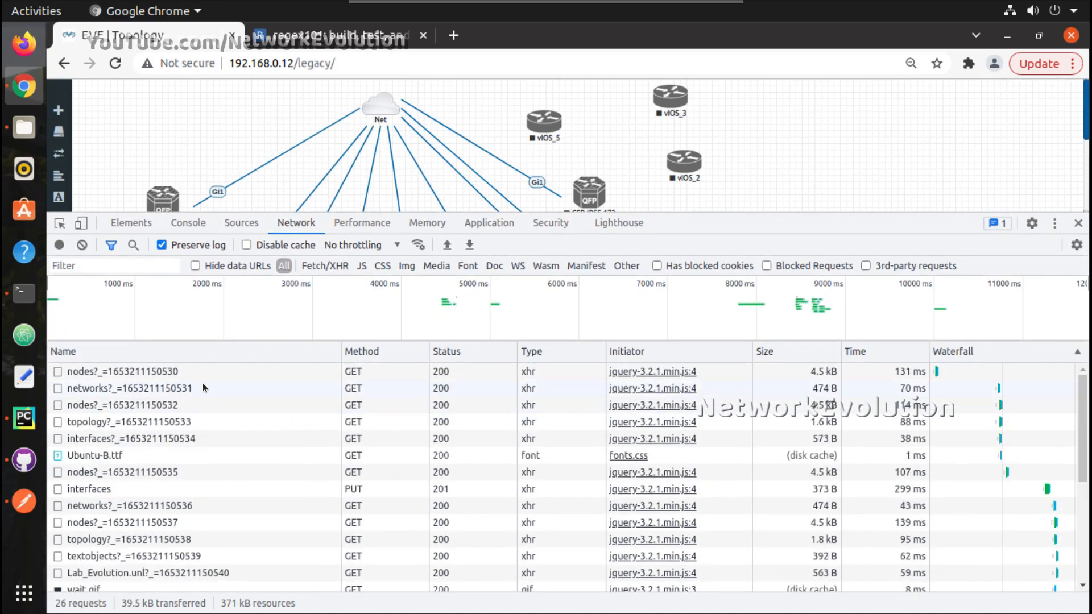
mouse_move(88, 489)
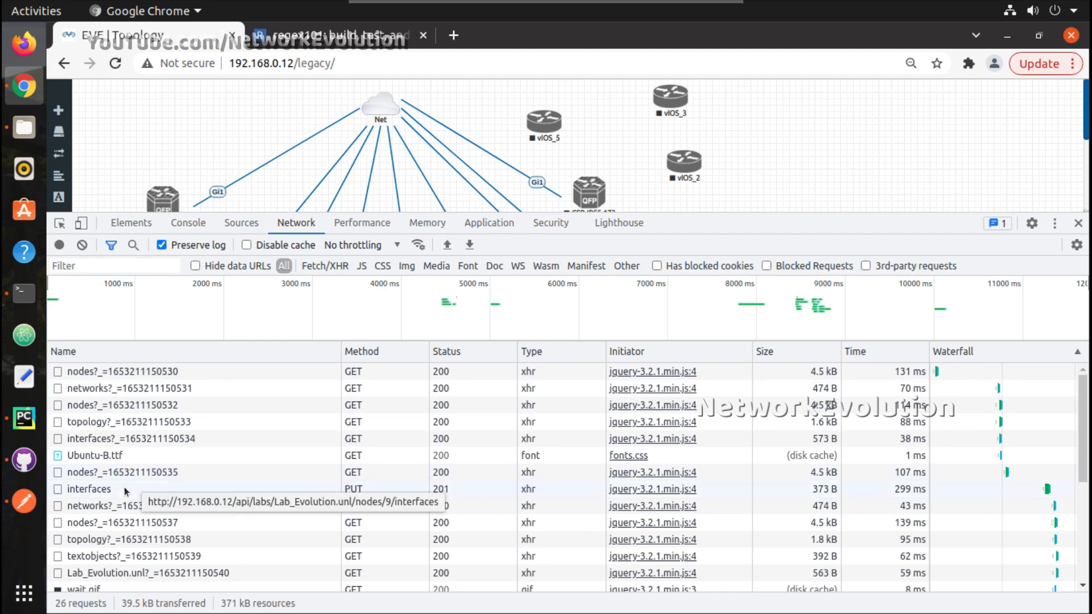
left_click(88, 489)
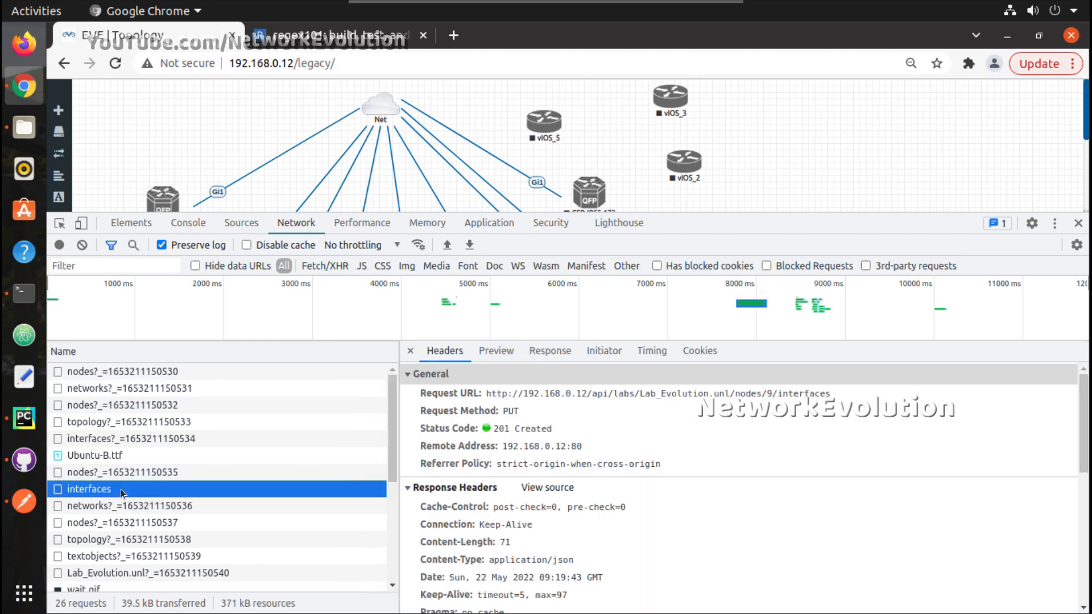
mouse_move(228, 492)
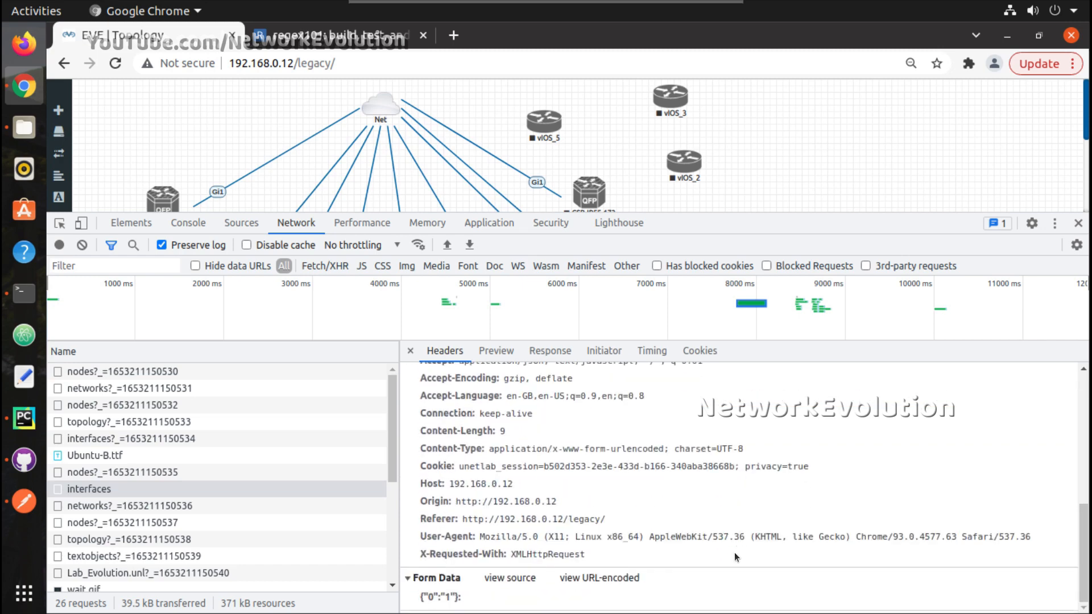
left_click(509, 578)
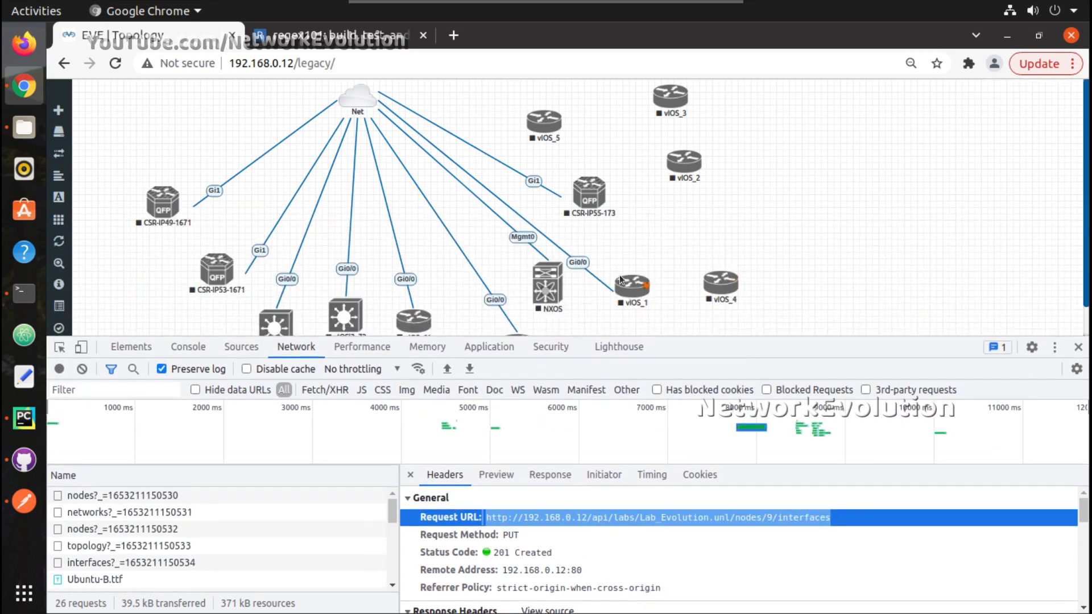
- Move vIOS_1 aside and delete its Gi0/0 connection to the Net cloud
left_click_drag(630, 286, 696, 244)
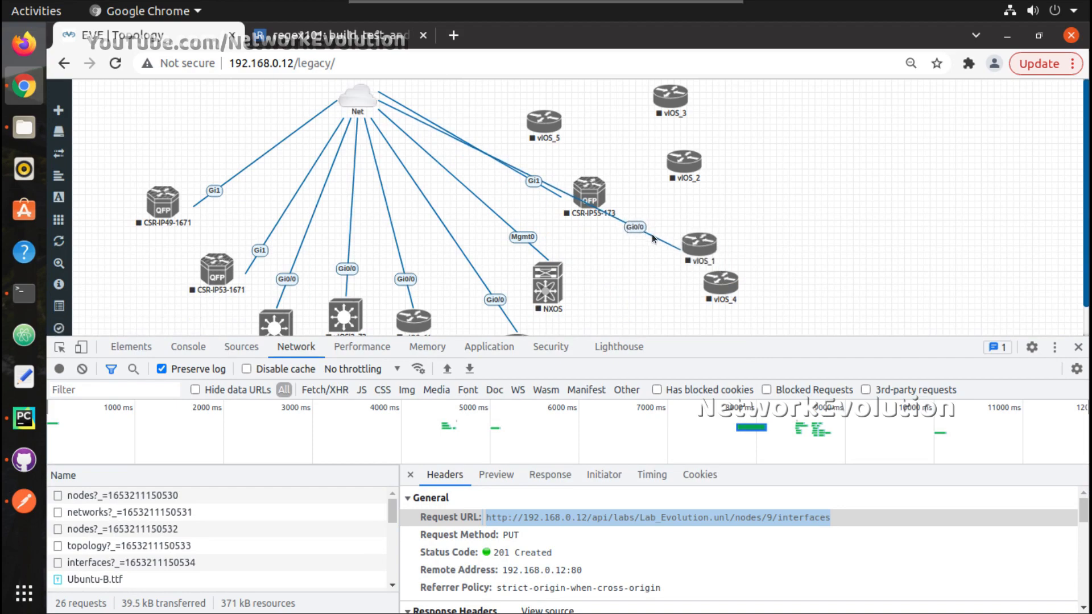
right_click(651, 236)
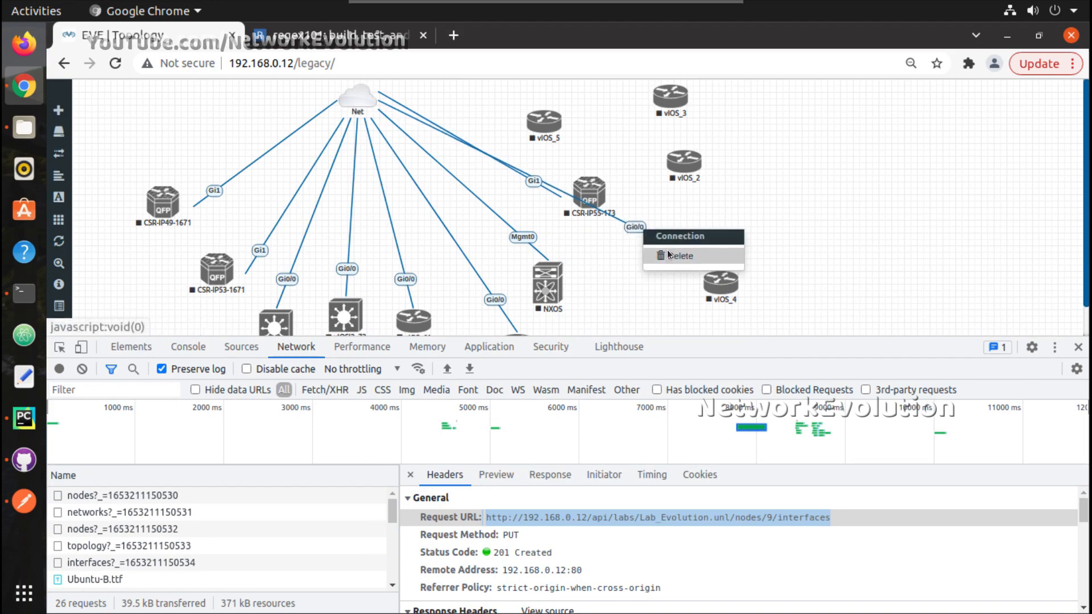
left_click(680, 256)
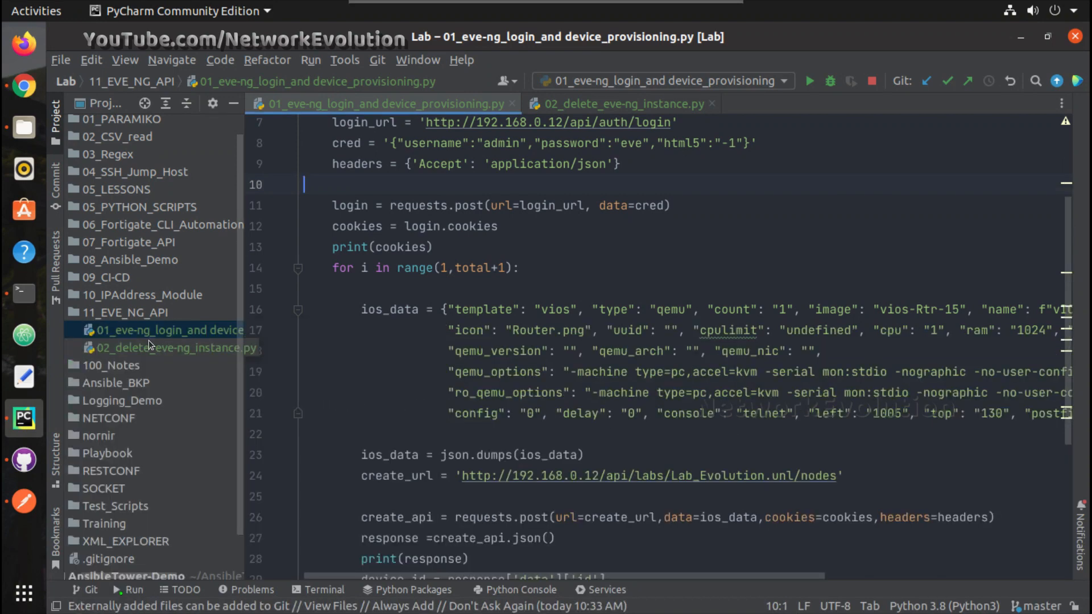
- Copy the provisioning script as 03_eve-ng_login_and device_network_con_ON.py and add it to Git
left_click(203, 330)
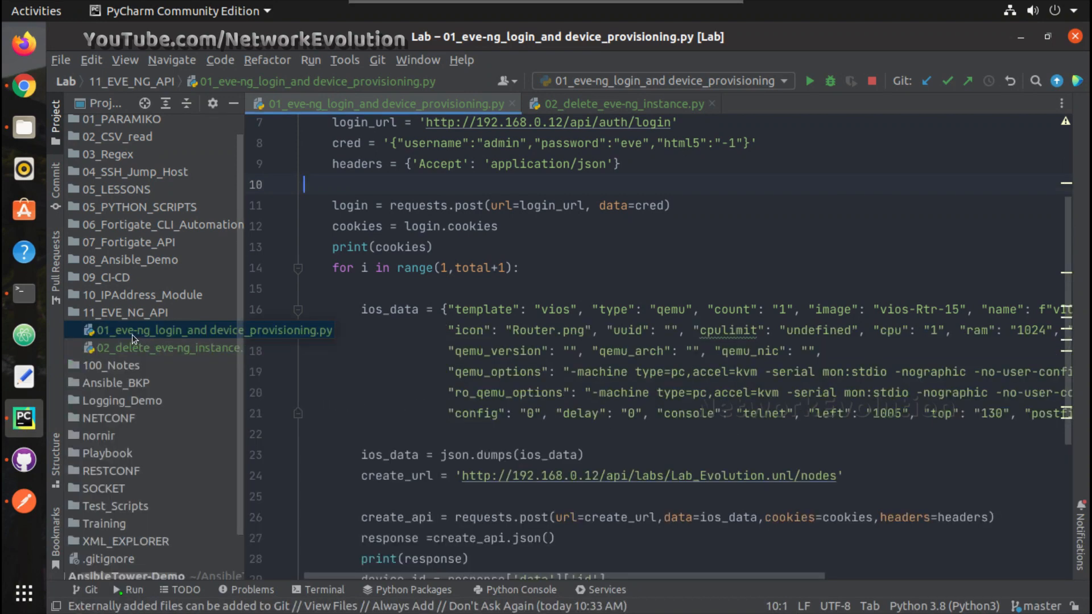
right_click(212, 330)
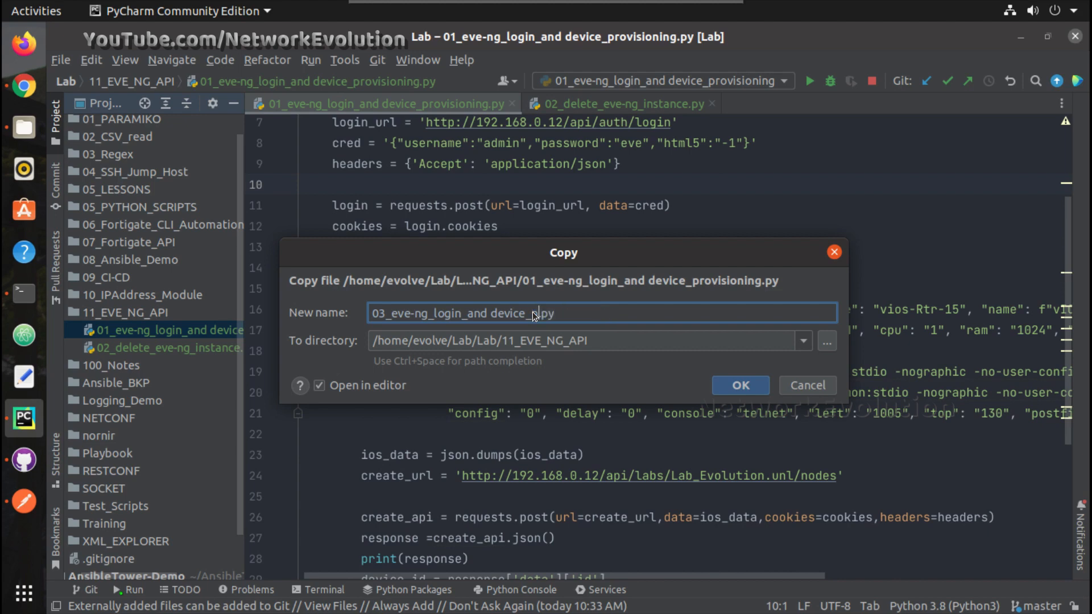
type("network_")
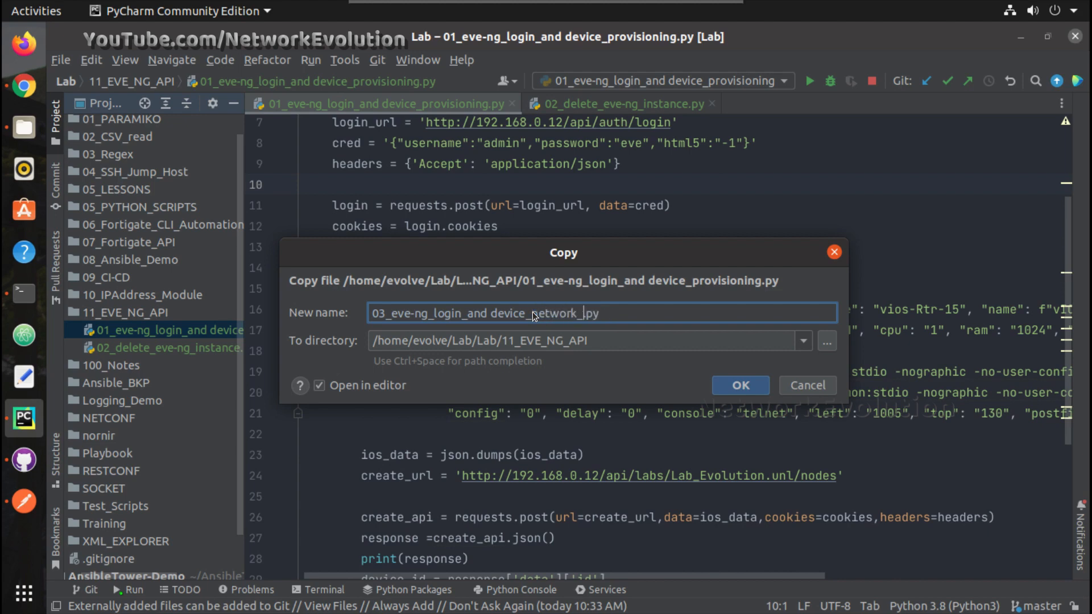
type("con")
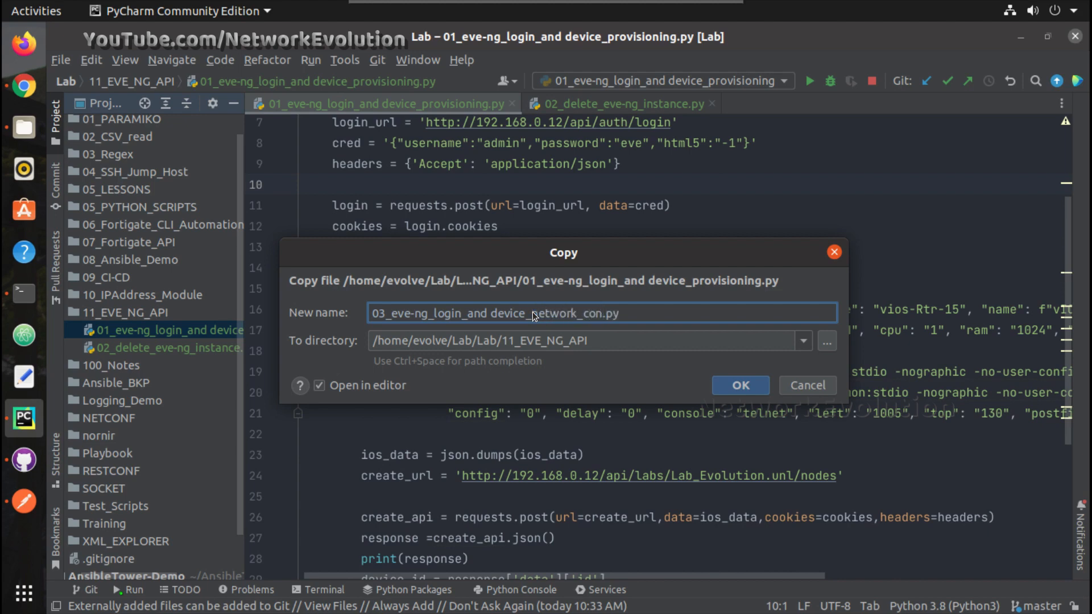
type("_")
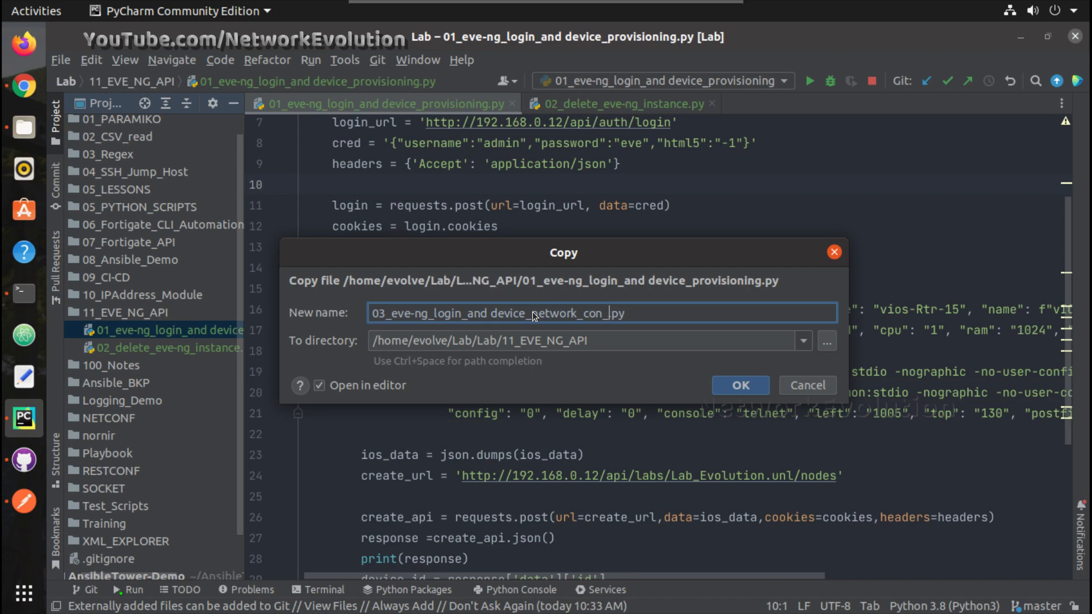
type("ON")
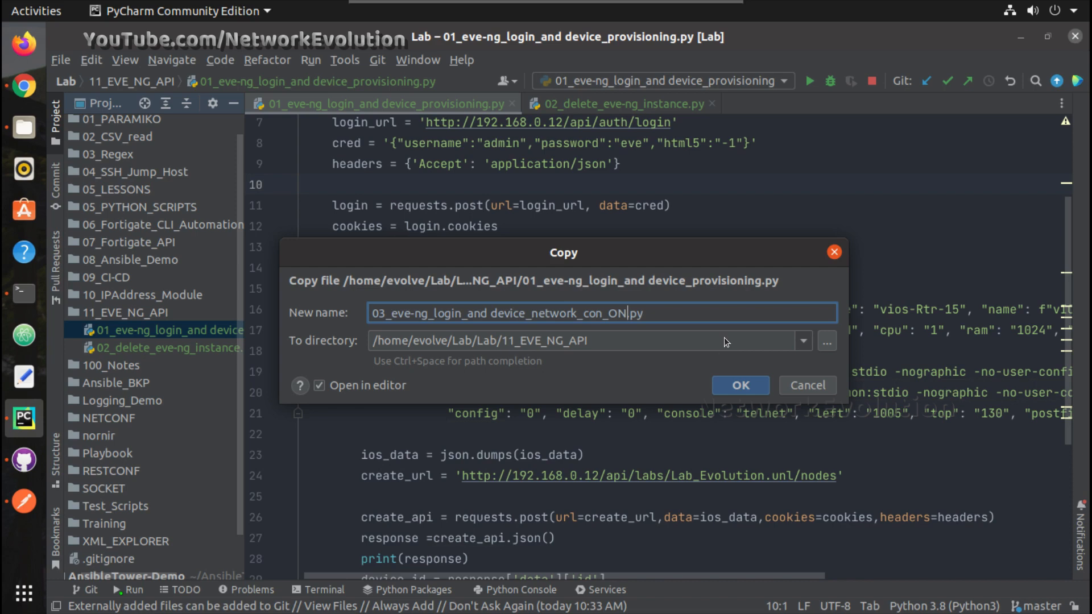
left_click(740, 386)
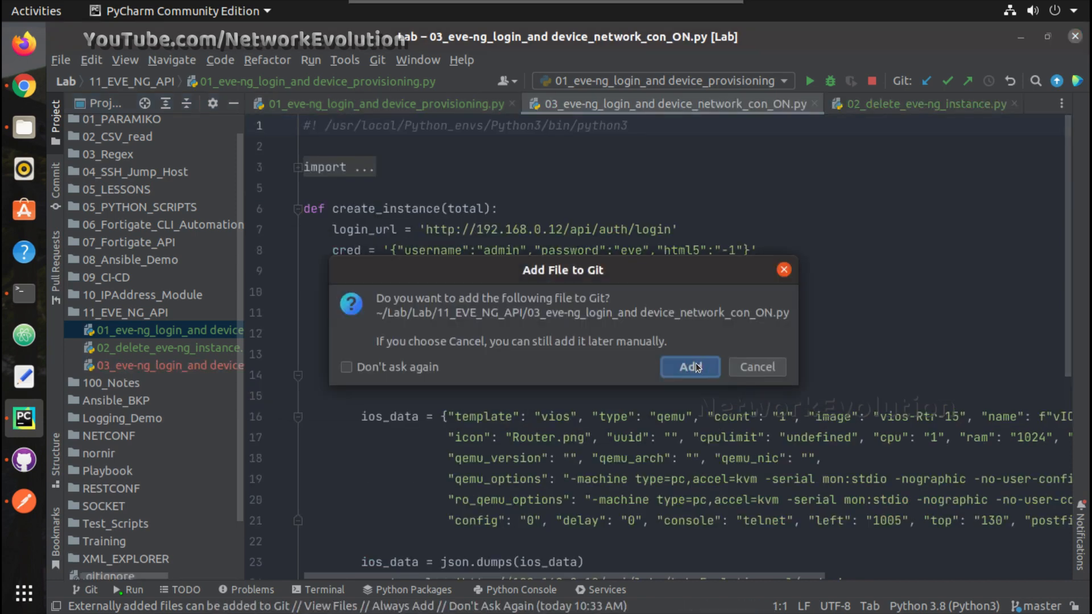
left_click(688, 367)
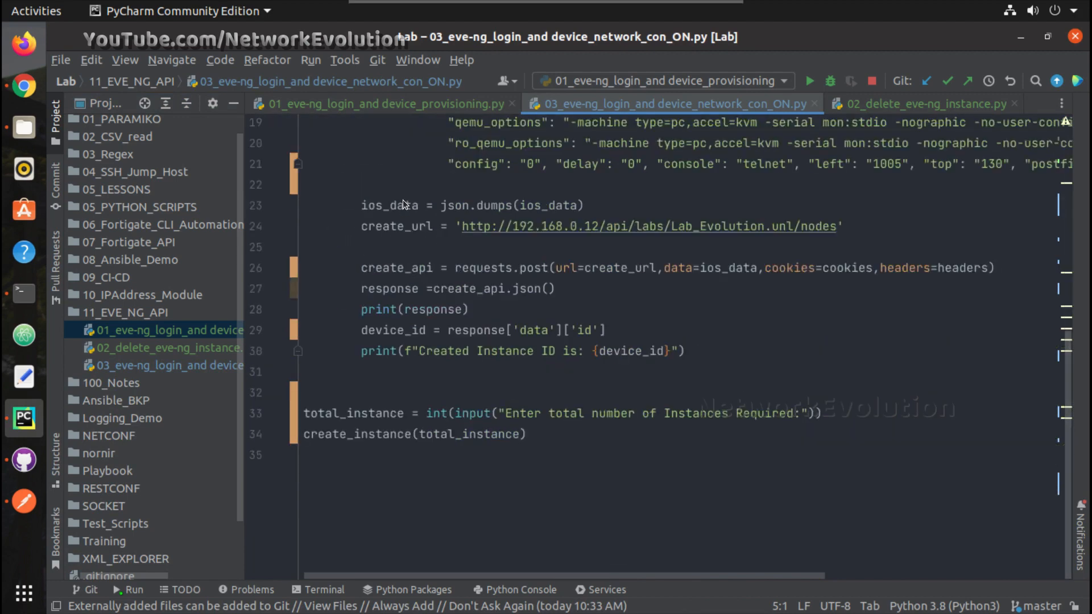
mouse_move(509, 208)
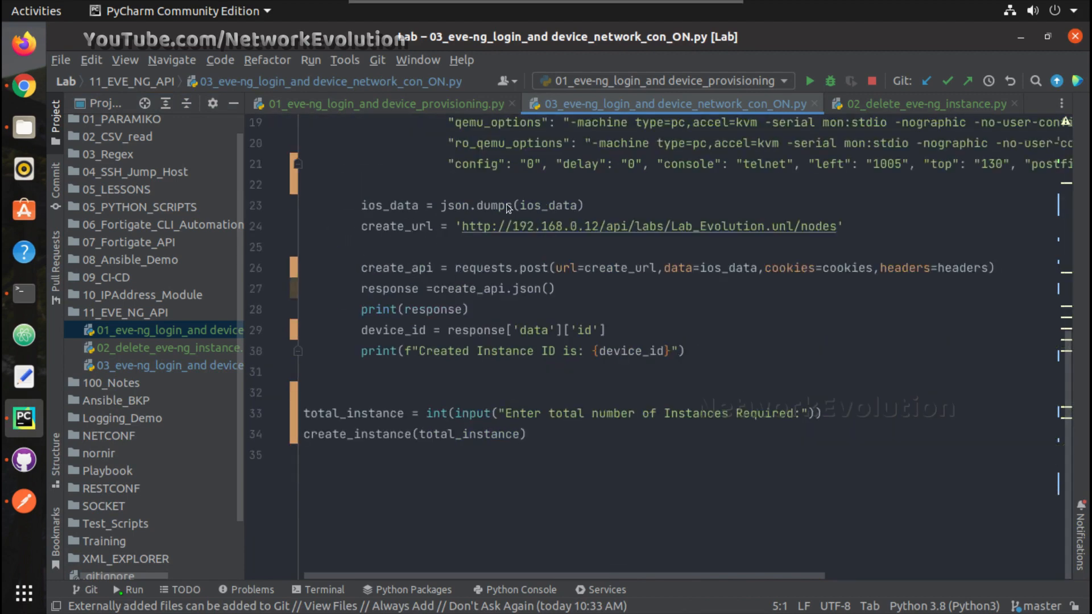
mouse_move(610, 336)
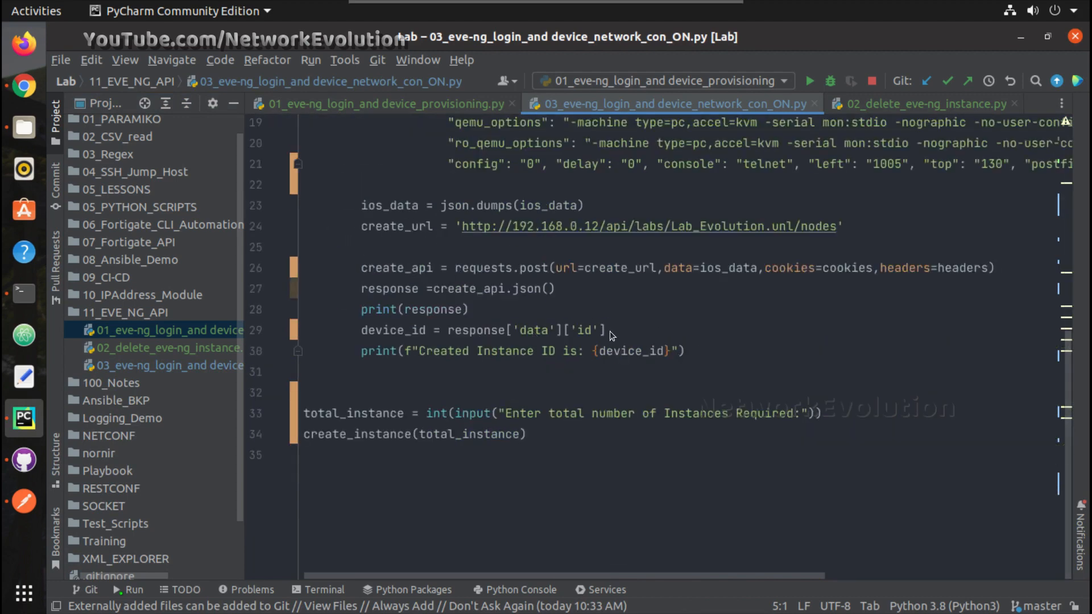
- Add an '###### Interface connection' comment and print("Connecting the Interface") after the instance code
left_click(303, 372)
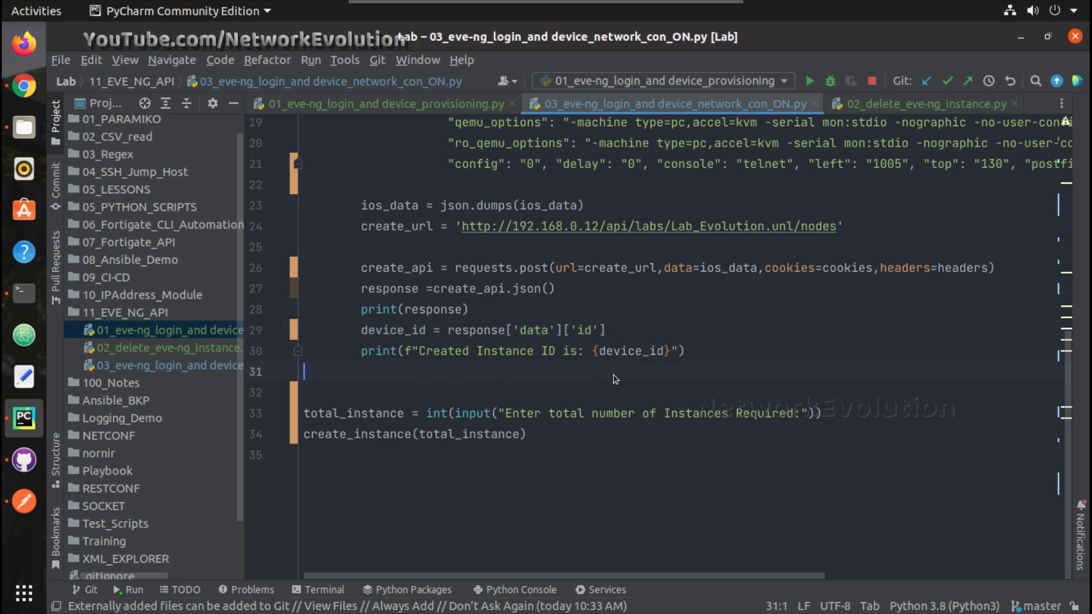
key("enter")
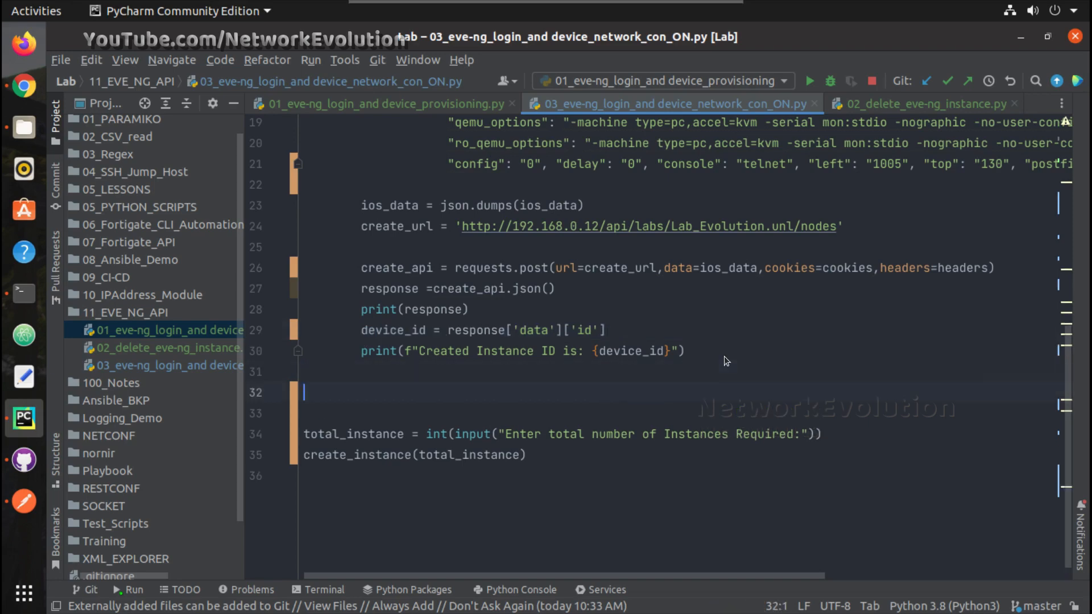
type("#")
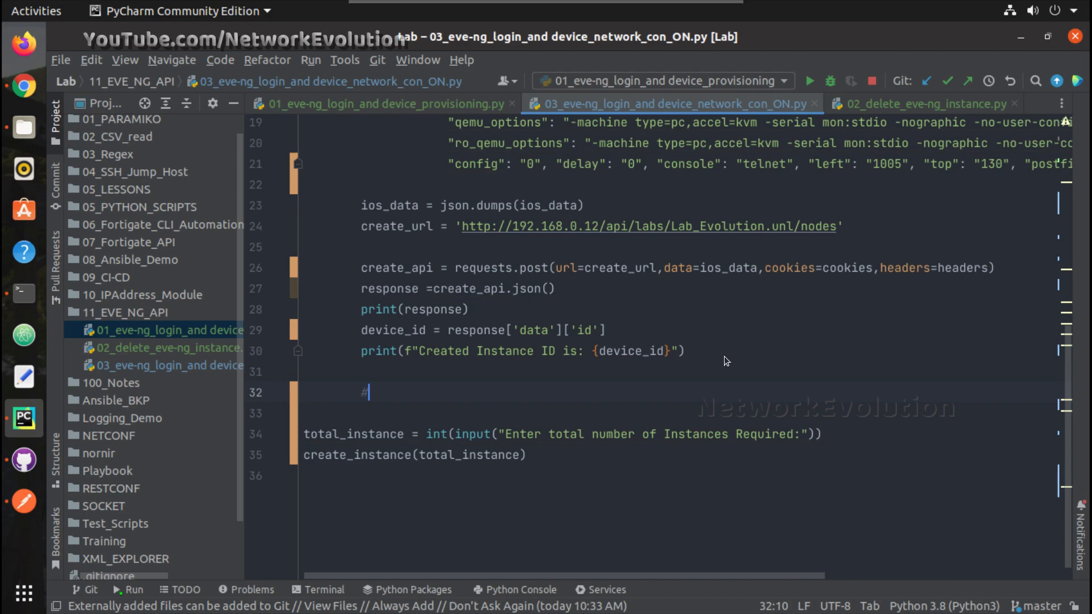
type("##### Int")
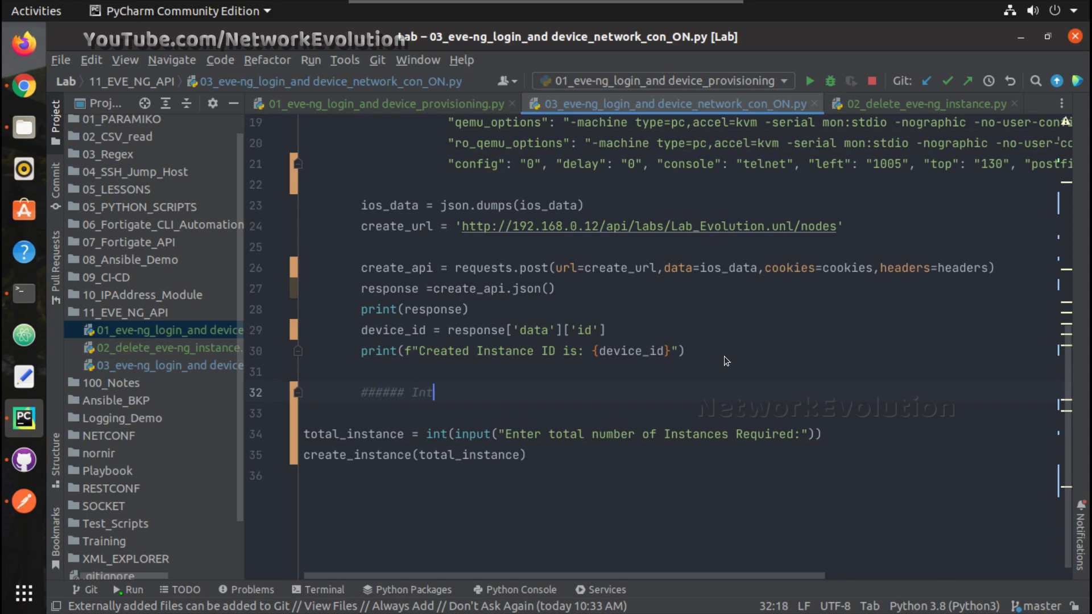
type("erface connection")
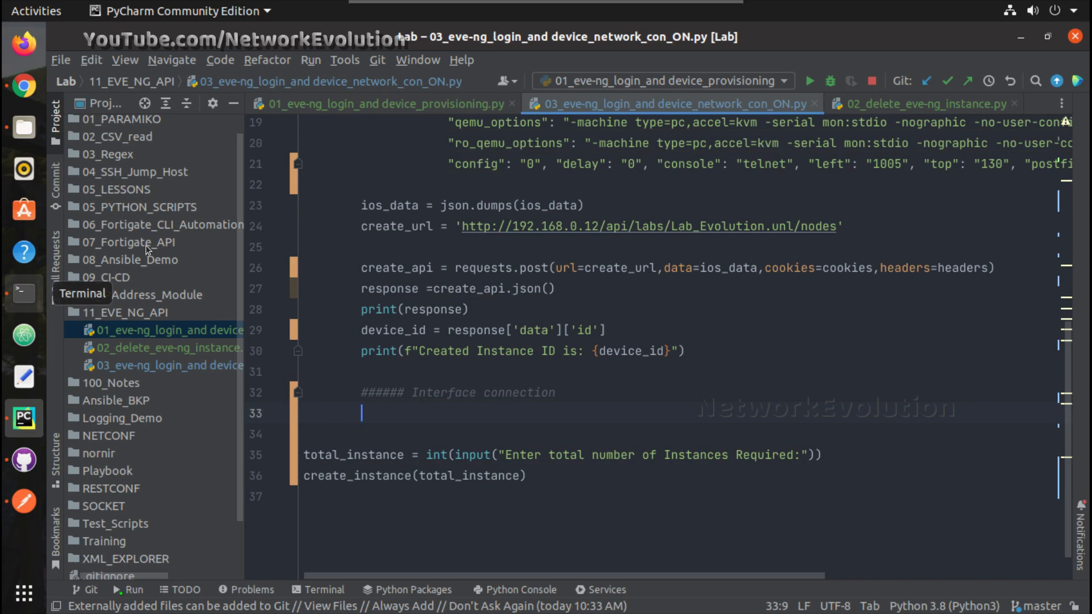
type("print(")
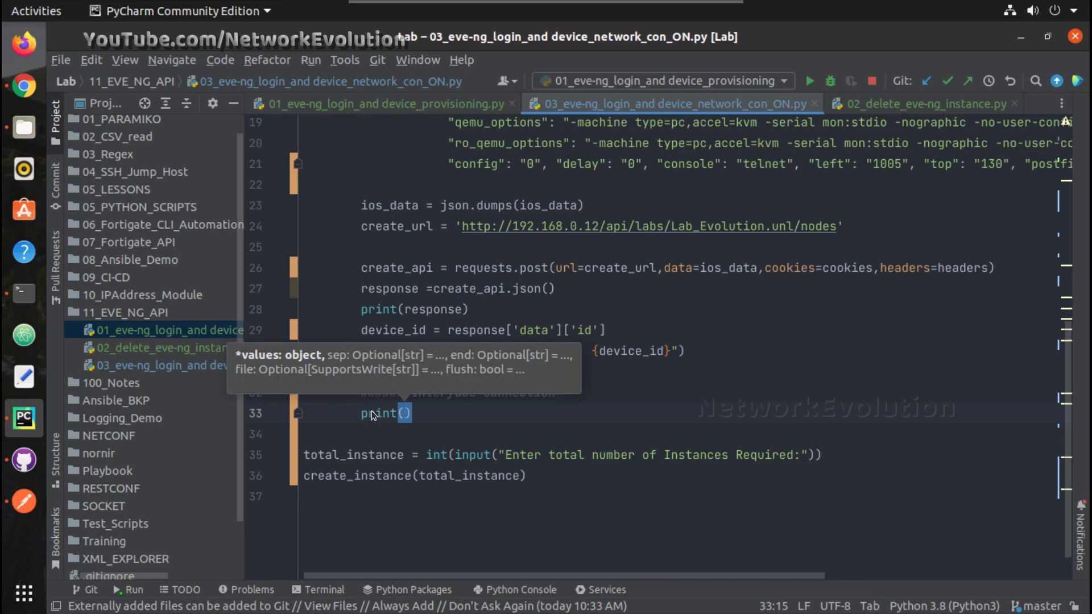
type("\"")
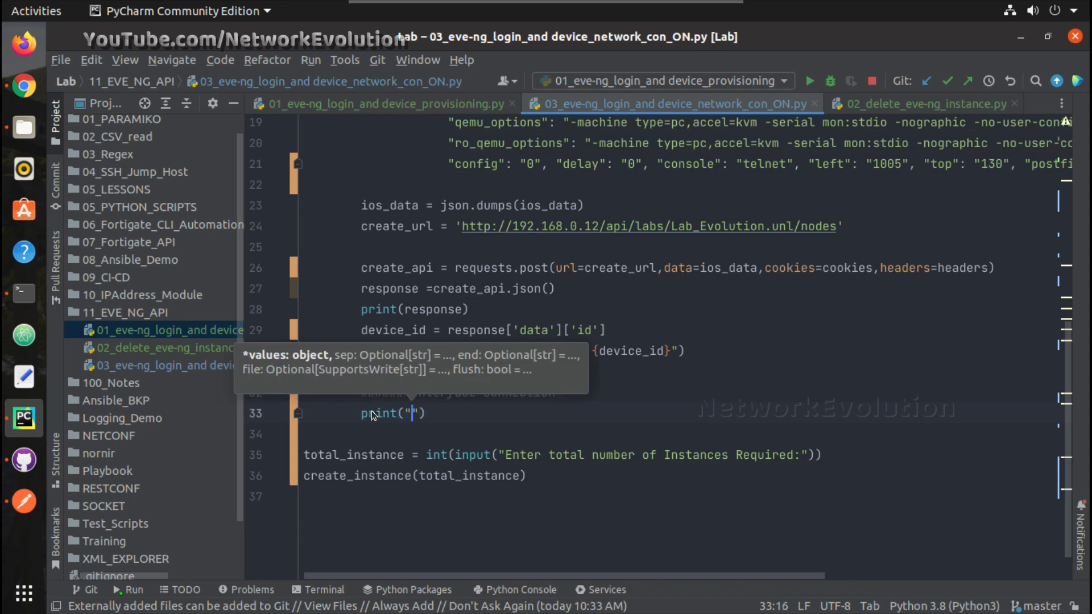
type("Connecting the Interface")
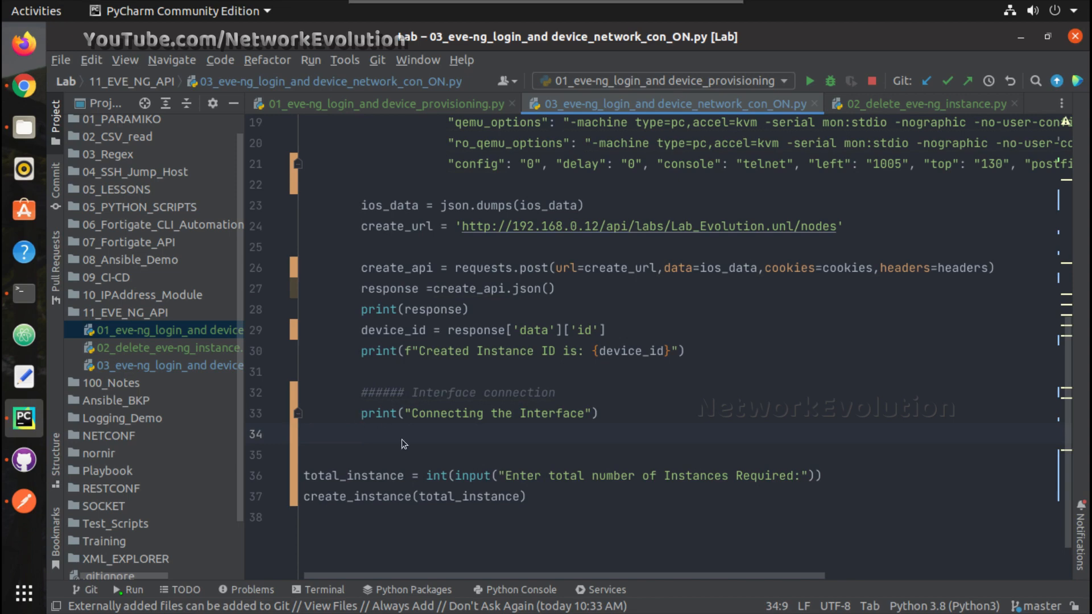
type("add_")
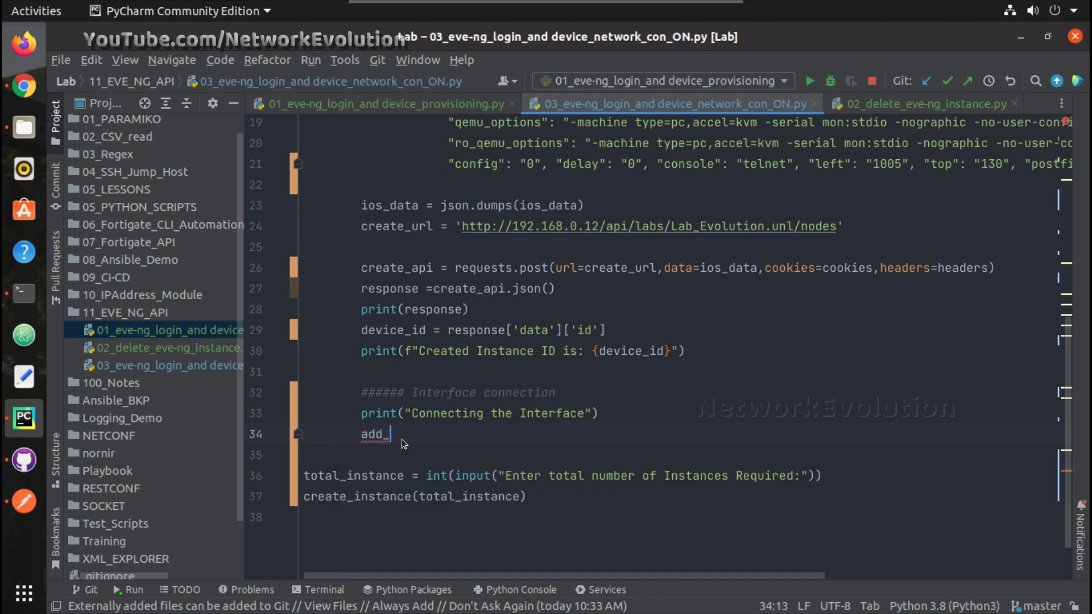
type("int_url =")
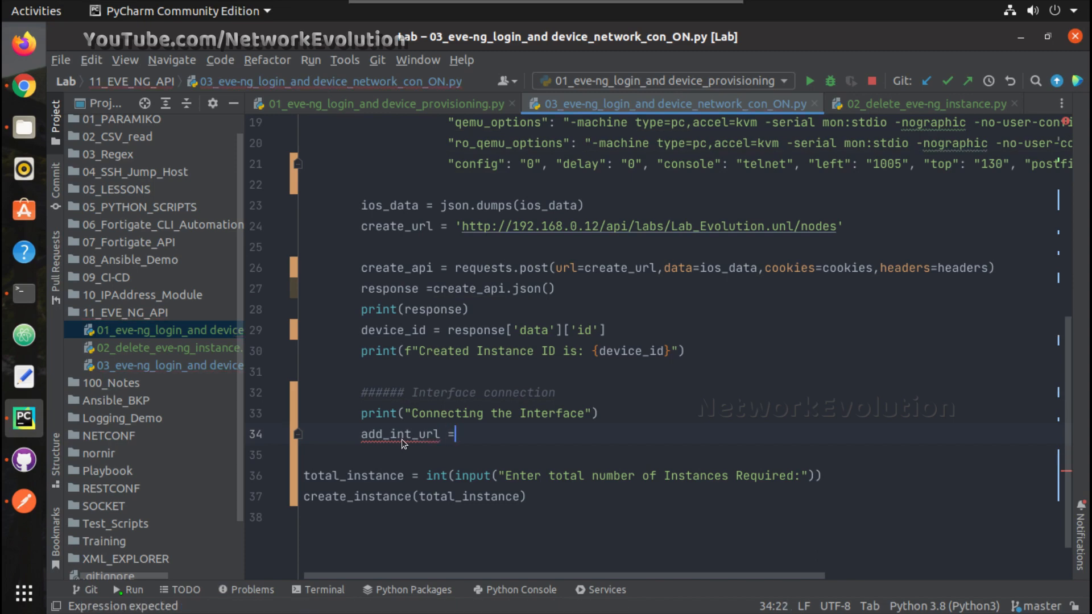
type("'")
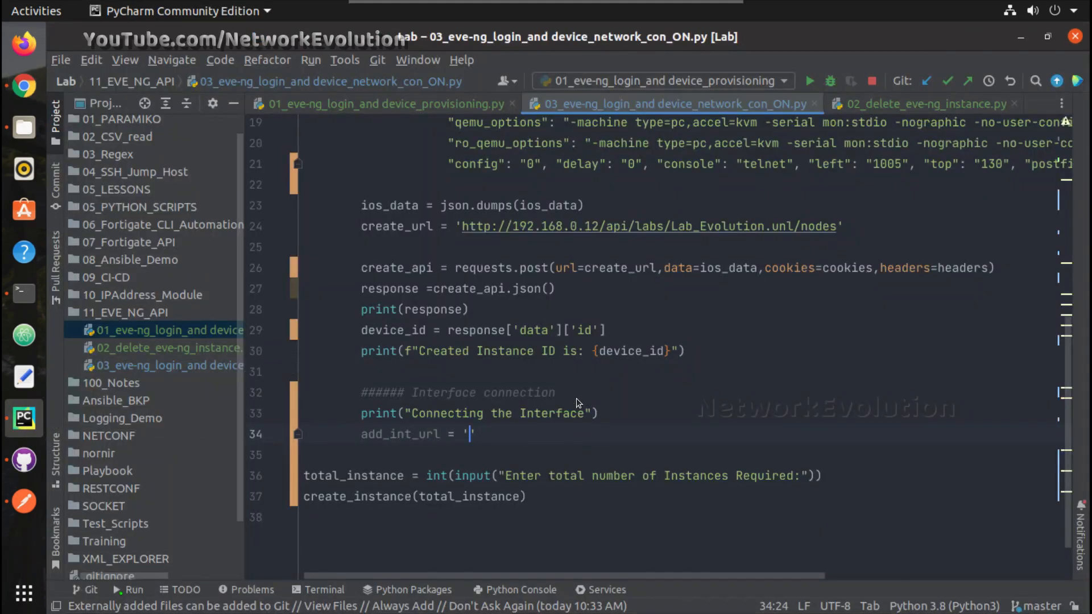
type("http://192.168.0.12/api/labs/Lab_Evolution.unl/nodes/9/interfaces")
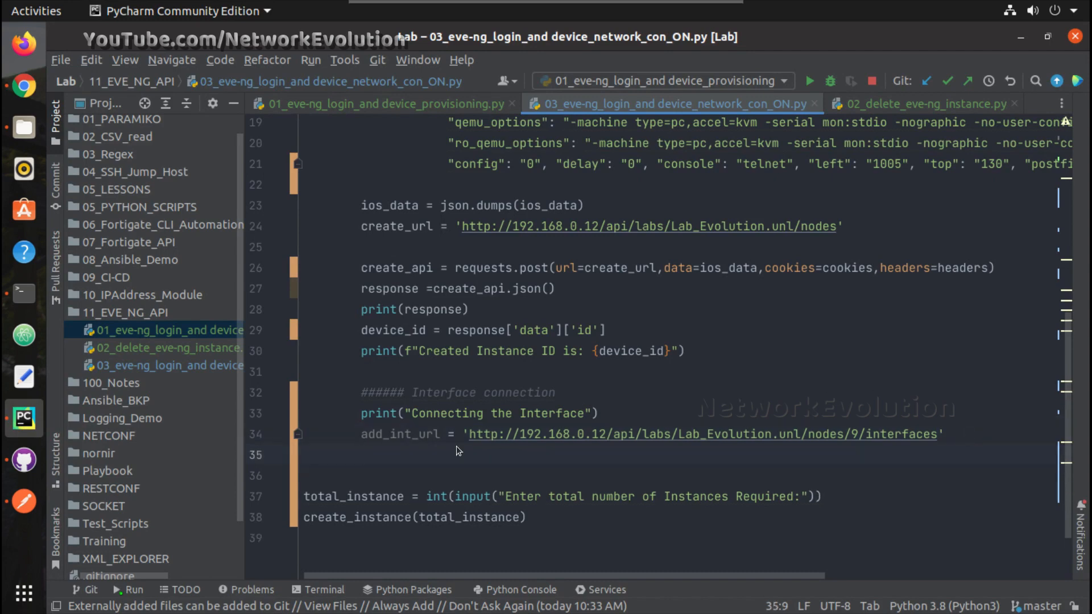
type("int_")
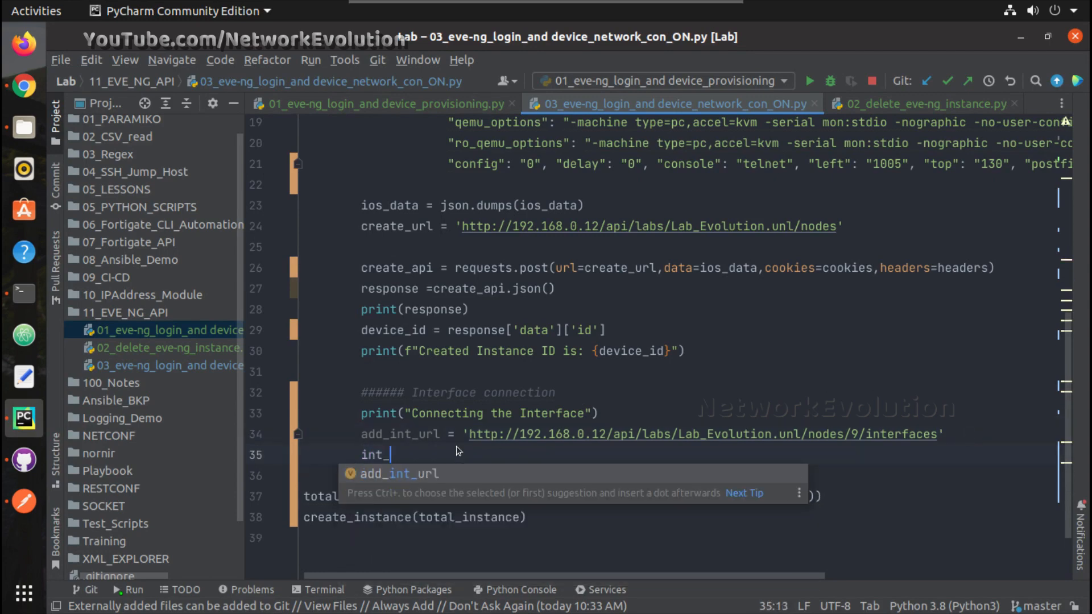
type("map =")
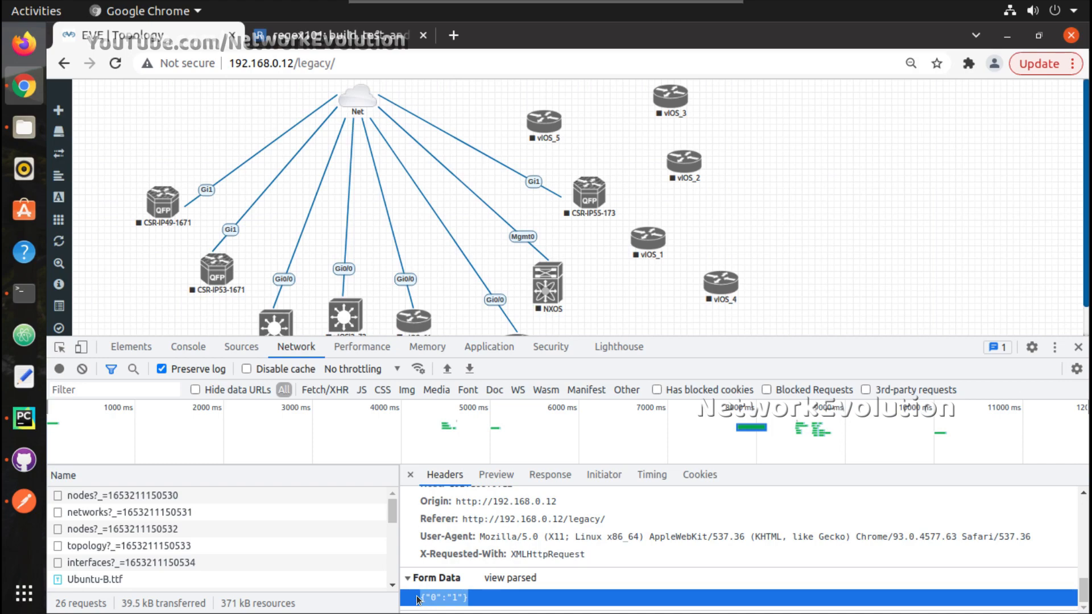
mouse_move(46, 319)
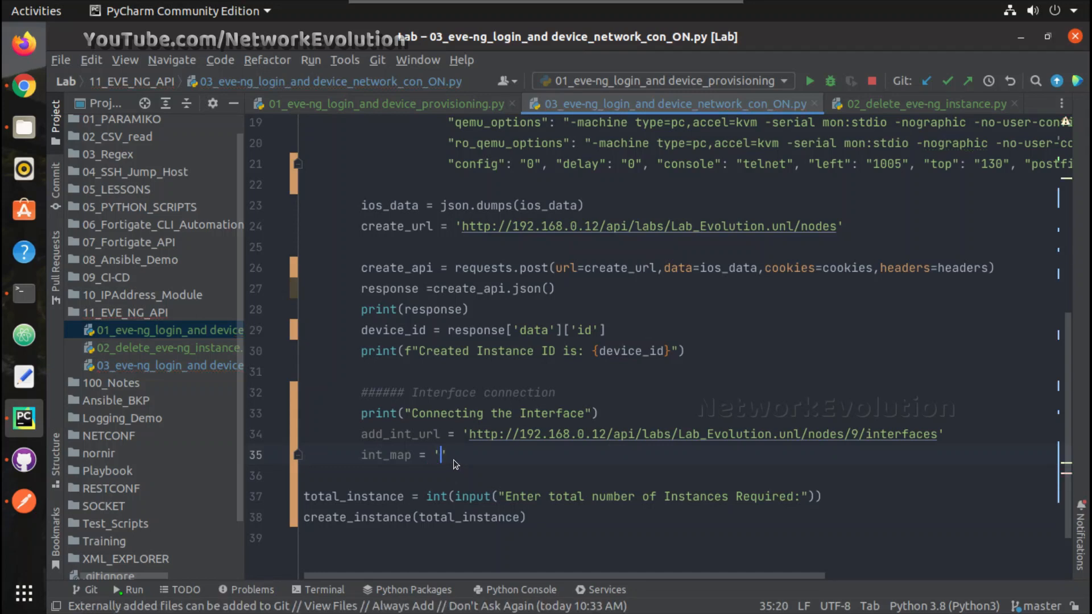
- Set int_map to '{"0":"1"}' and send it via requests.put to add_int_url with headers and cookies
type("{\"0\":\"1\"}")
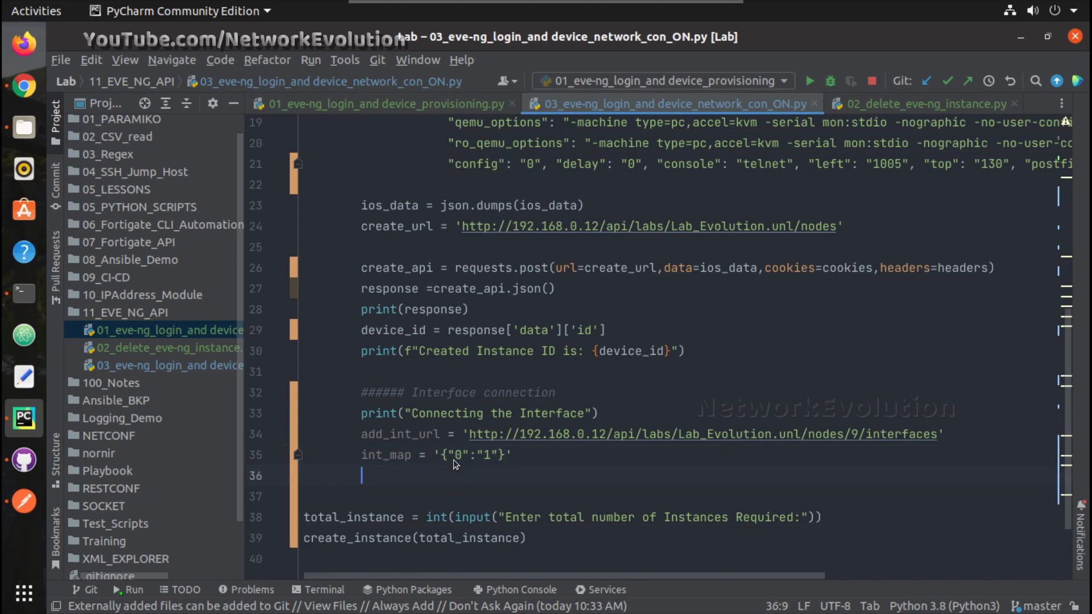
type("connect_int")
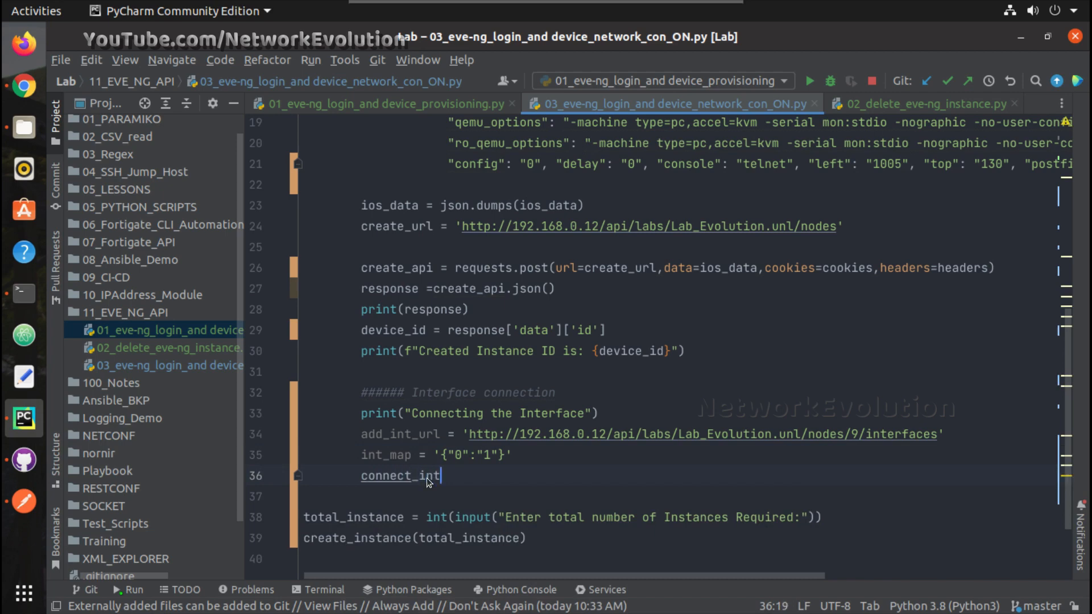
type("=")
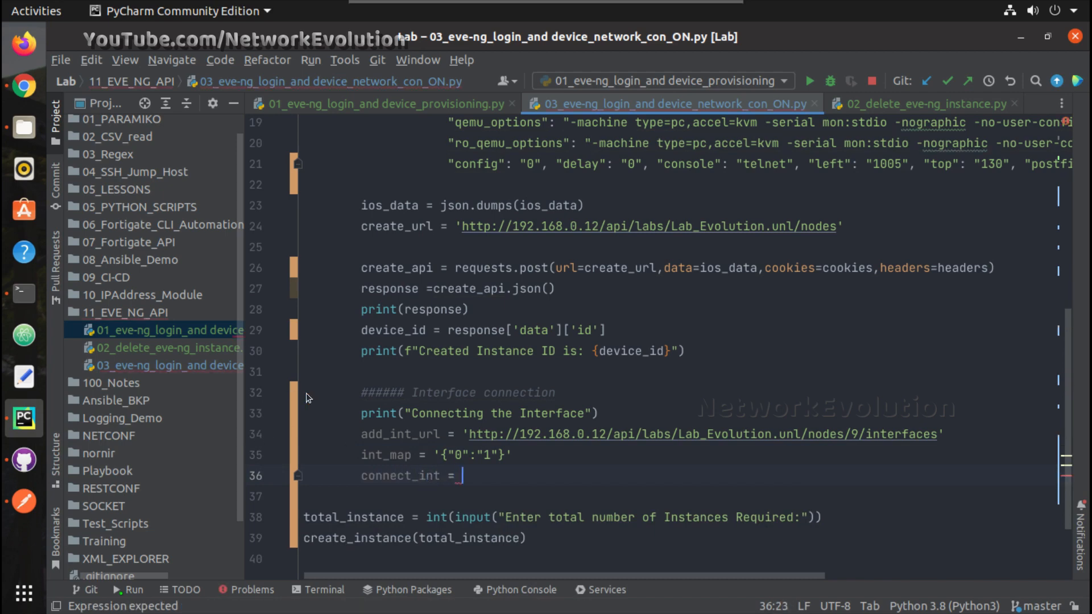
type("requests")
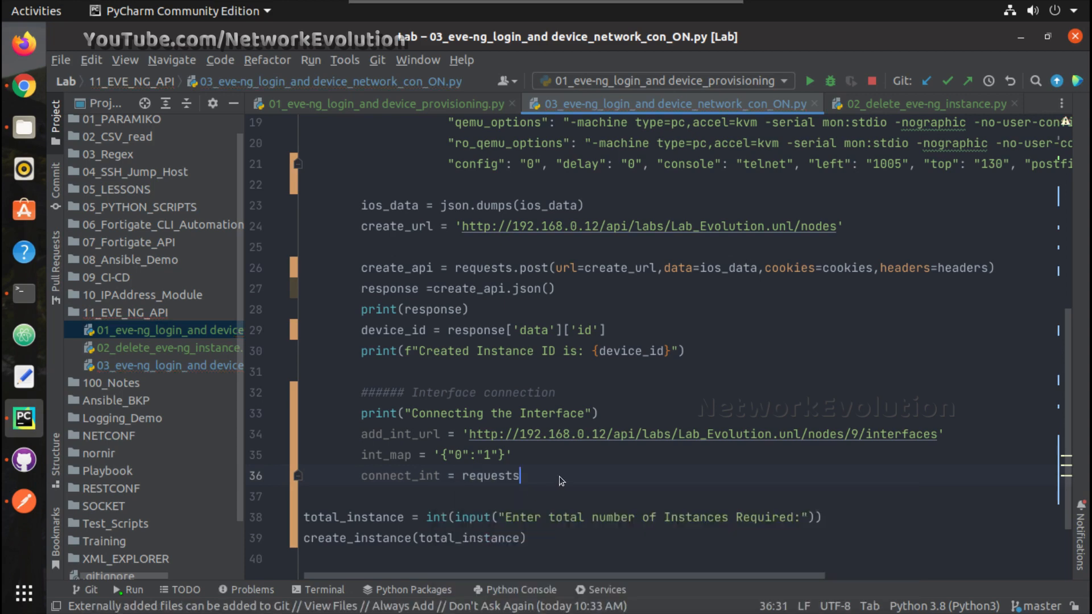
type(".")
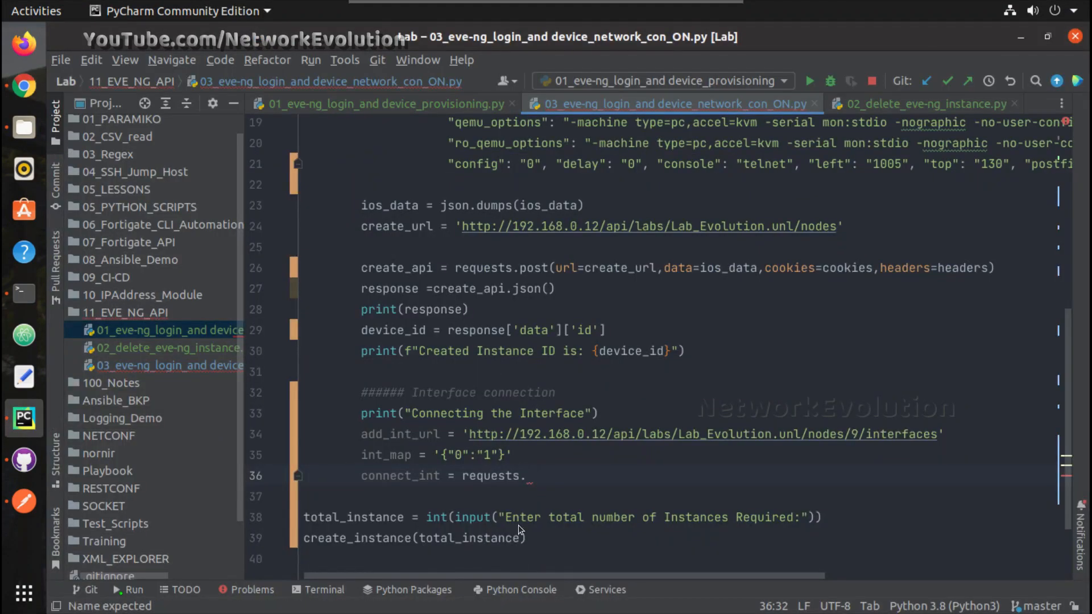
type("put")
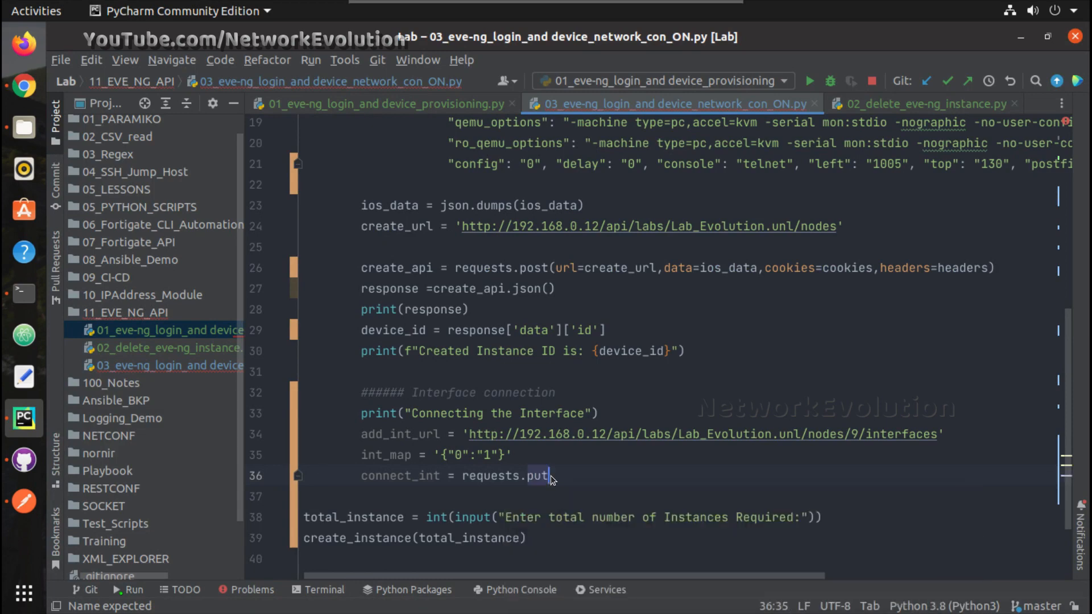
type("()")
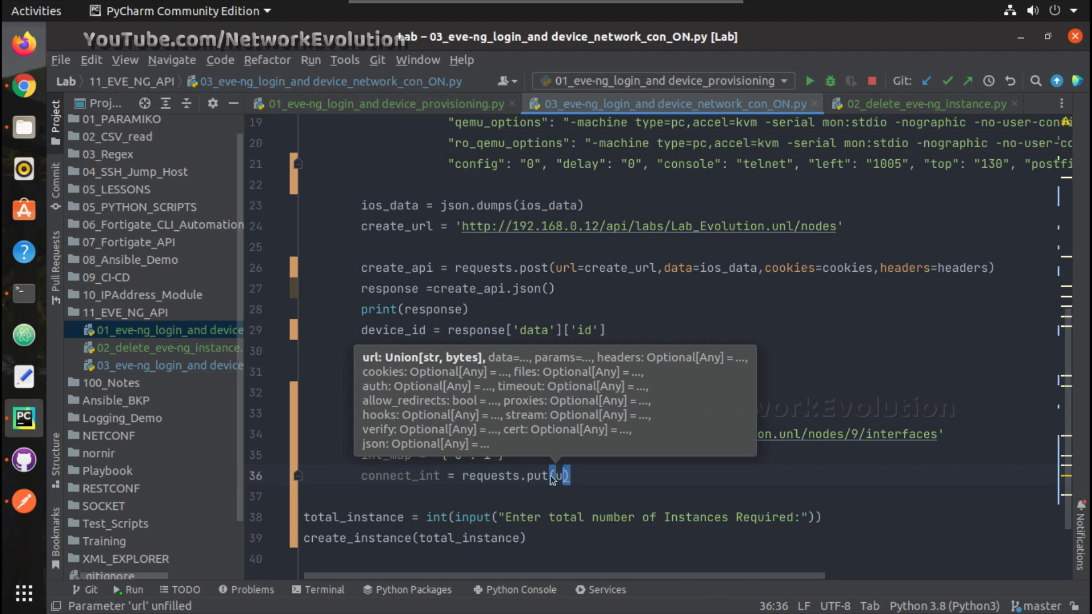
type("rl=")
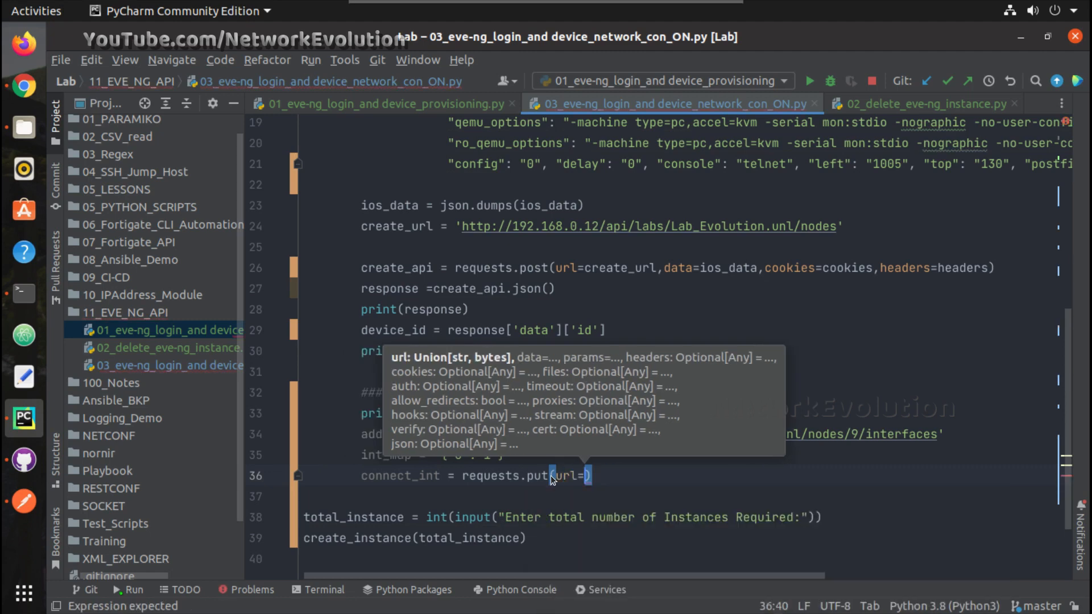
type("add_int_url")
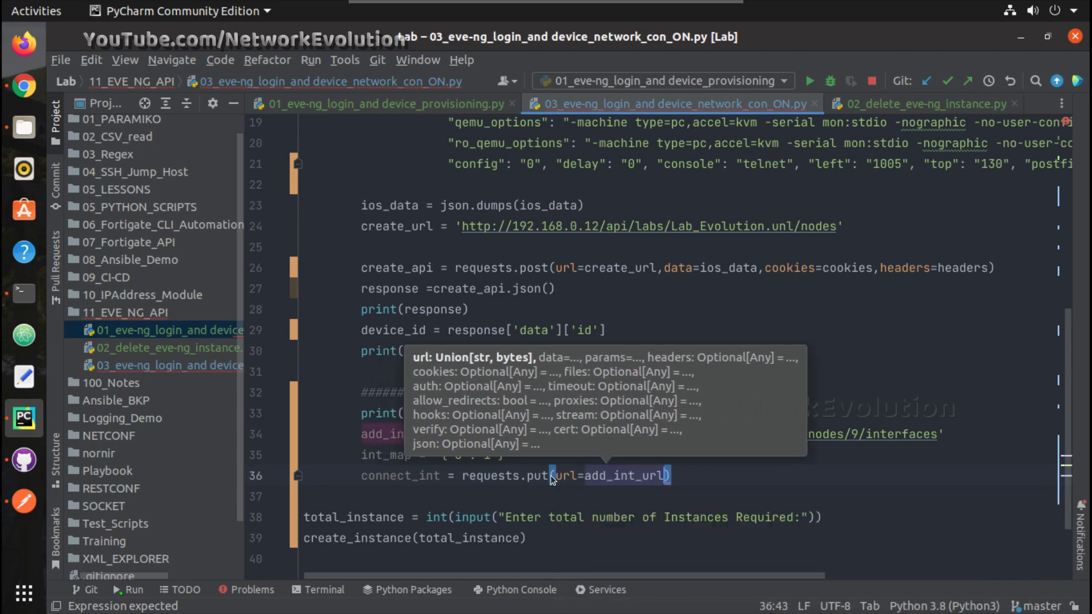
type(",")
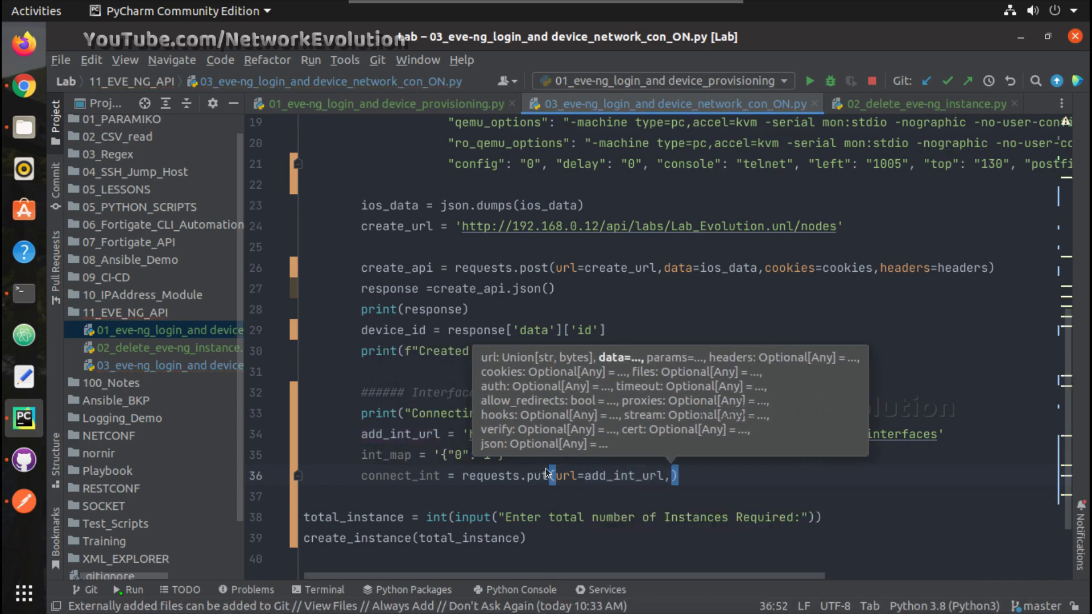
type("data=")
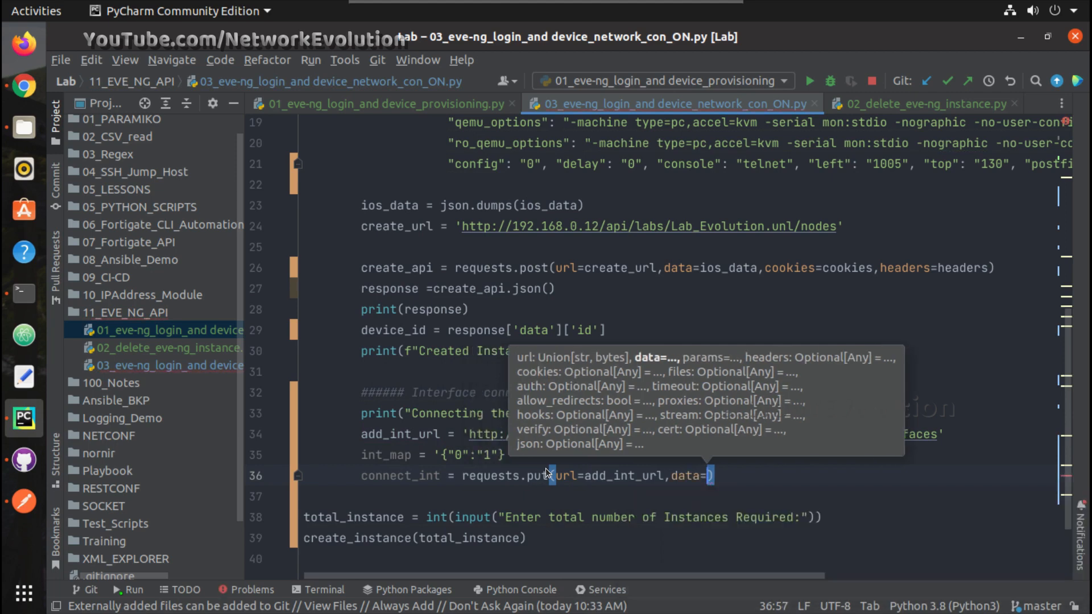
type("int_map")
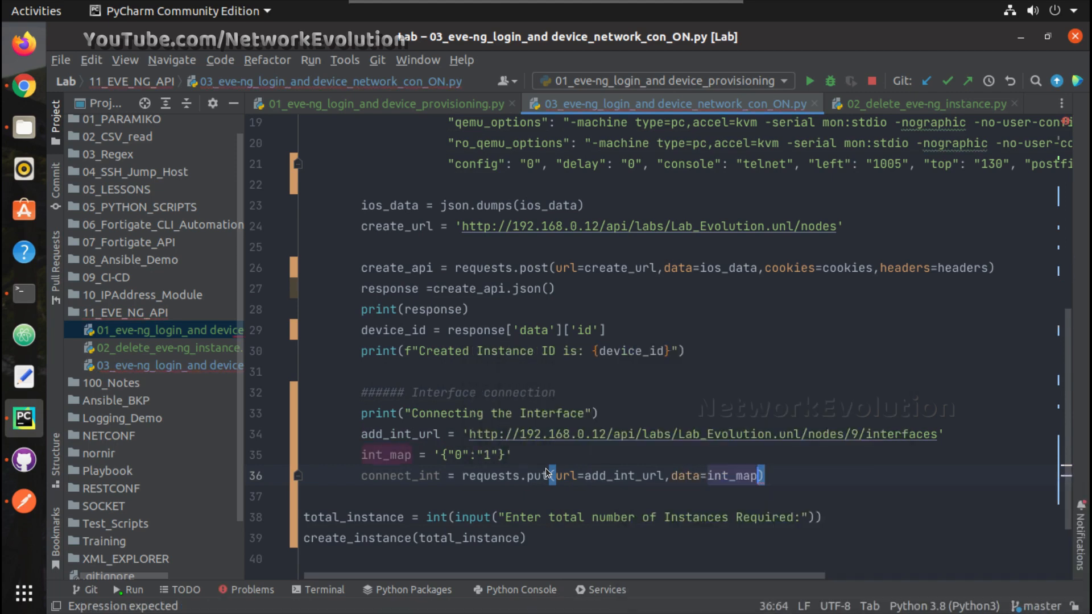
type(",")
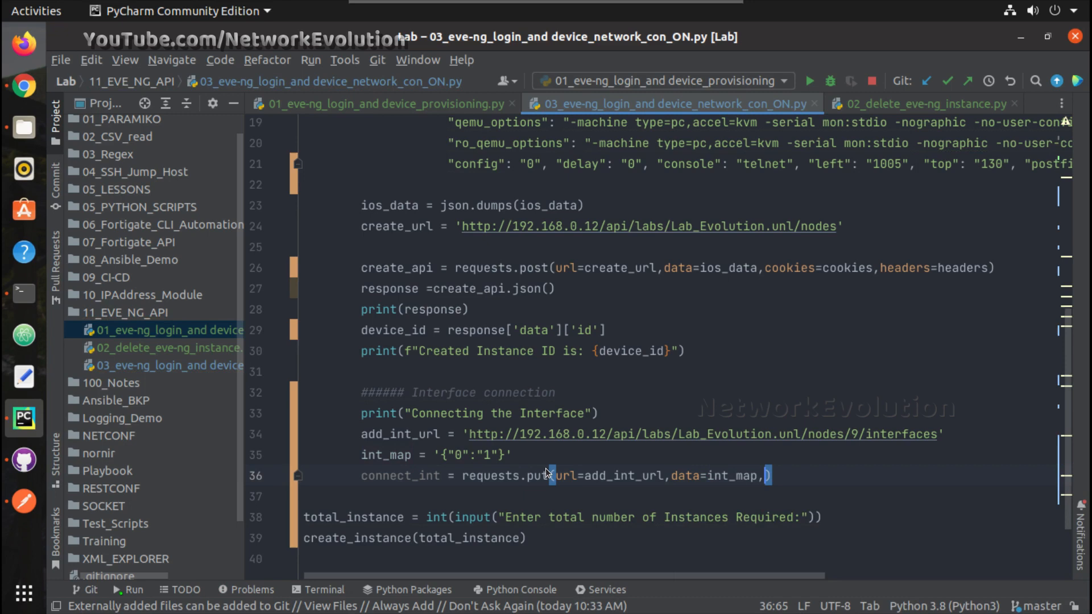
type("headers=")
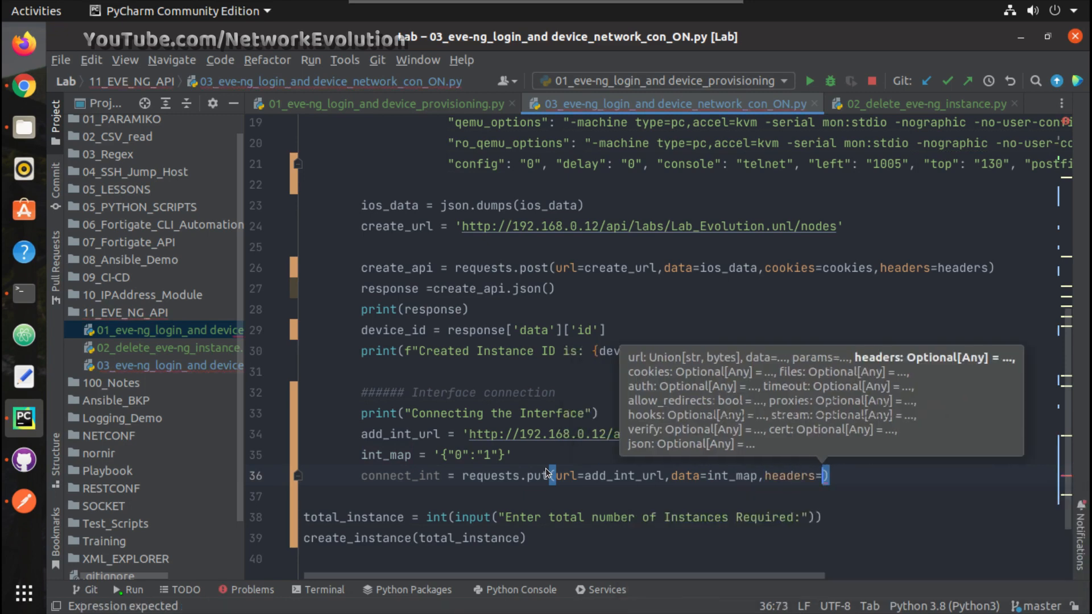
type("headers,")
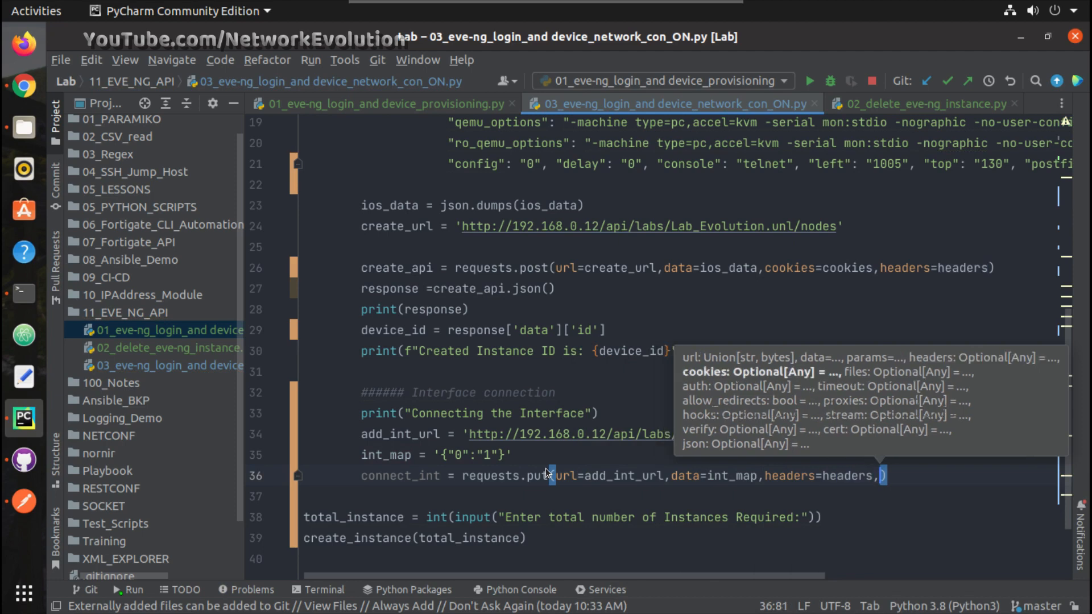
type("cookies=cookies")
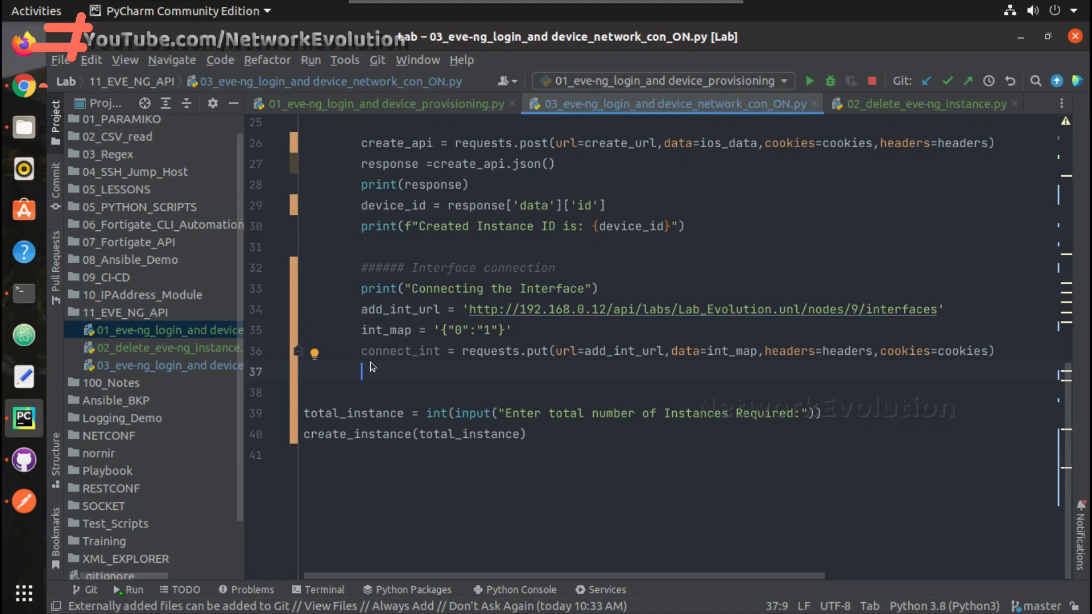
- Print the connect_int.json() response from the PUT request
type("print()")
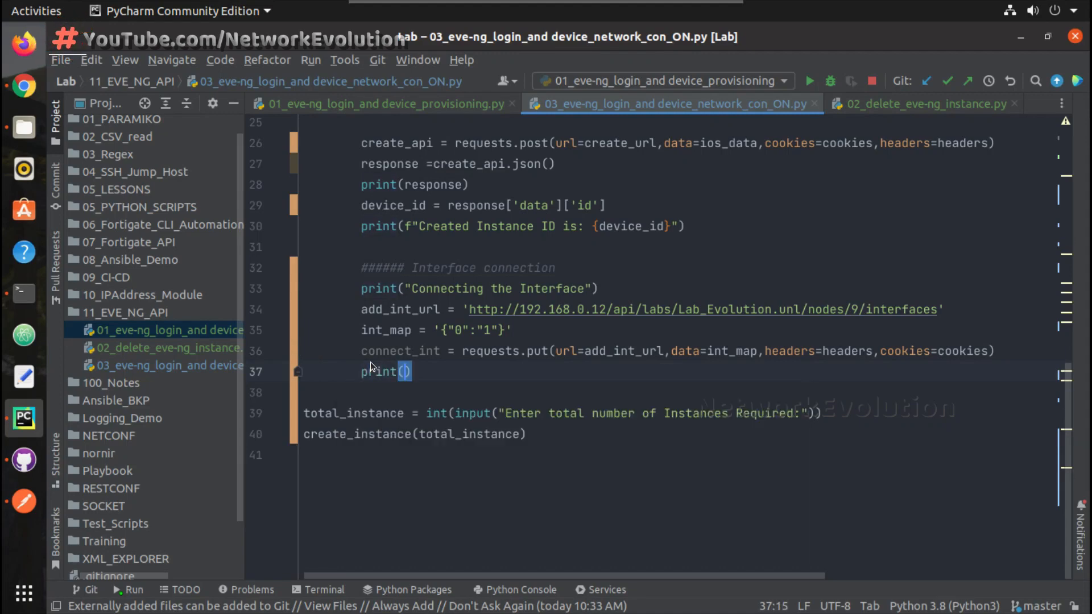
type("connect_int")
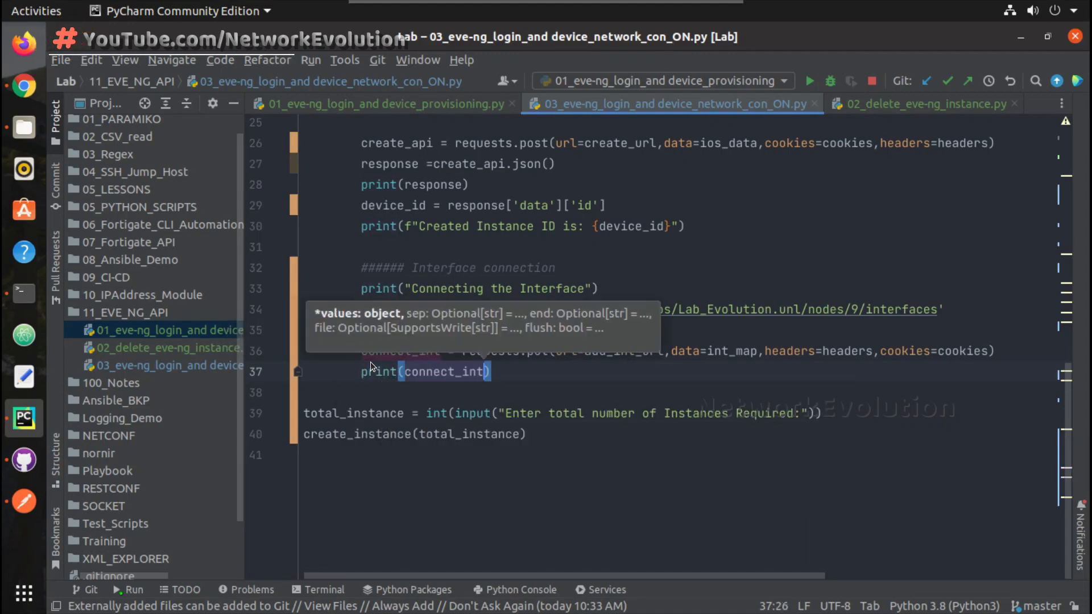
type(".json()")
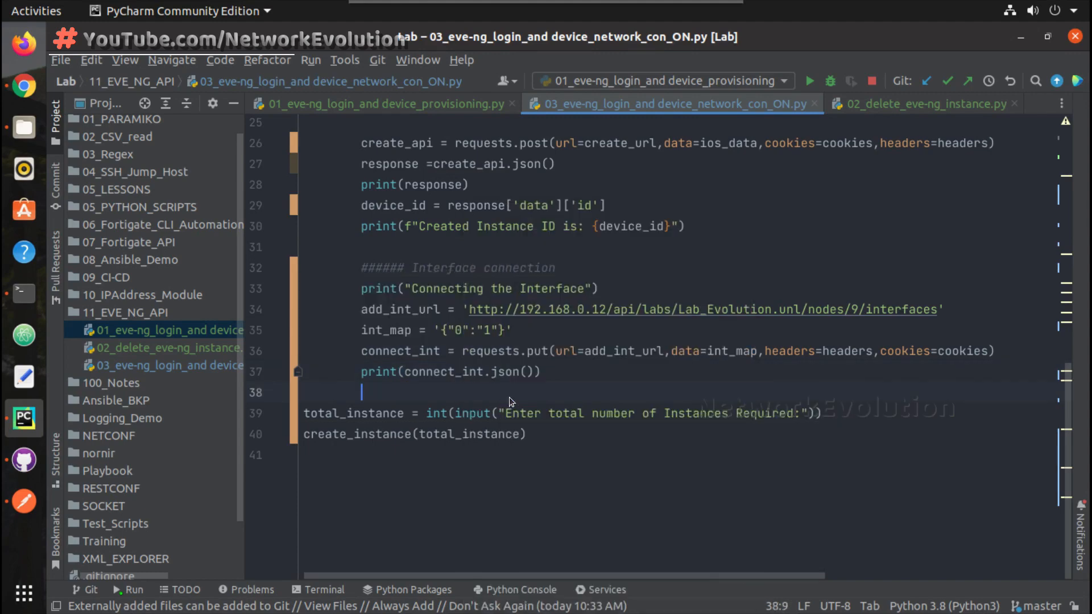
- Run the new script, then sign in to EVE-NG and reveal vIOS_1's Gi0/0 link to Net
left_click(809, 81)
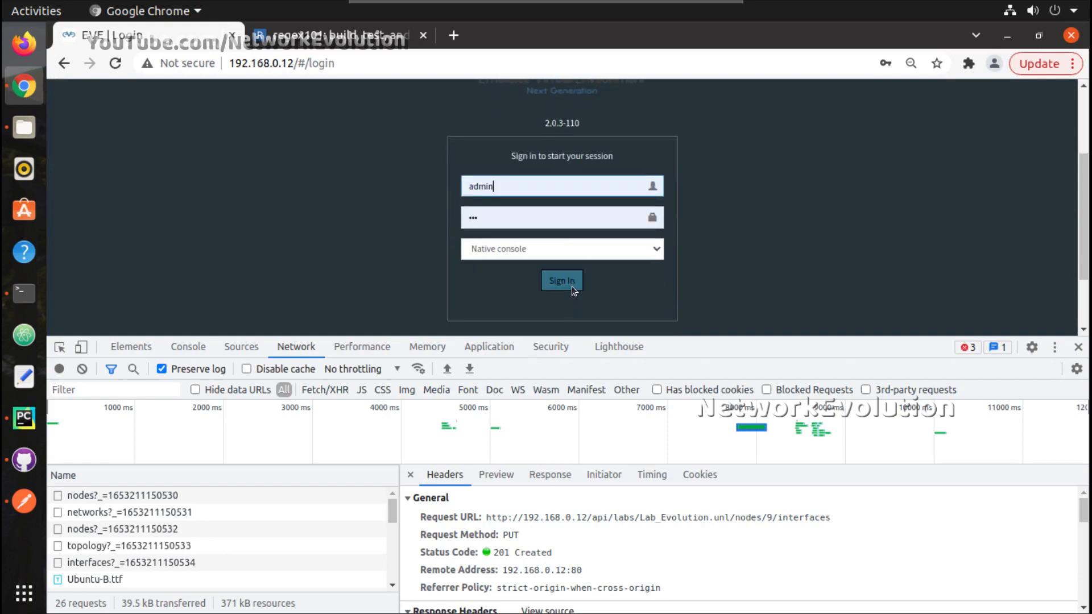
left_click(560, 279)
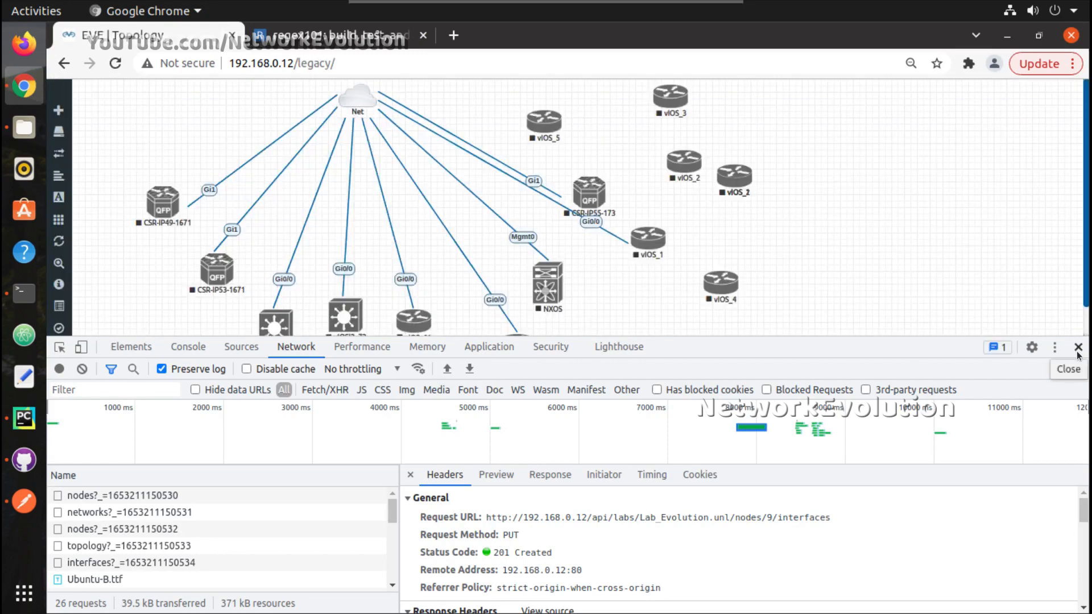
left_click(1079, 348)
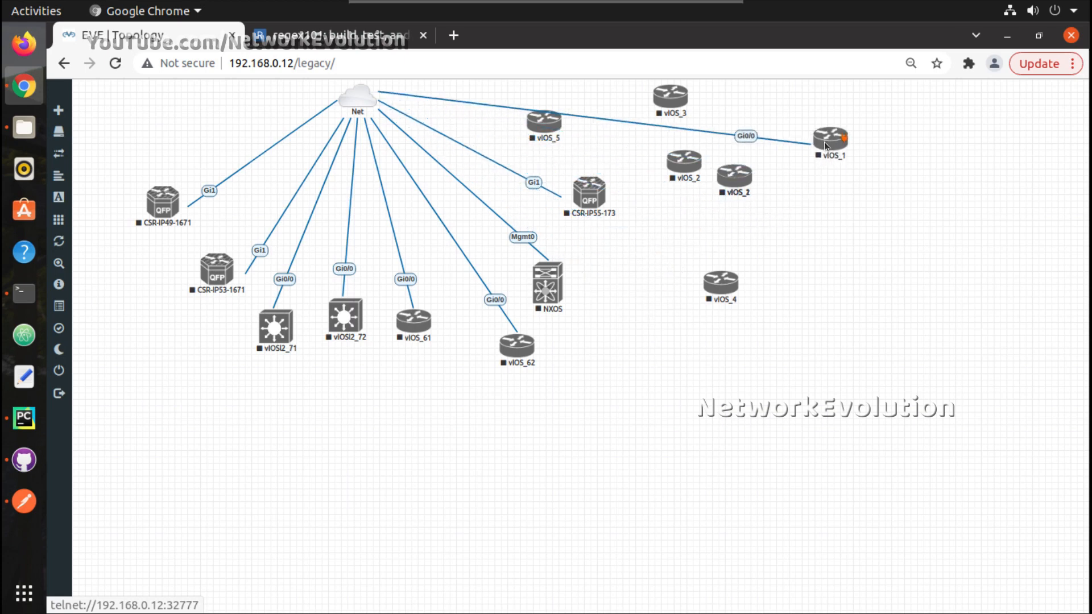
left_click_drag(830, 139, 868, 263)
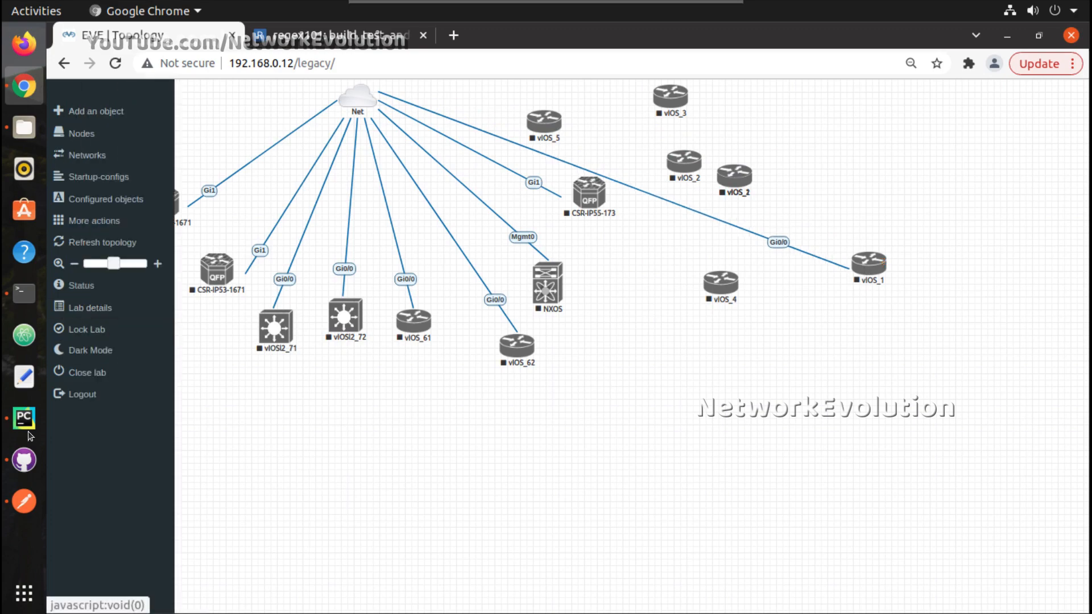
- Return to the Python script in PyCharm and hide the run output
left_click(22, 417)
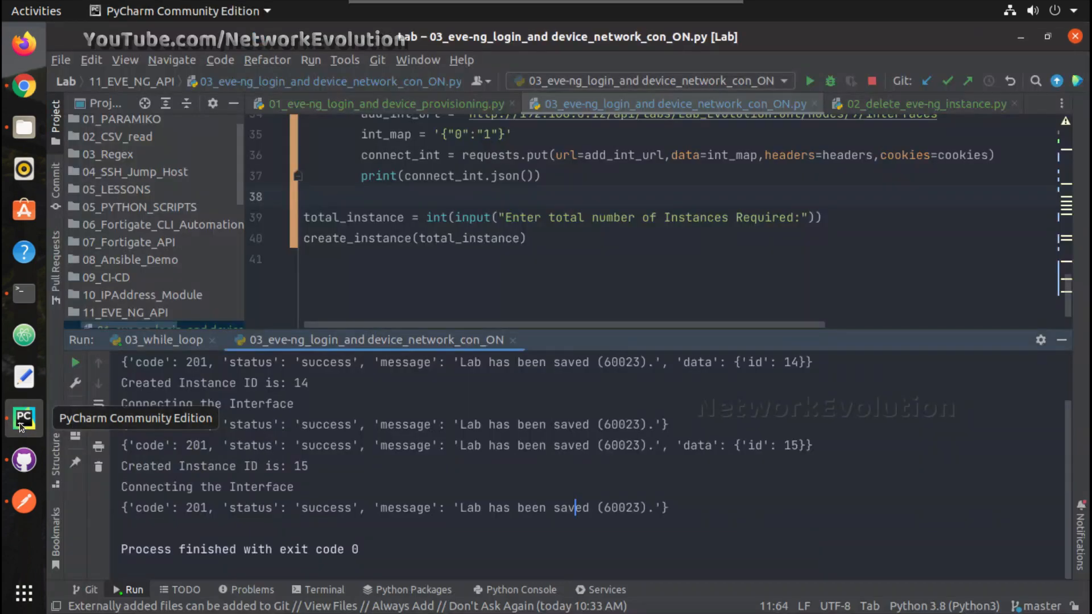
mouse_move(1063, 340)
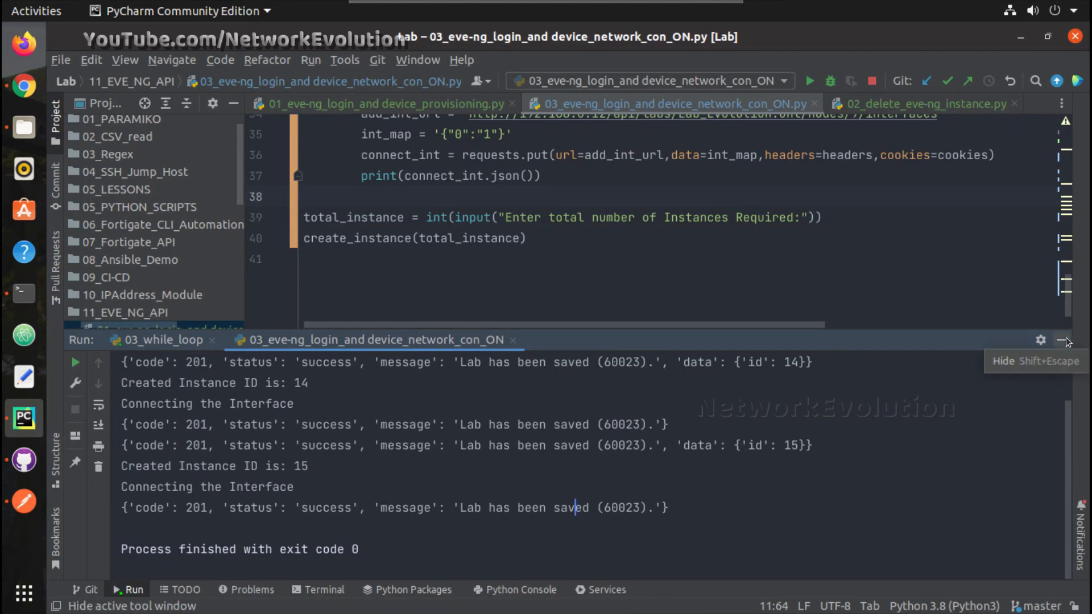
left_click(1066, 340)
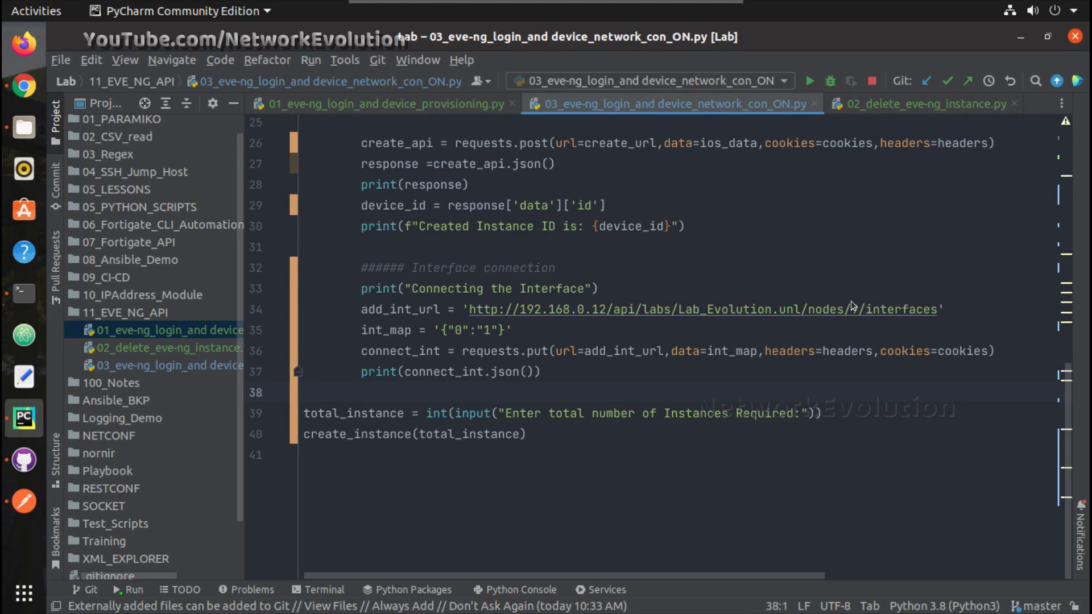
- Turn add_int_url into an f-string with {device_id} in place of the hardcoded node 9
left_click(851, 309)
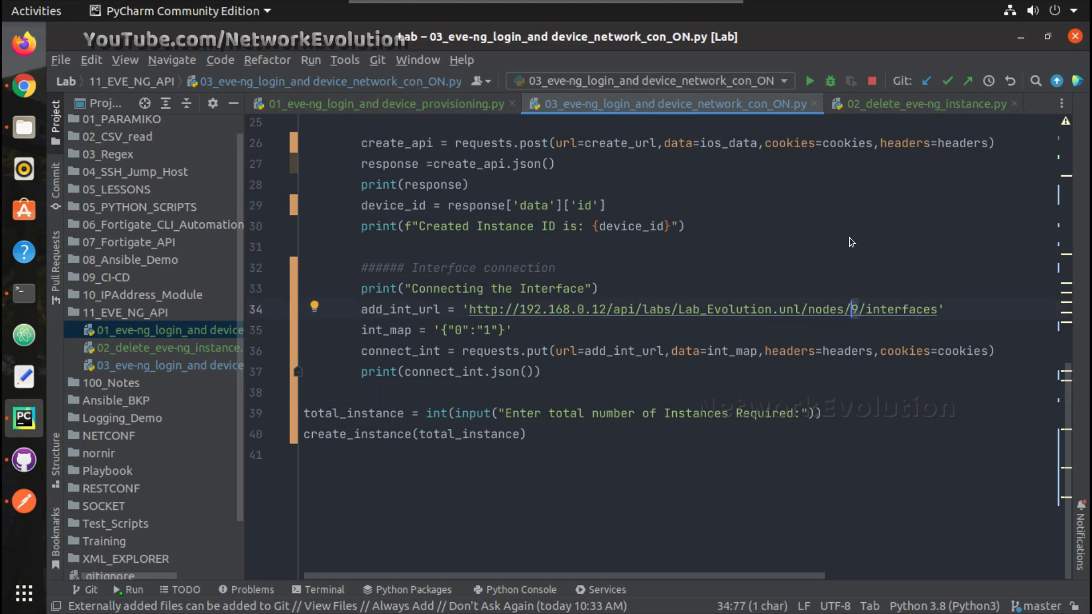
mouse_move(466, 315)
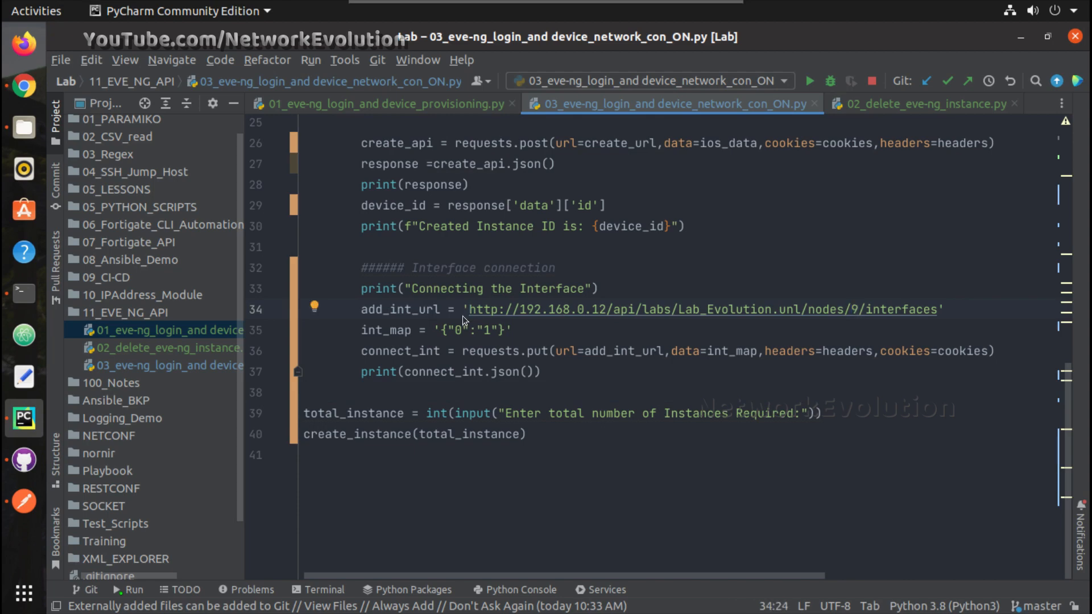
type("f")
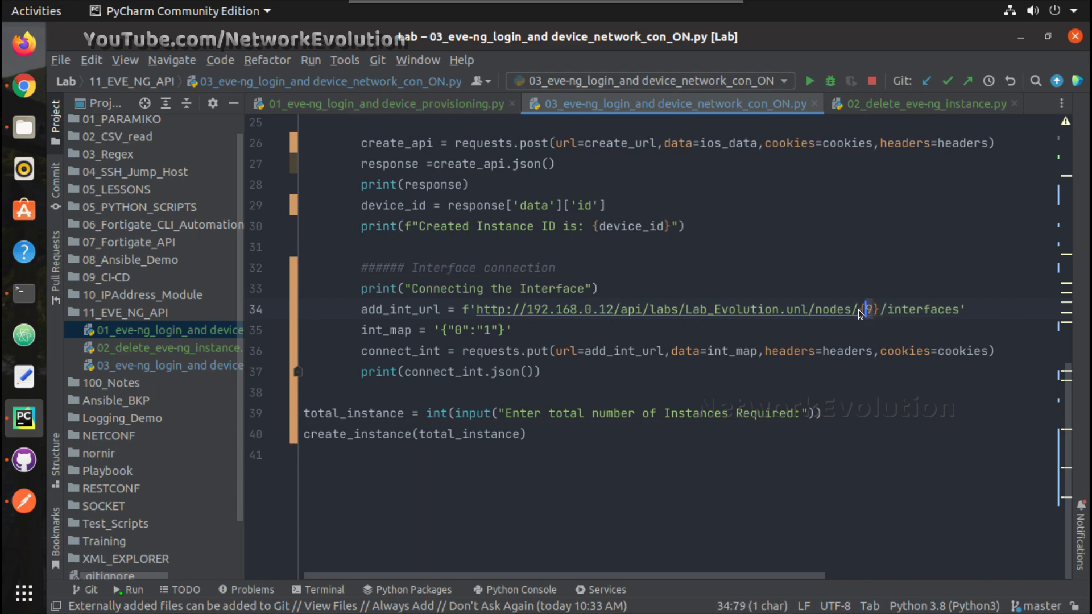
type("in")
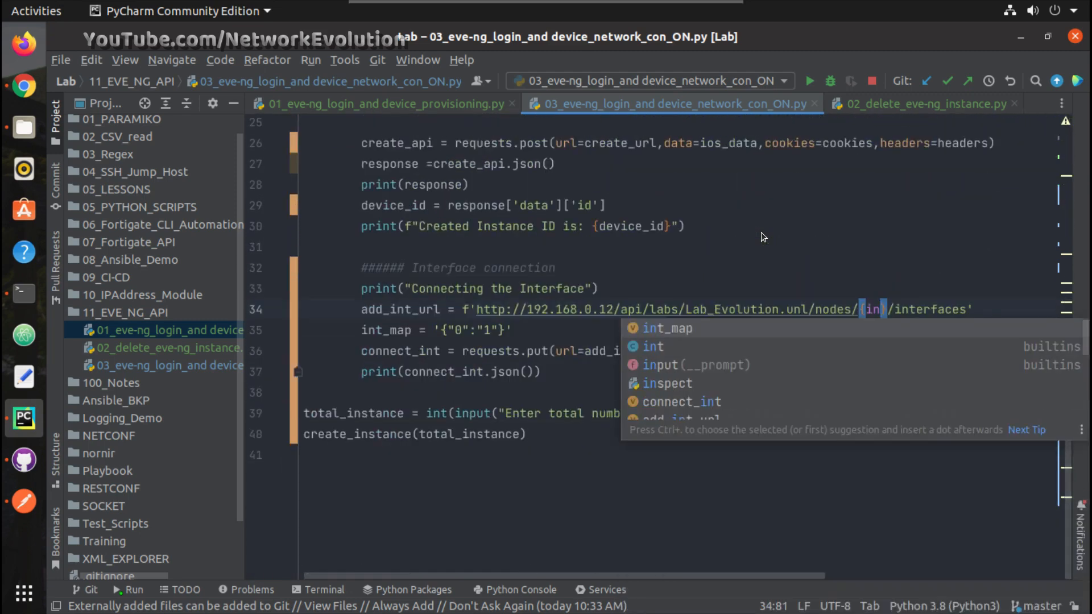
type("stance_i")
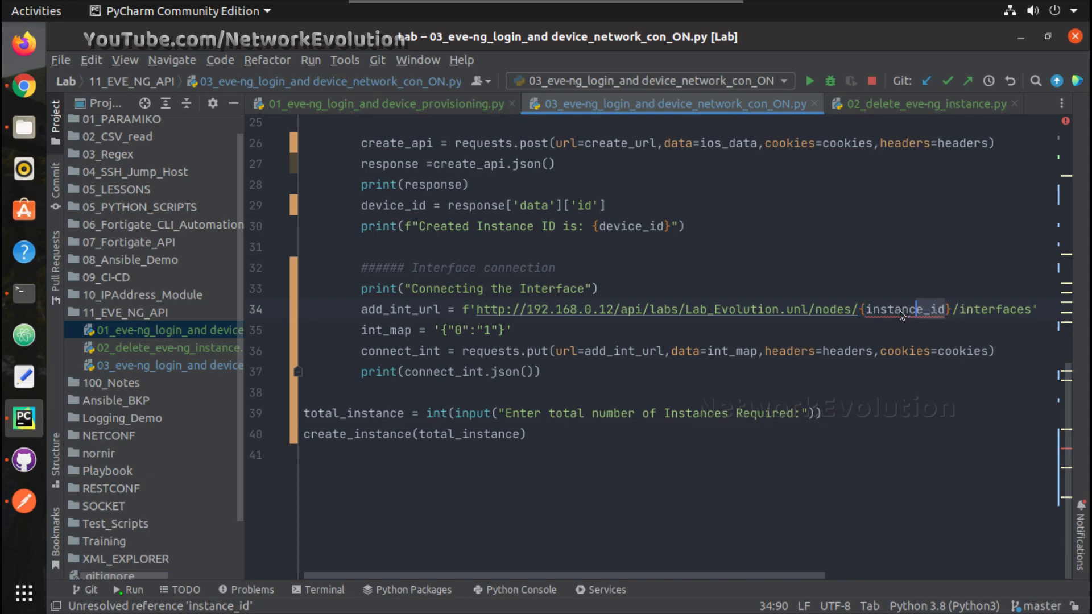
type("dev")
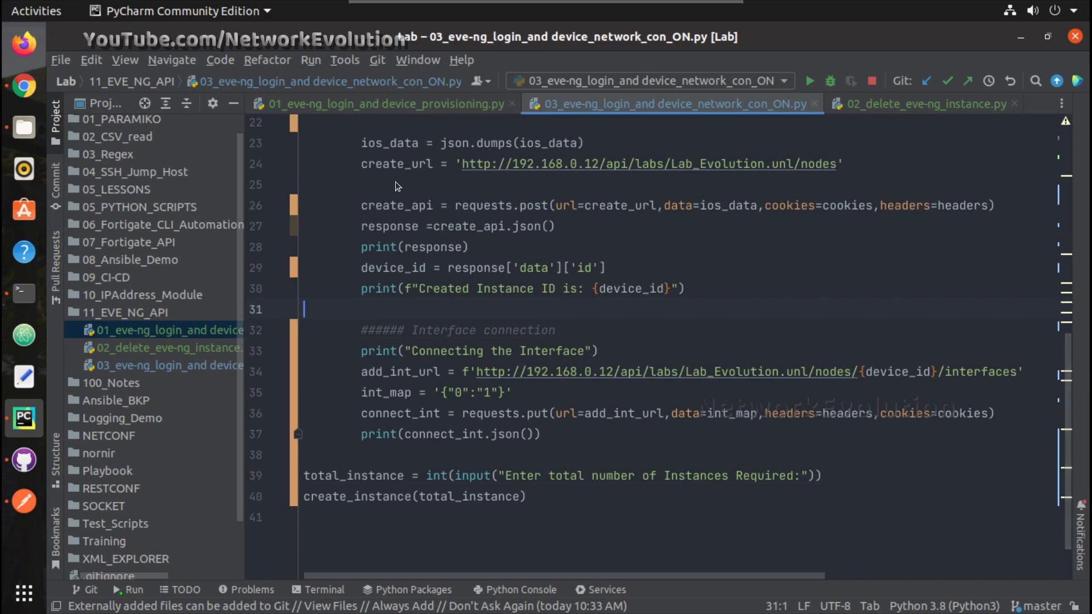
mouse_move(898, 104)
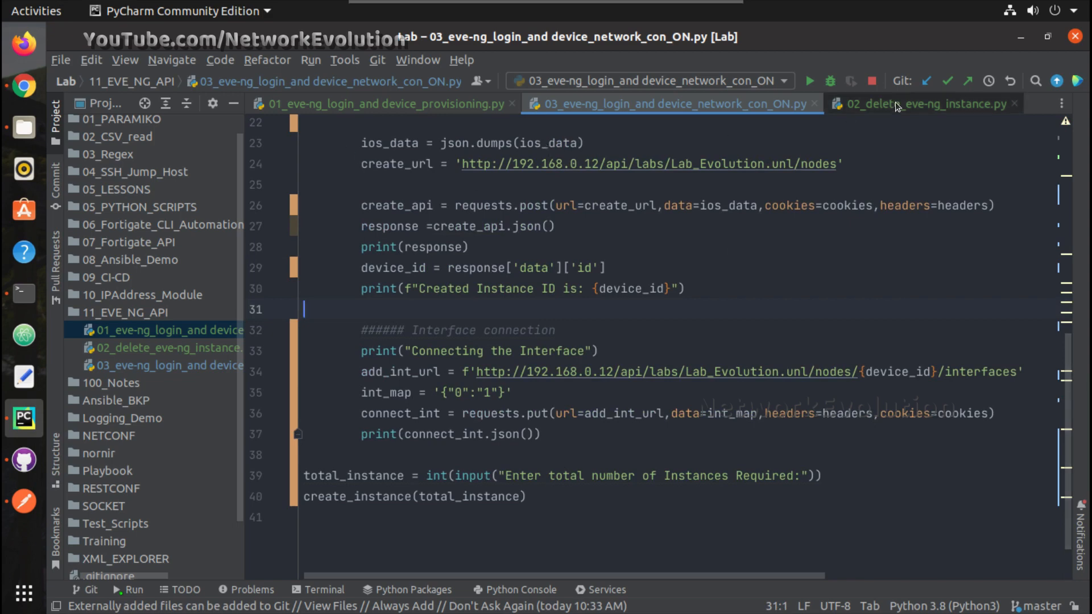
- Run 02_delete_eve-ng_instance.py so it prompts for instance IDs to delete
left_click(912, 104)
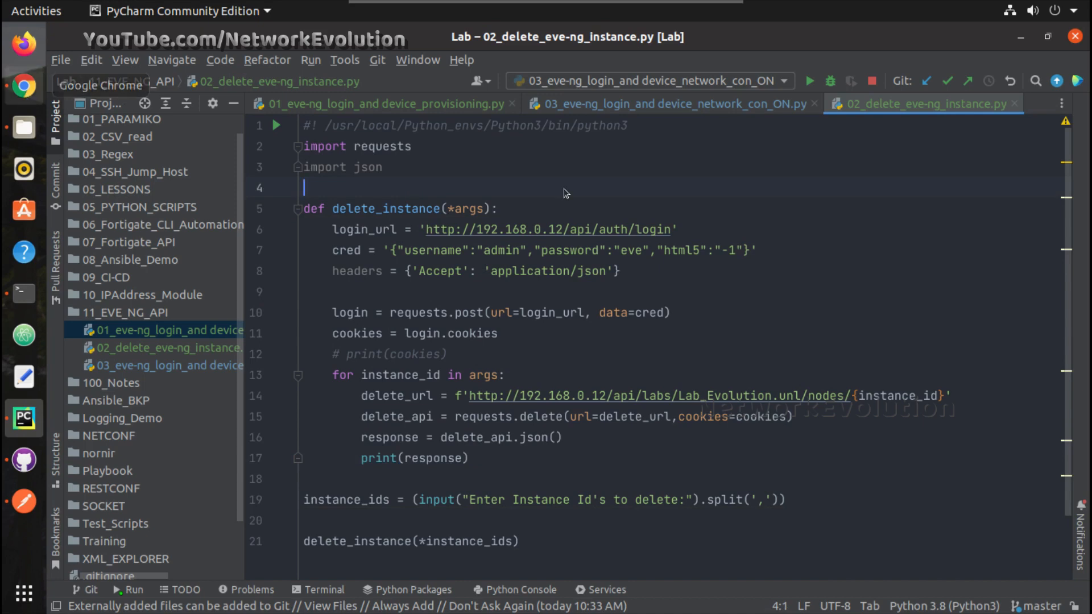
left_click(24, 86)
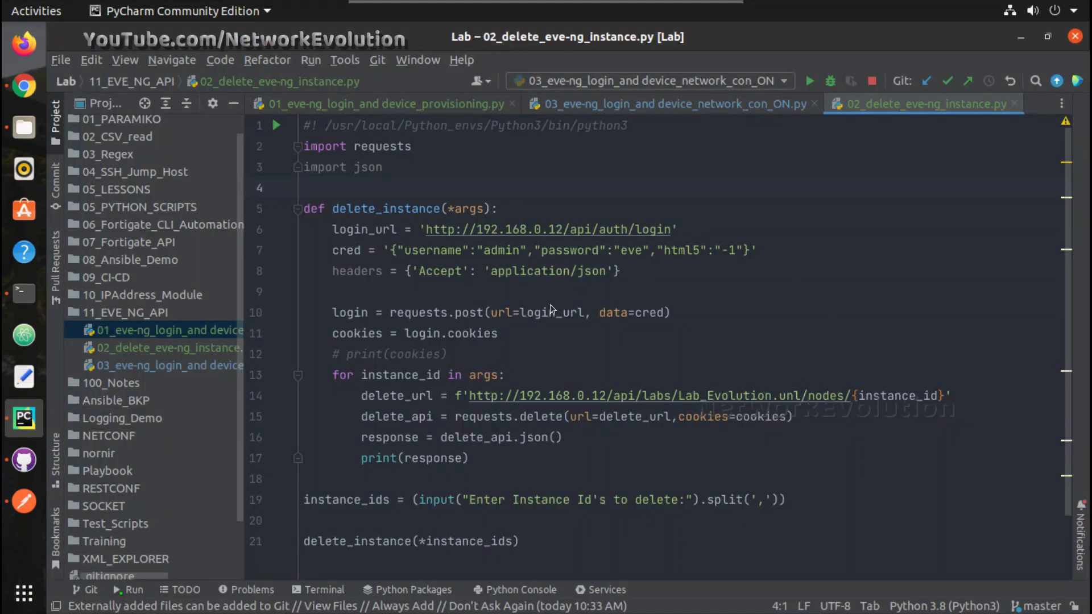
mouse_move(577, 202)
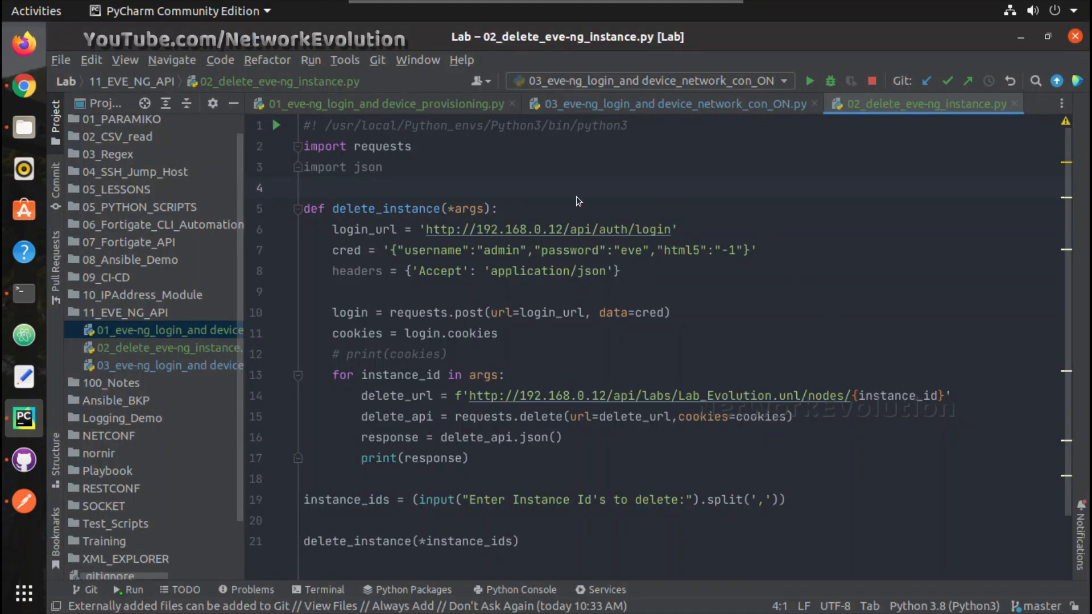
mouse_move(706, 168)
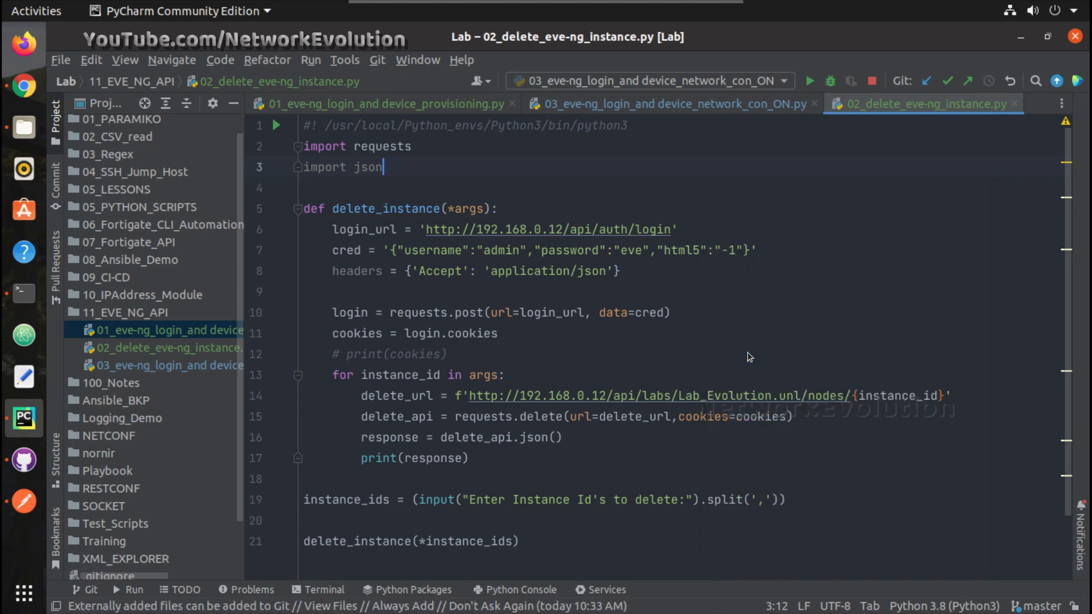
left_click(809, 80)
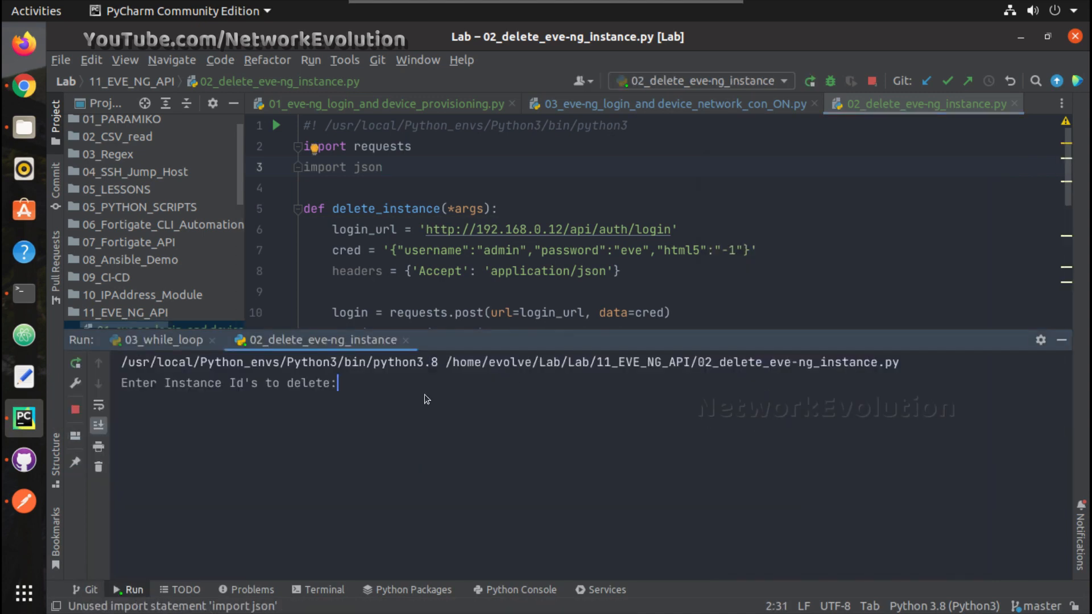
- Enter the instance IDs 9,10,1 at the deletion prompt
type("9,10,1")
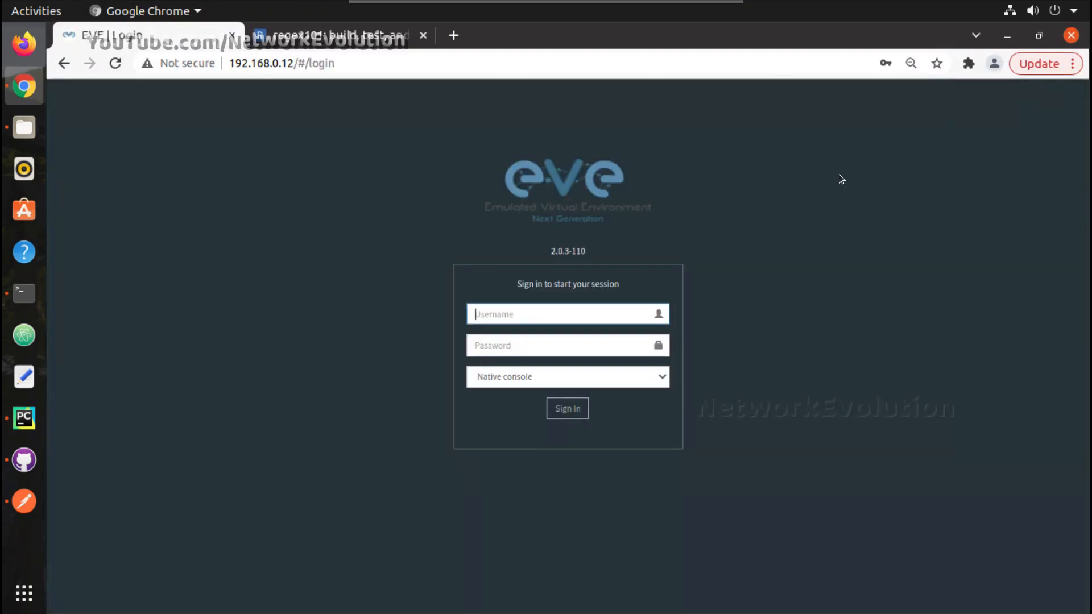
- Sign in to EVE-NG as admin and confirm deleting the leftover node
type("admin")
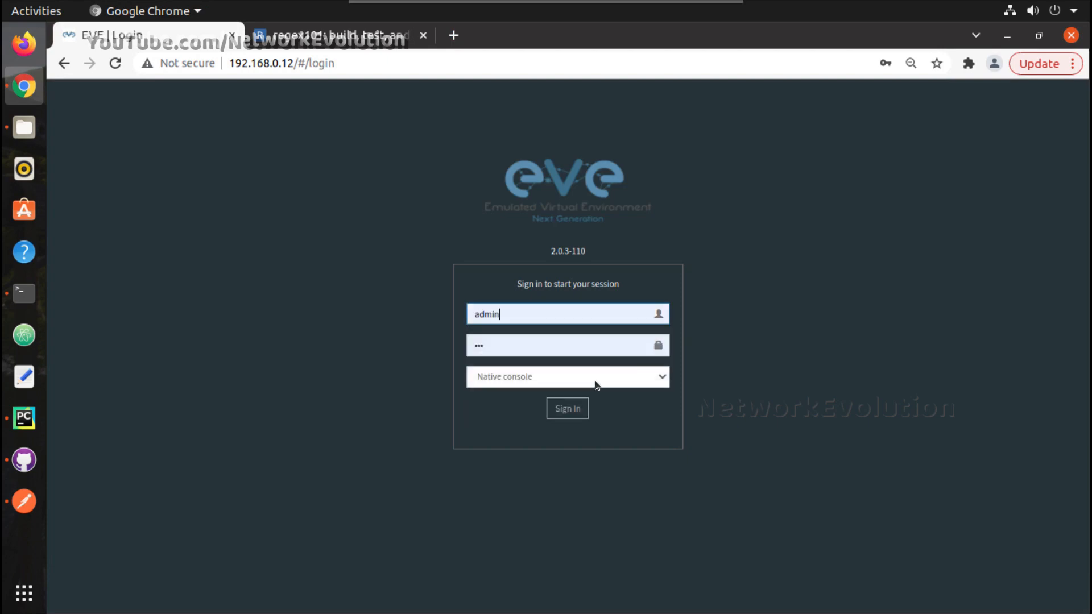
left_click(567, 408)
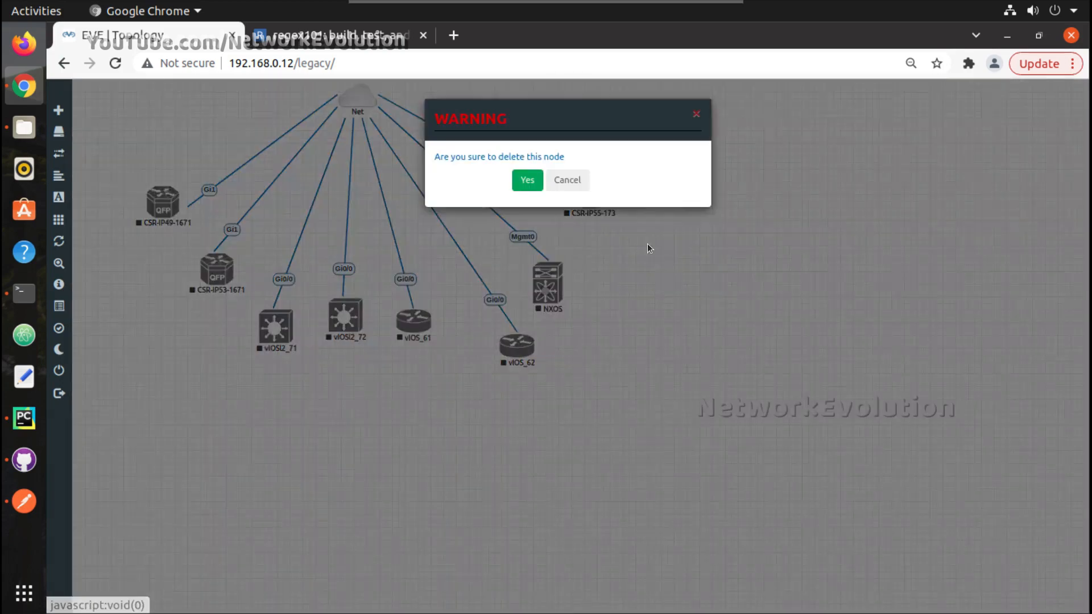
left_click(567, 179)
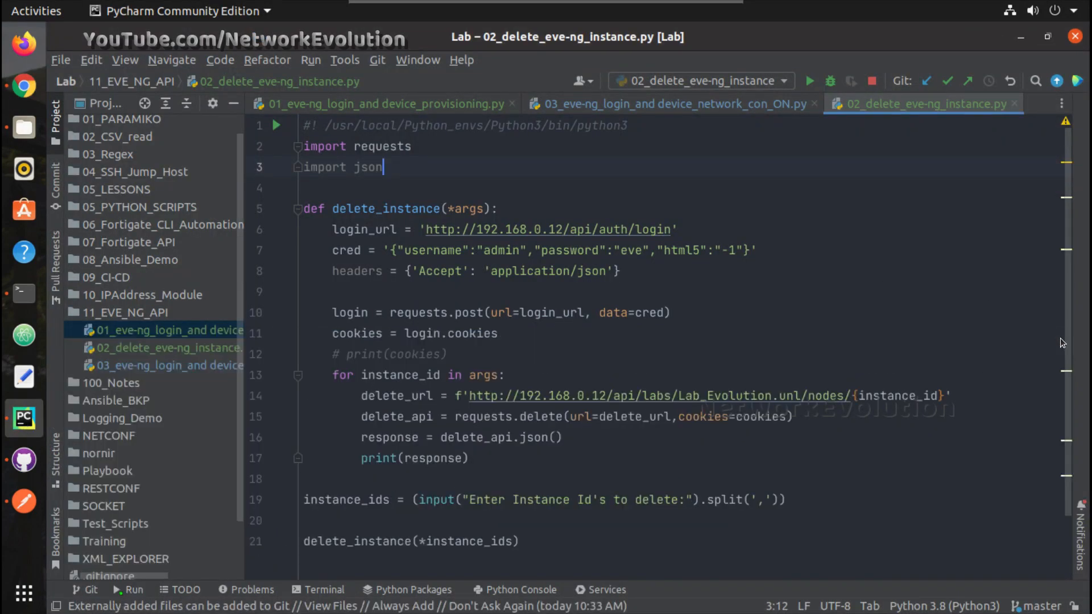
- Run 03_eve-ng_login_and device_network_con_ON.py to create instances 9 and 10 with connected interfaces
left_click(382, 103)
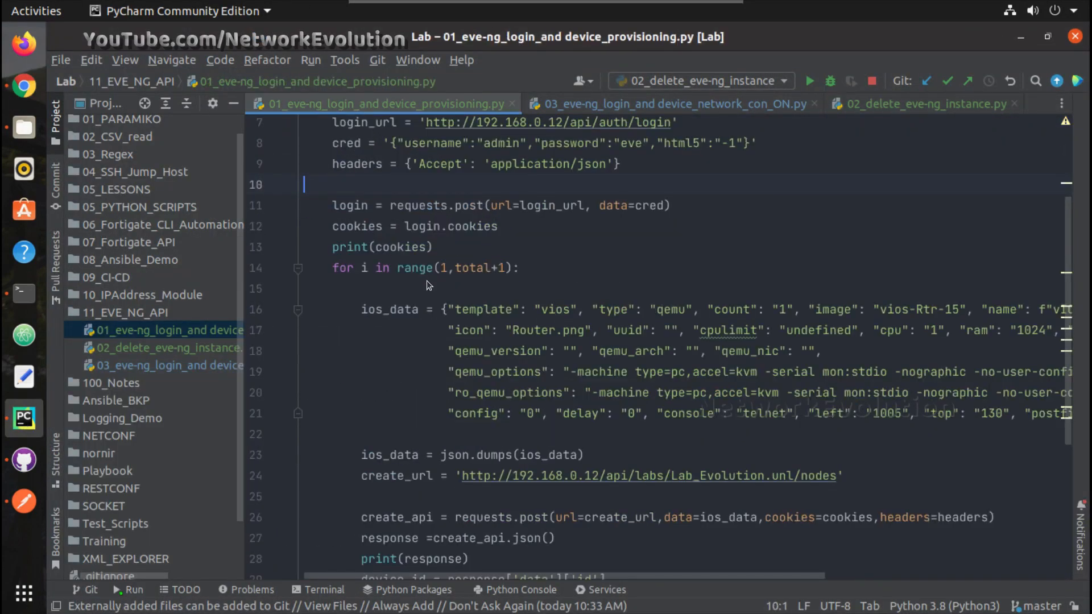
left_click(371, 288)
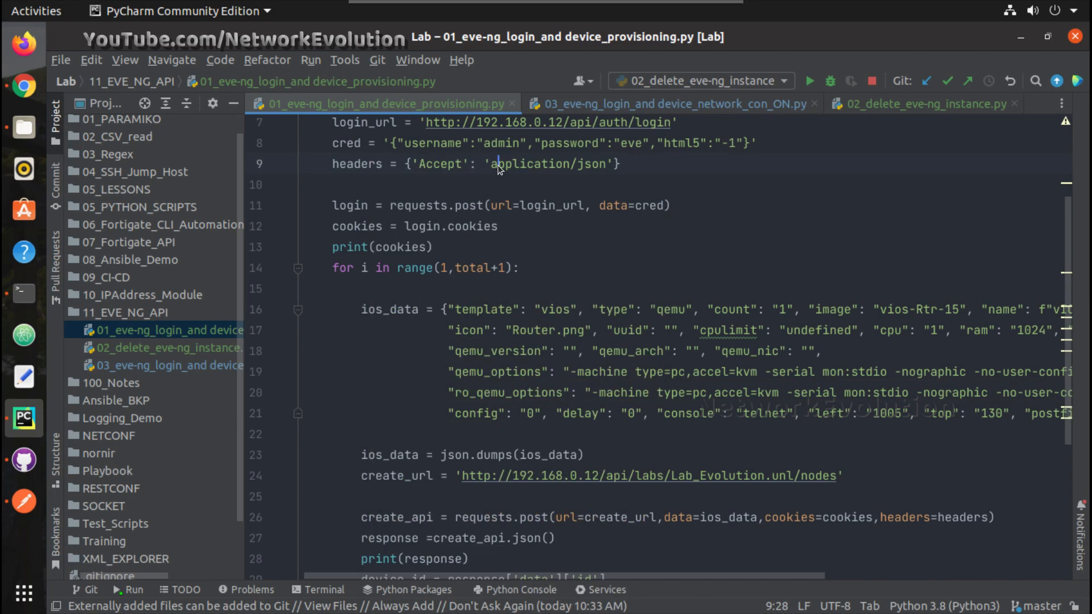
left_click(671, 103)
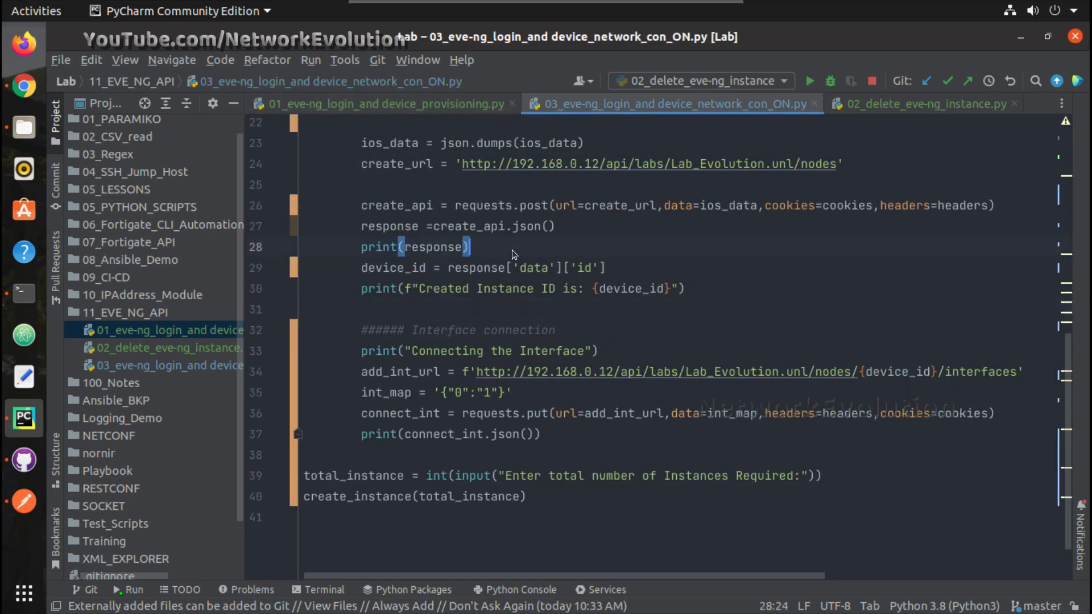
right_click(512, 254)
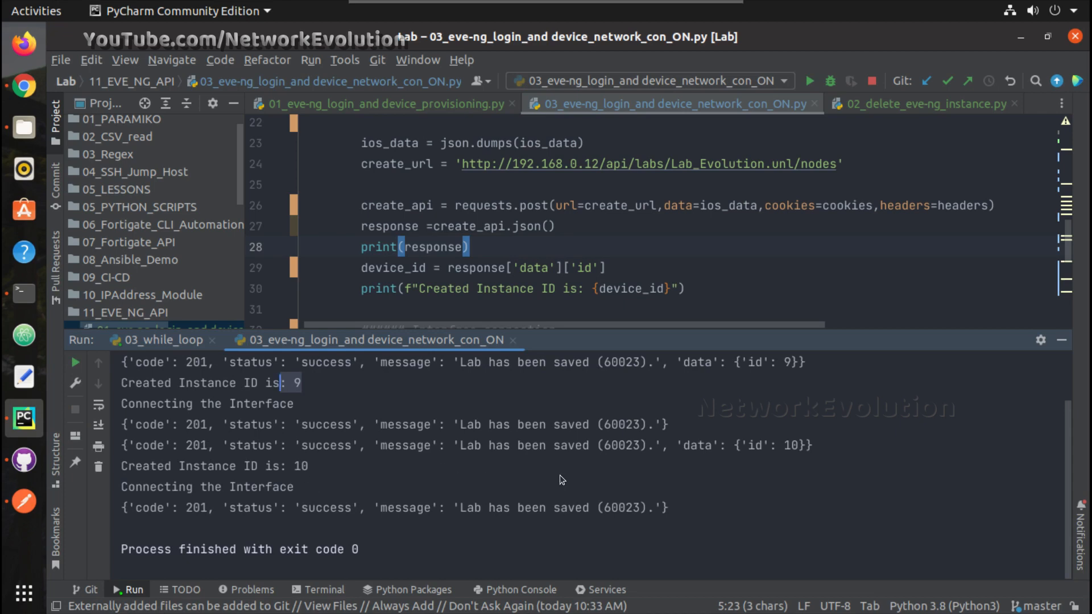
mouse_move(35, 104)
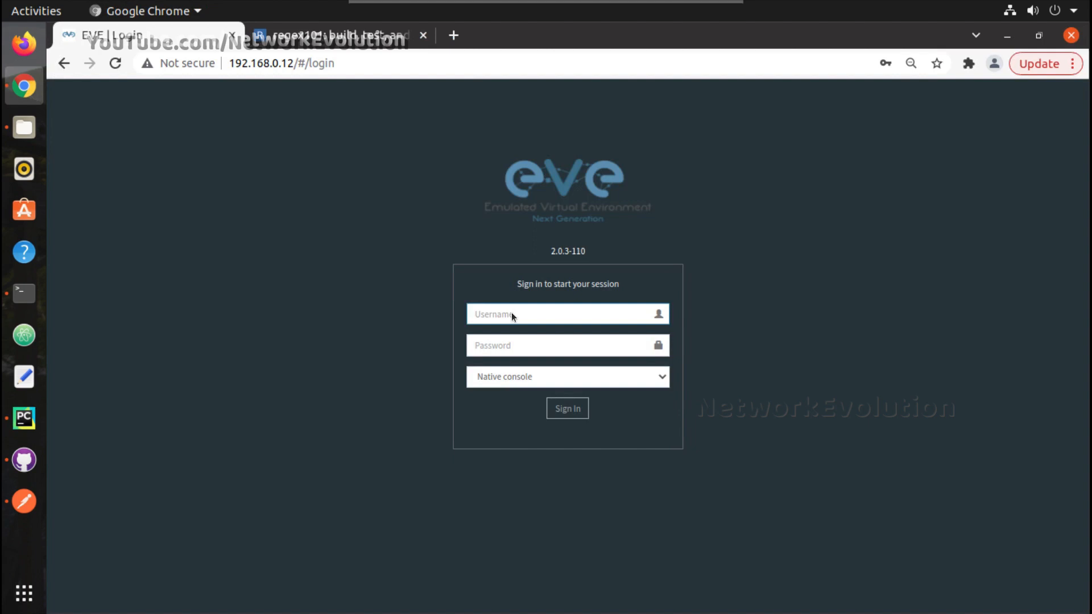
- Sign in to EVE-NG as admin with the saved credential to view the lab topology
type("admin")
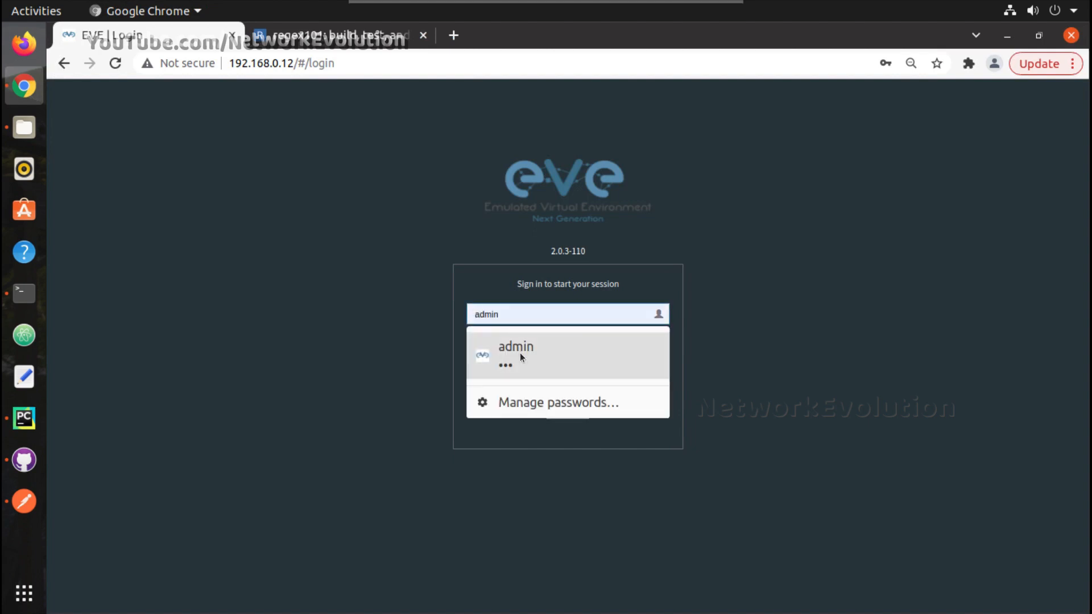
left_click(515, 355)
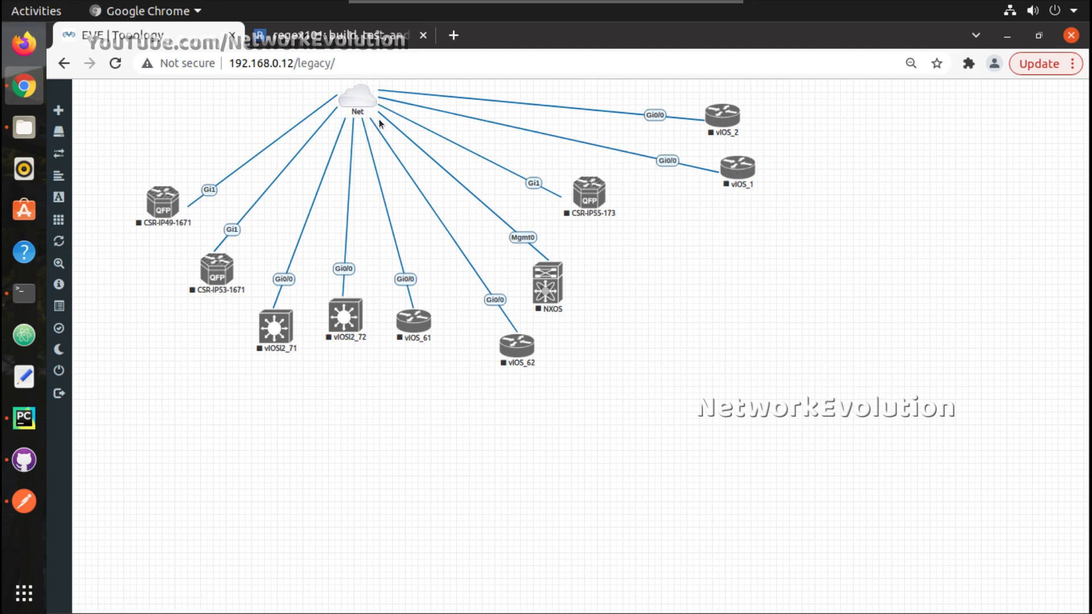
mouse_move(423, 218)
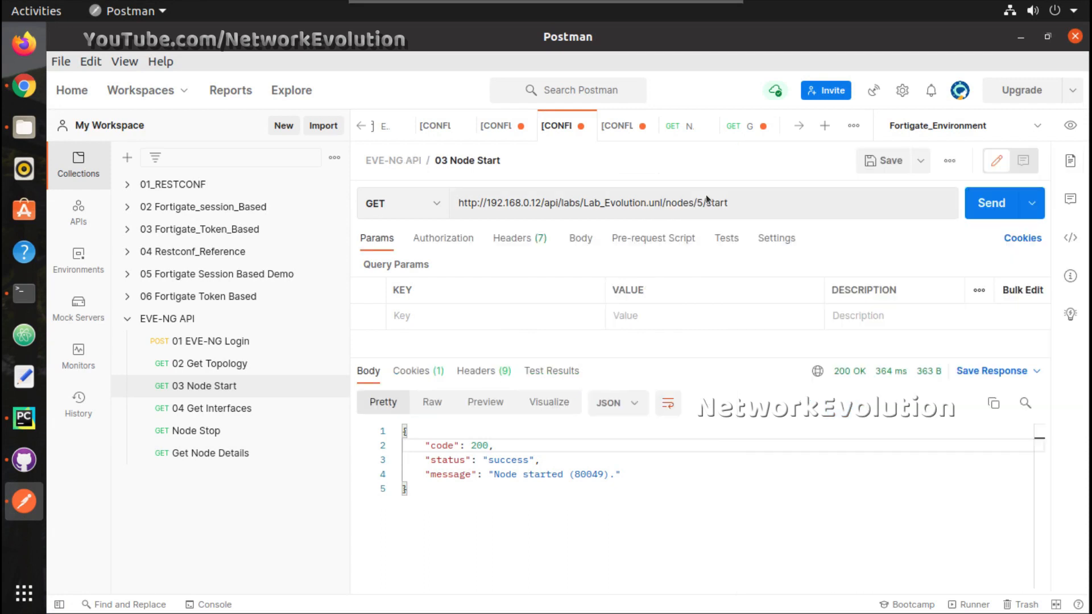
mouse_move(539, 259)
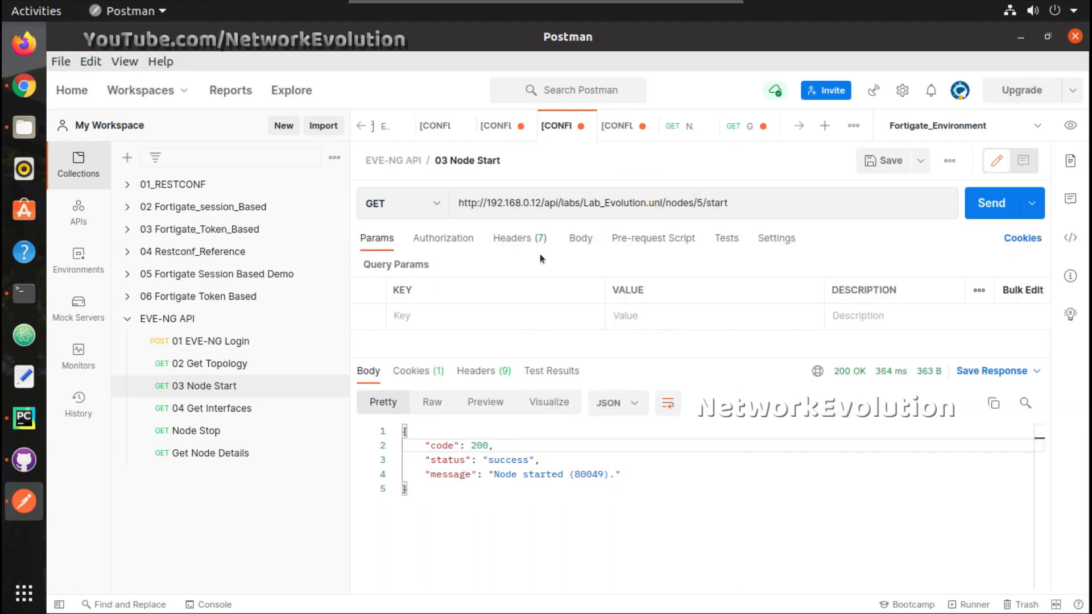
mouse_move(764, 211)
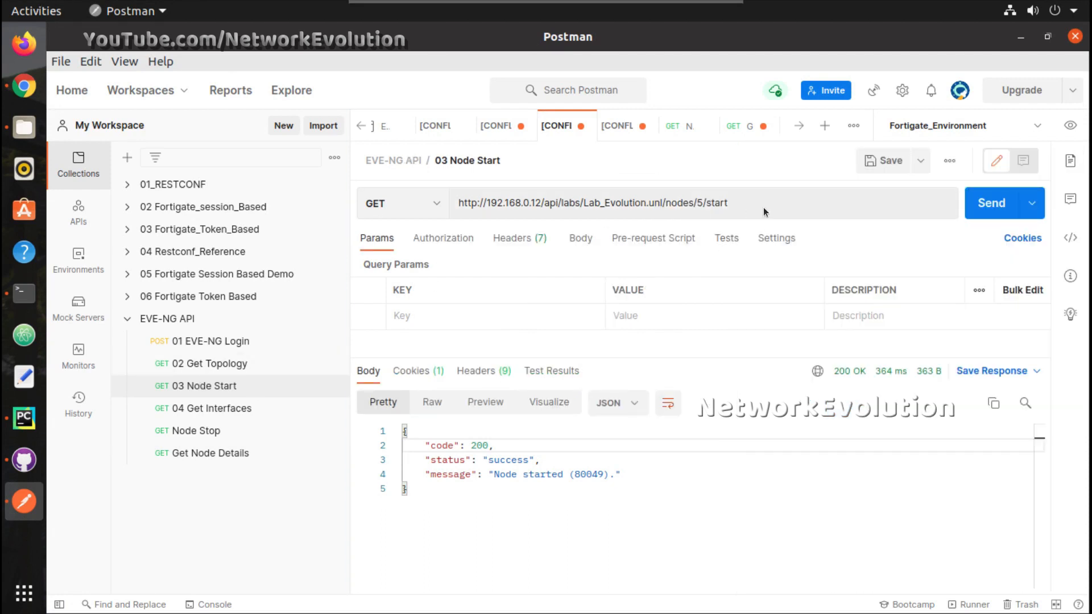
- Select the Node Start request URL in Postman and return to the Python editor
triple_click(591, 203)
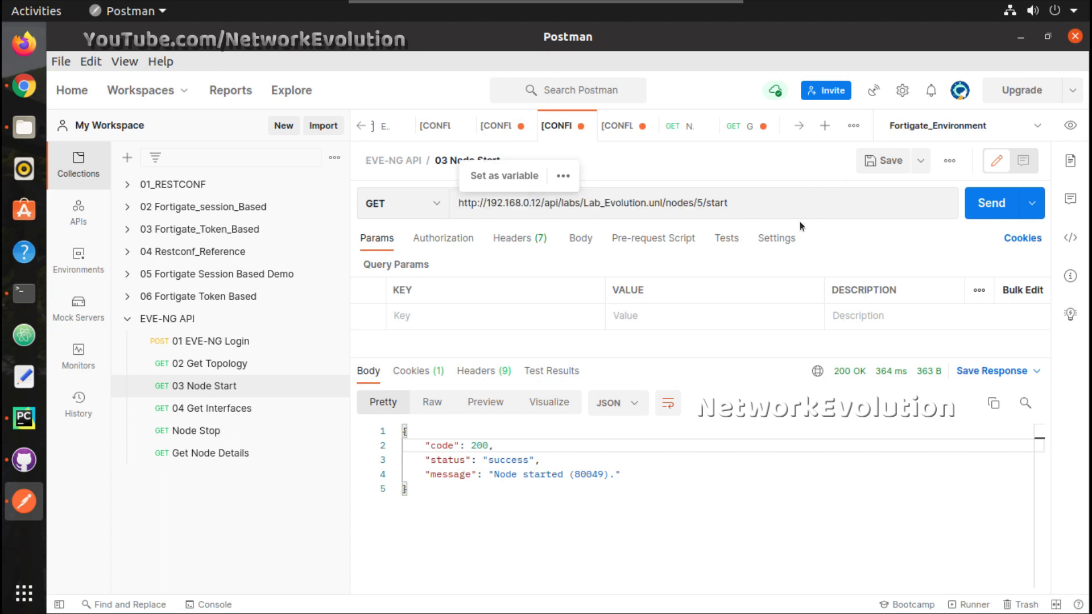
mouse_move(1070, 199)
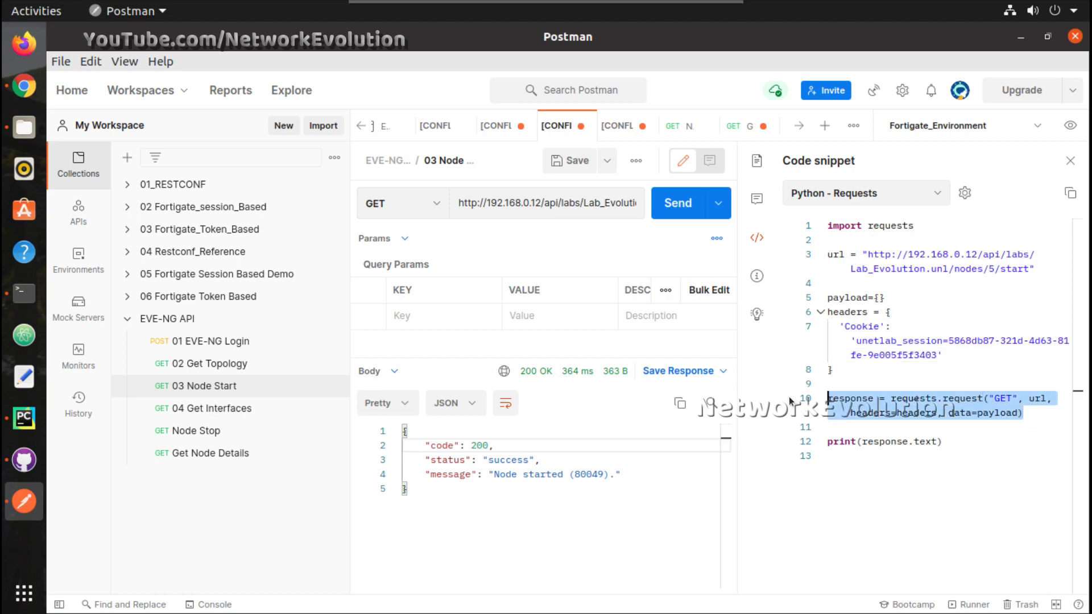
mouse_move(296, 393)
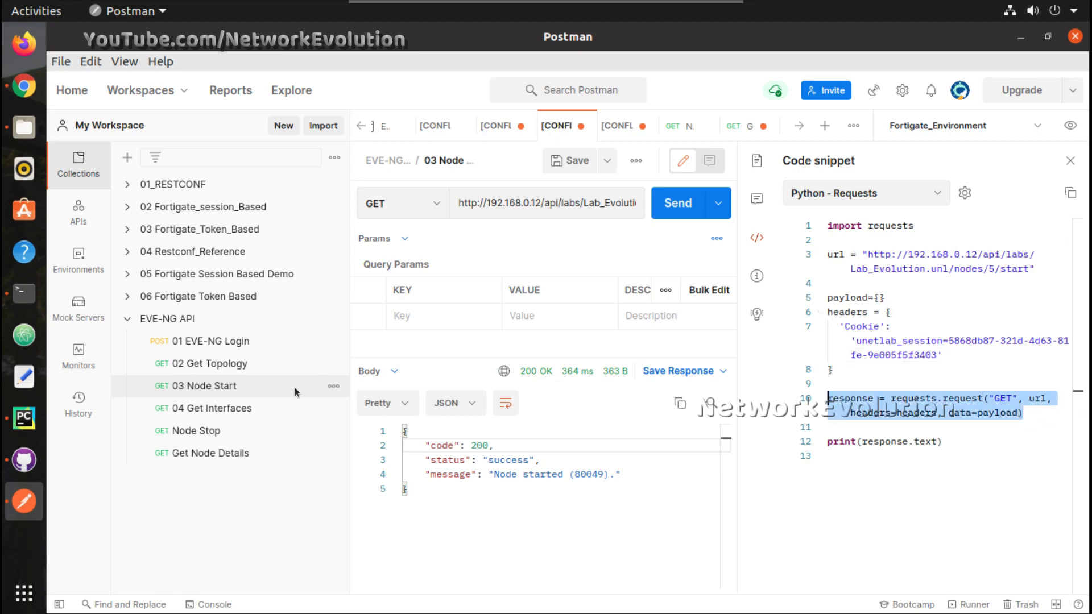
mouse_move(24, 418)
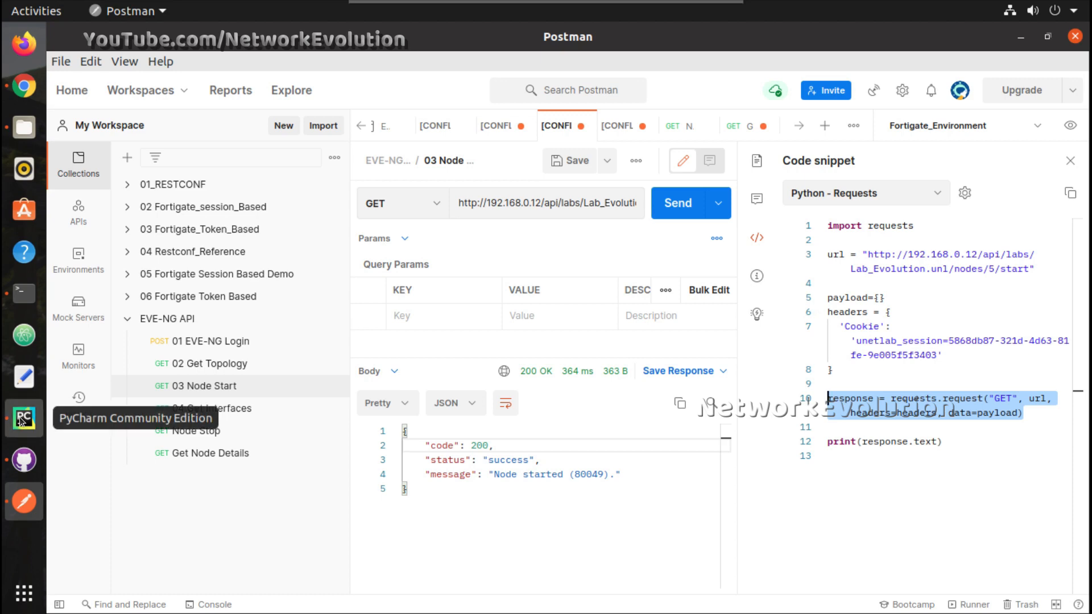
left_click(23, 418)
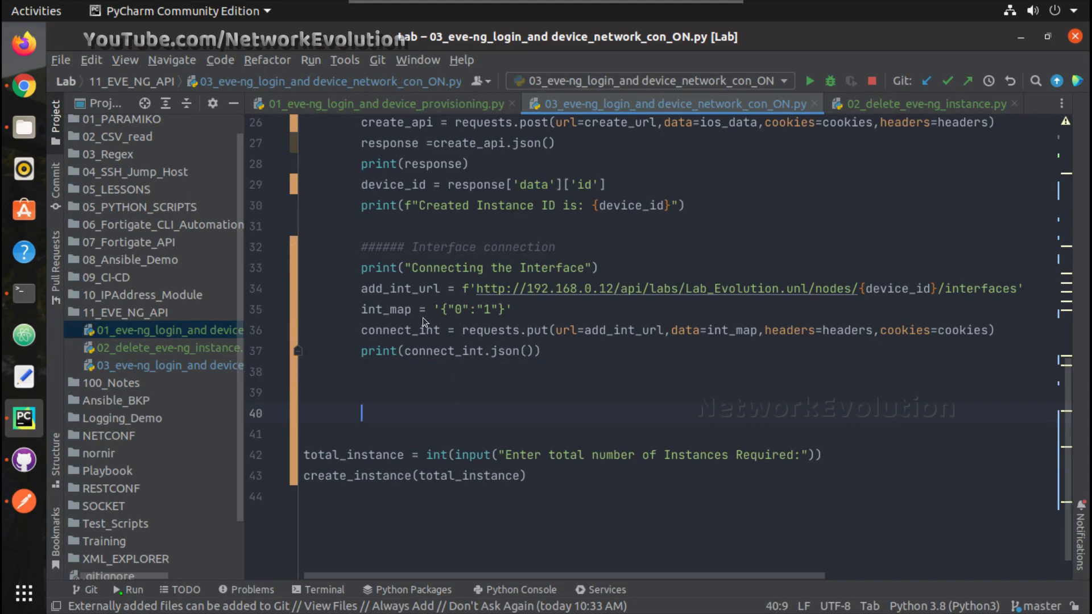
mouse_move(409, 417)
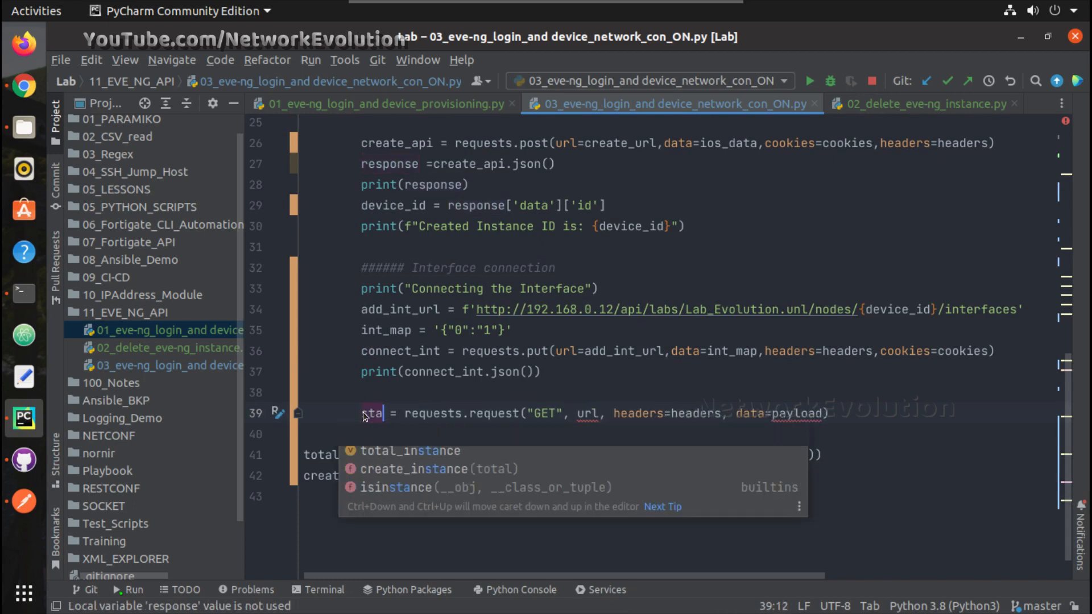
- Define url as an f-string for the Lab_Evolution.unl node start endpoint using {device_id}
type("start_api")
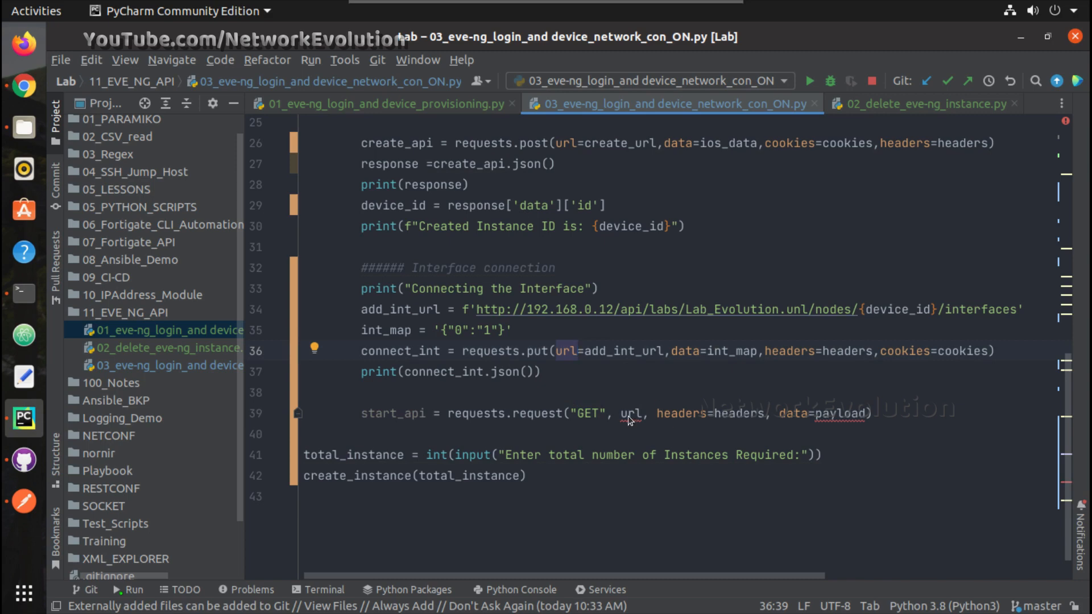
double_click(632, 413)
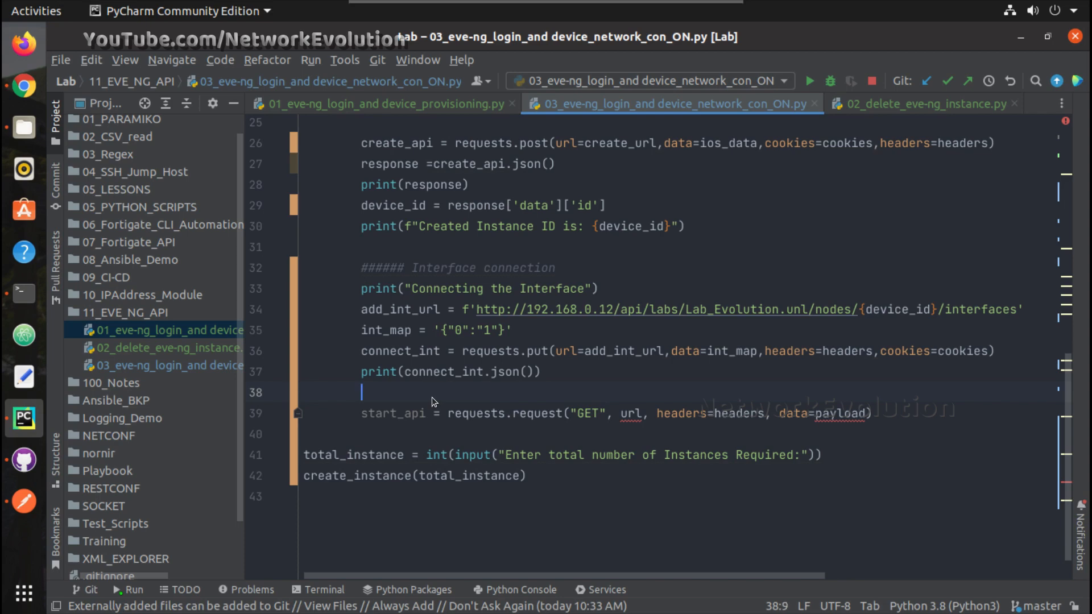
type("u")
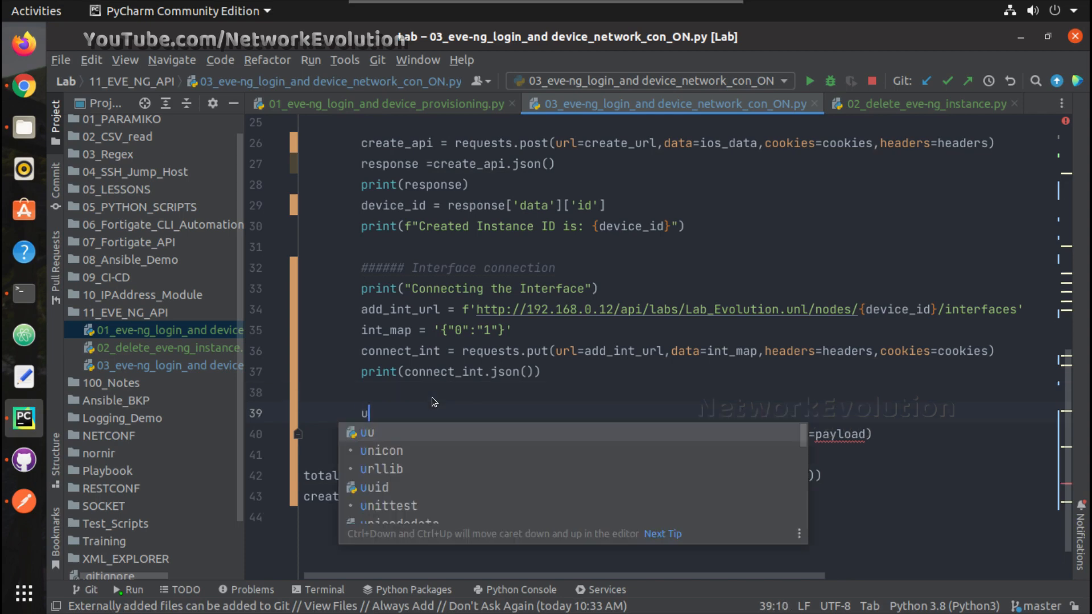
type("rl =")
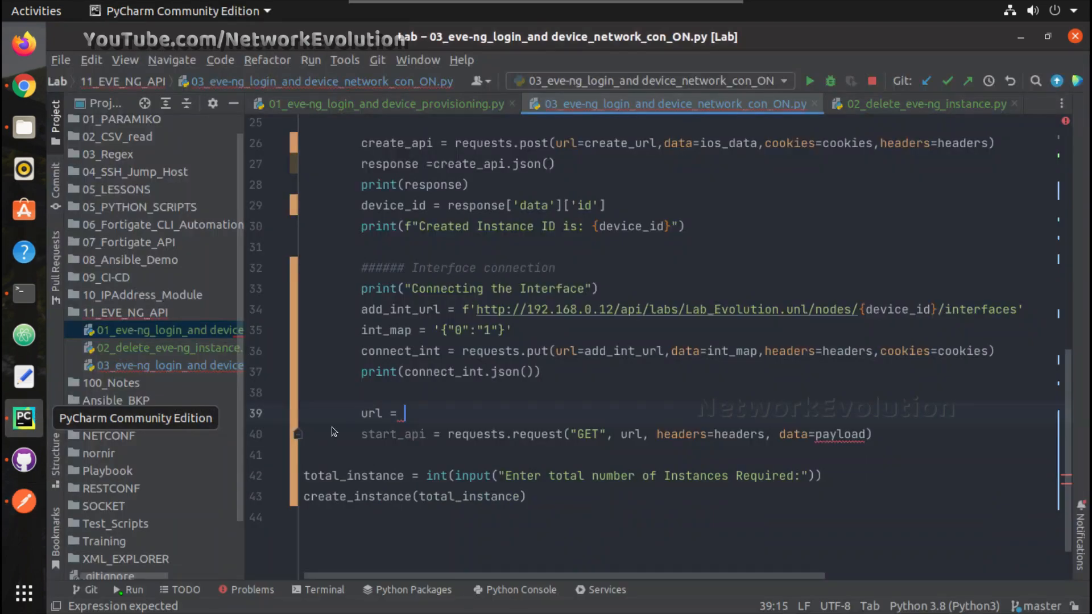
type("http://192.168.0.12/api/labs/Lab_Evolution.unl/nodes/5/start")
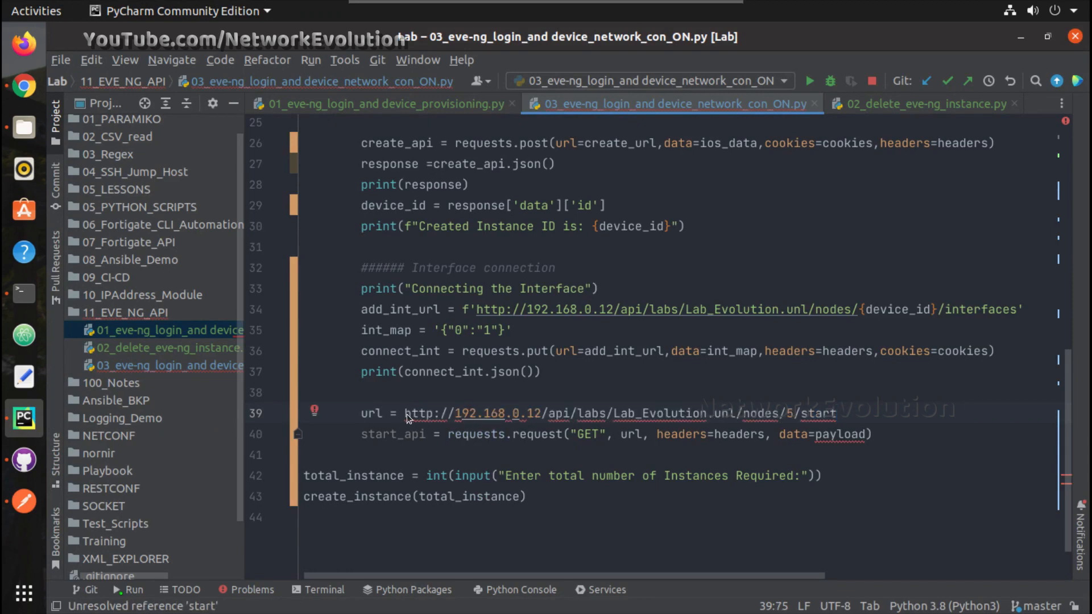
type("f")
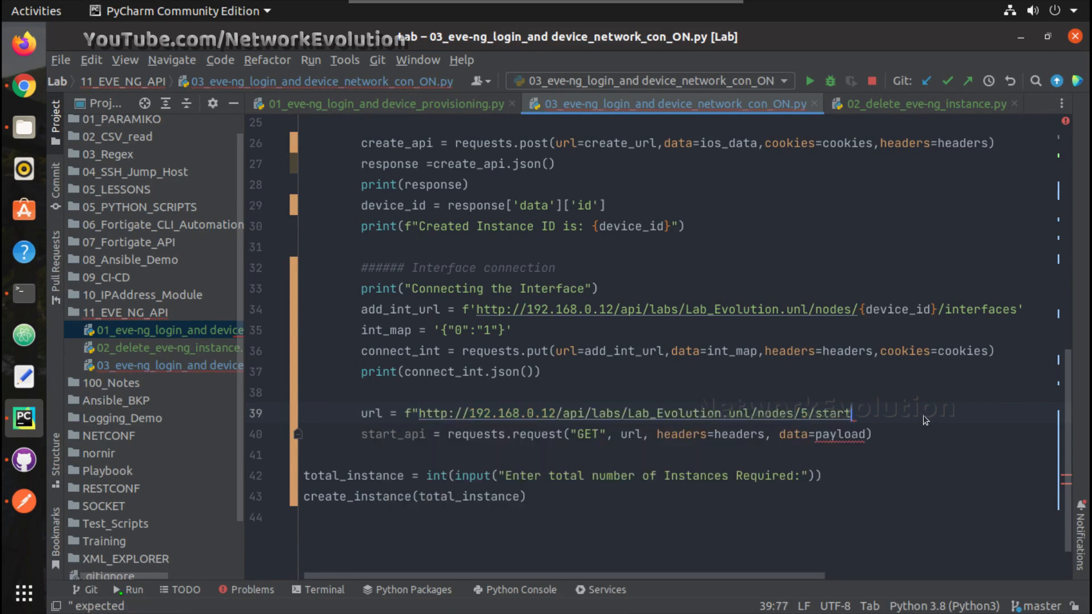
type("\"")
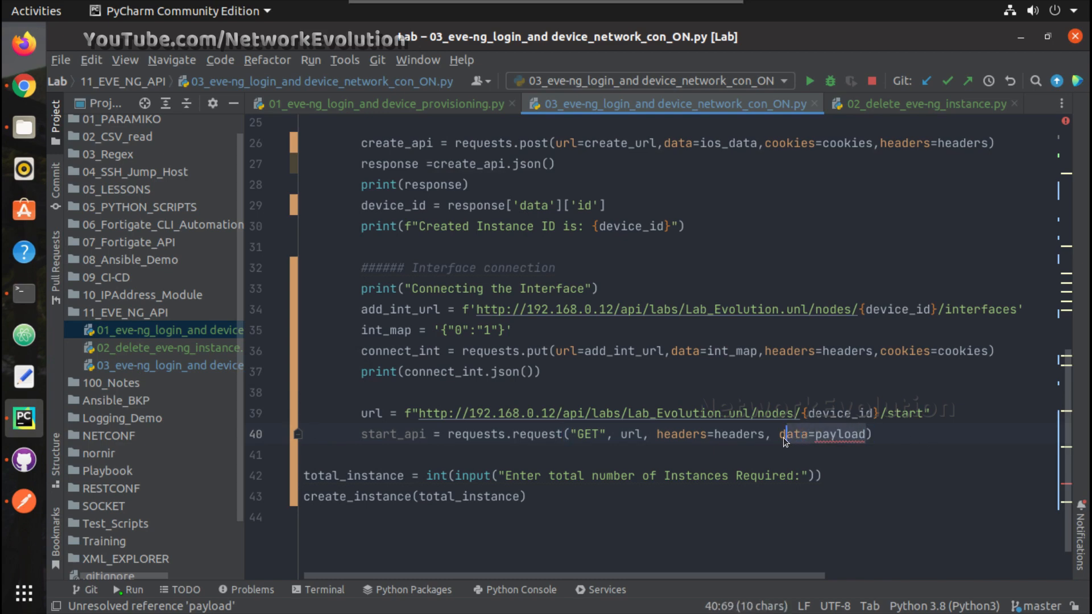
- Send start_api as a GET request to url with headers and cookies
type("cookies")
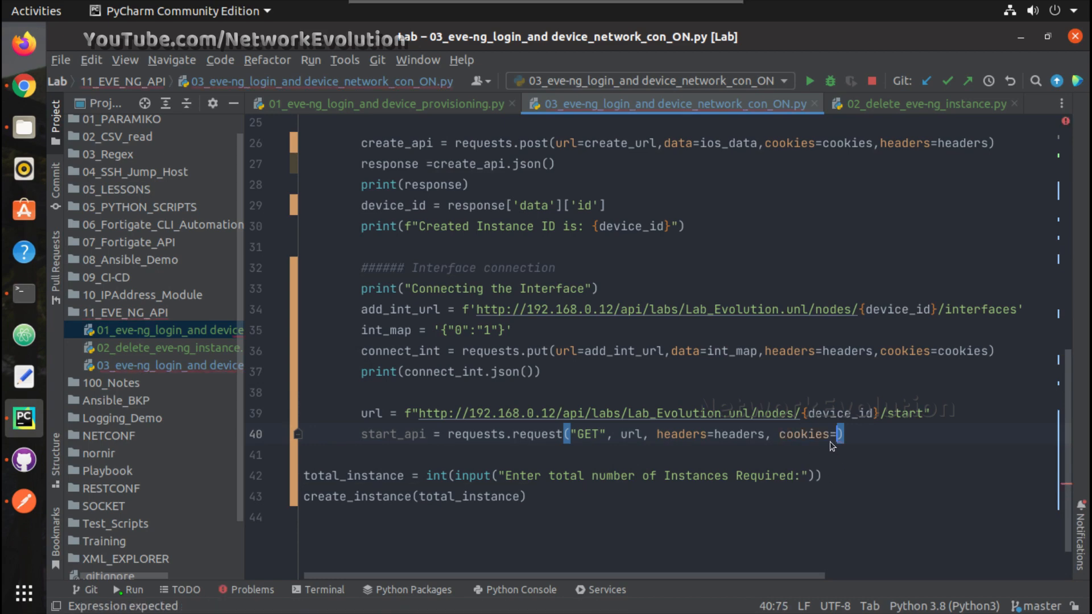
type("cookies")
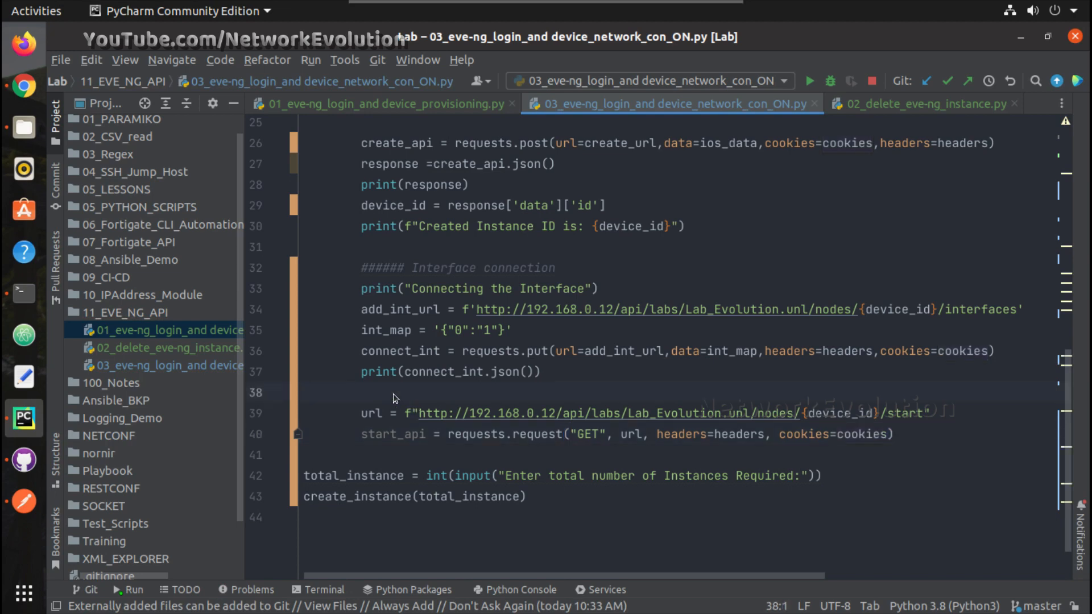
mouse_move(424, 407)
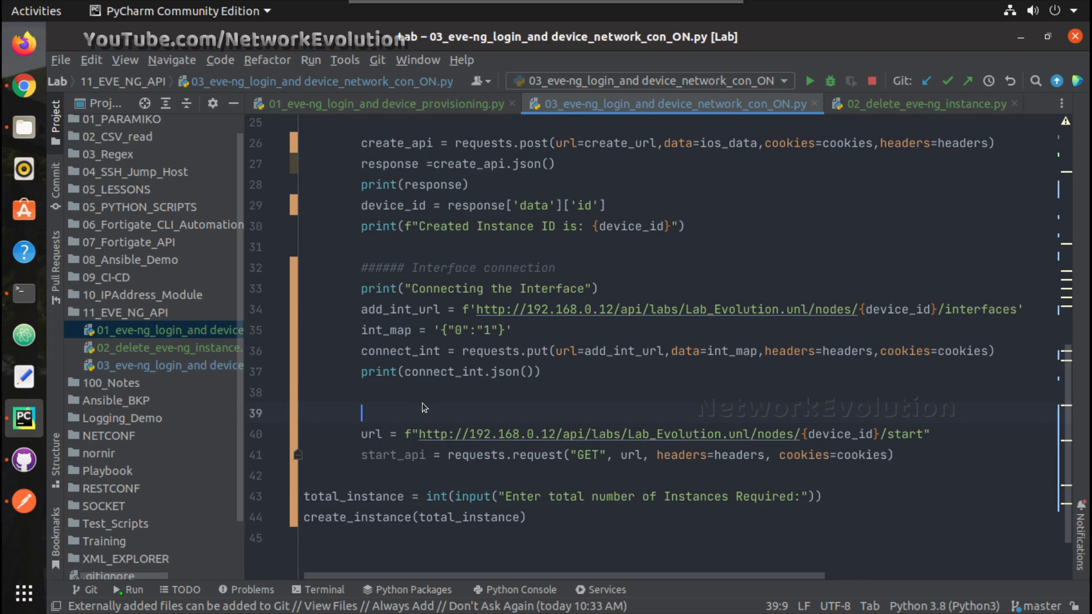
- Print "Starting the Device" before the request and start_api.json() after it
type("print()")
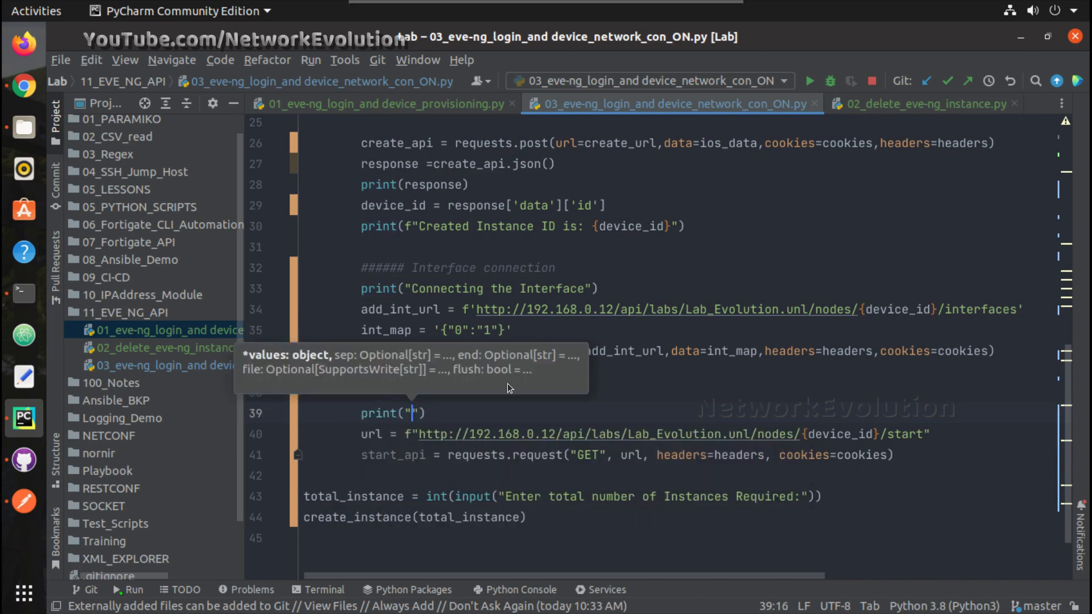
type("Starting the De")
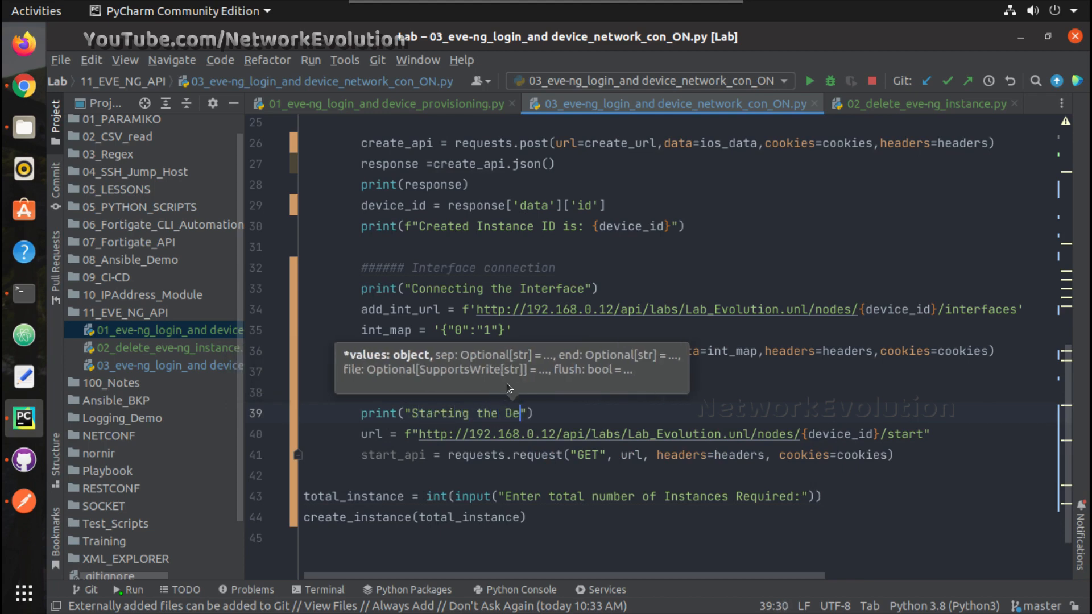
type("vice")
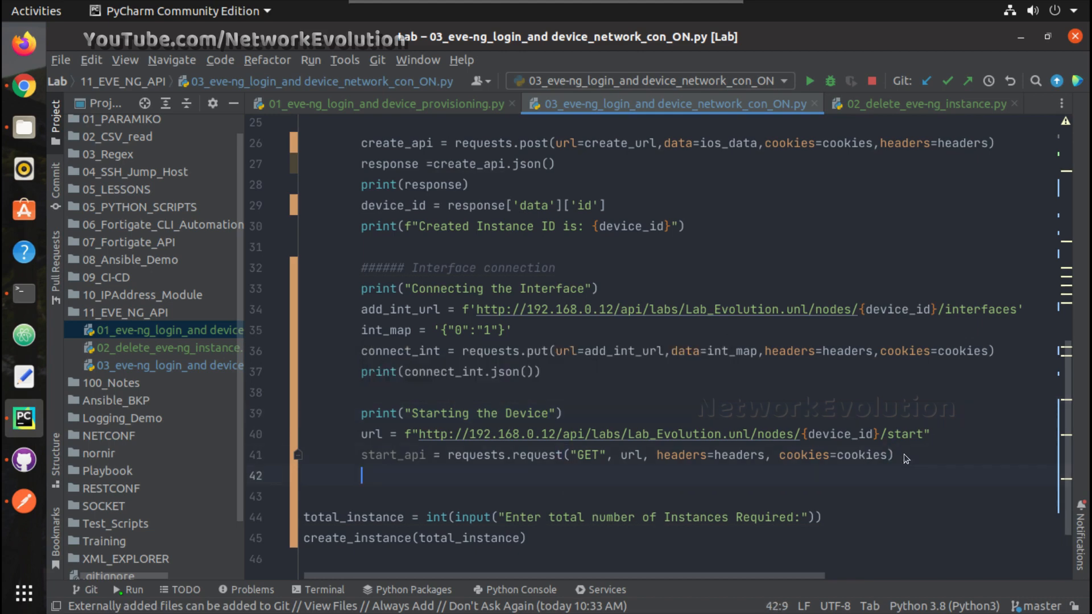
type("print()")
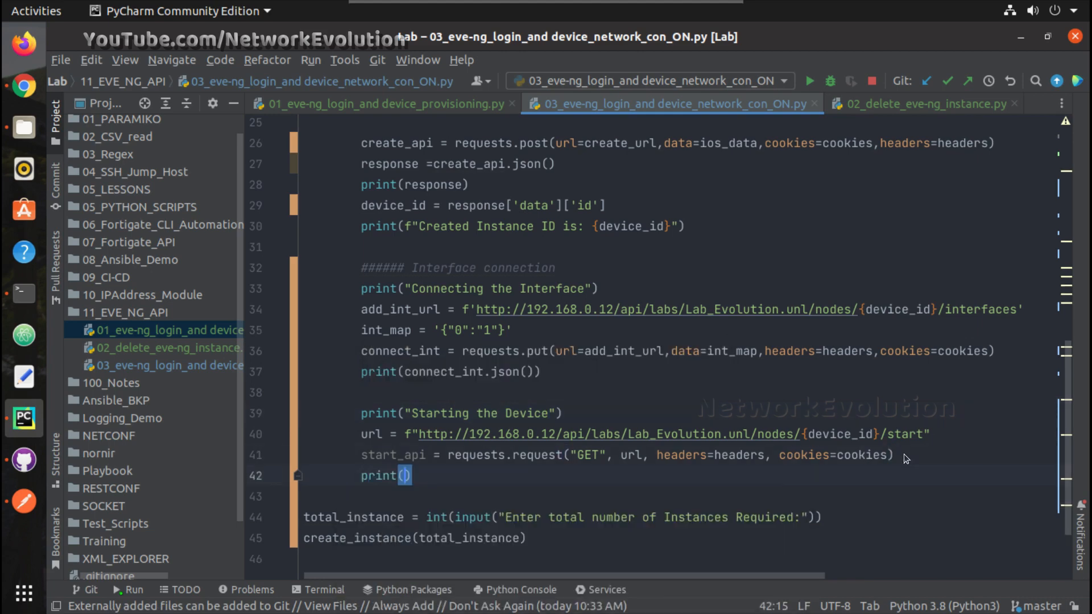
type("start_api")
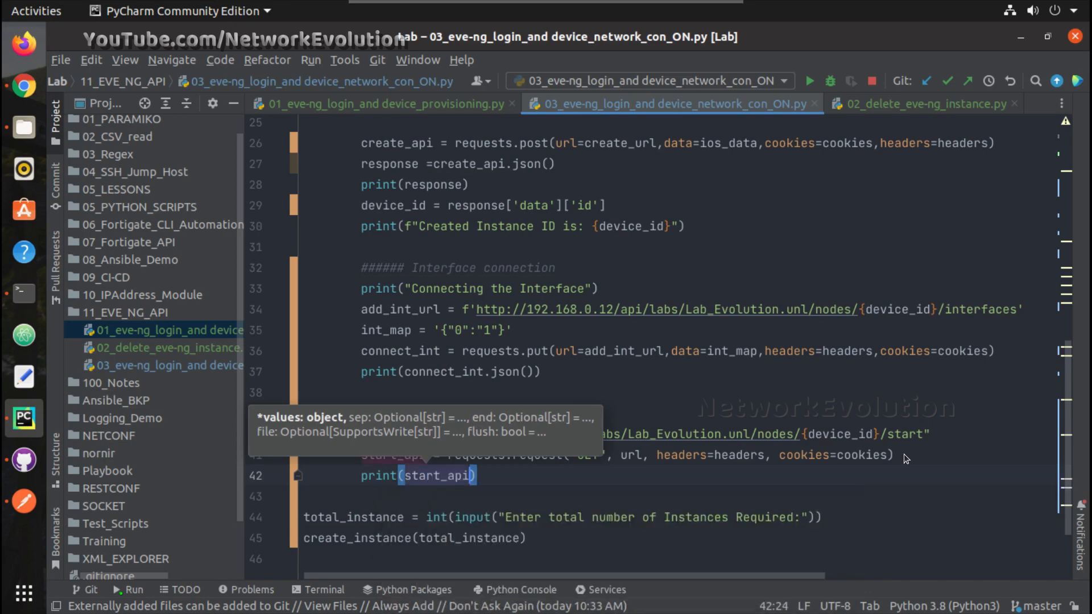
type(".json()")
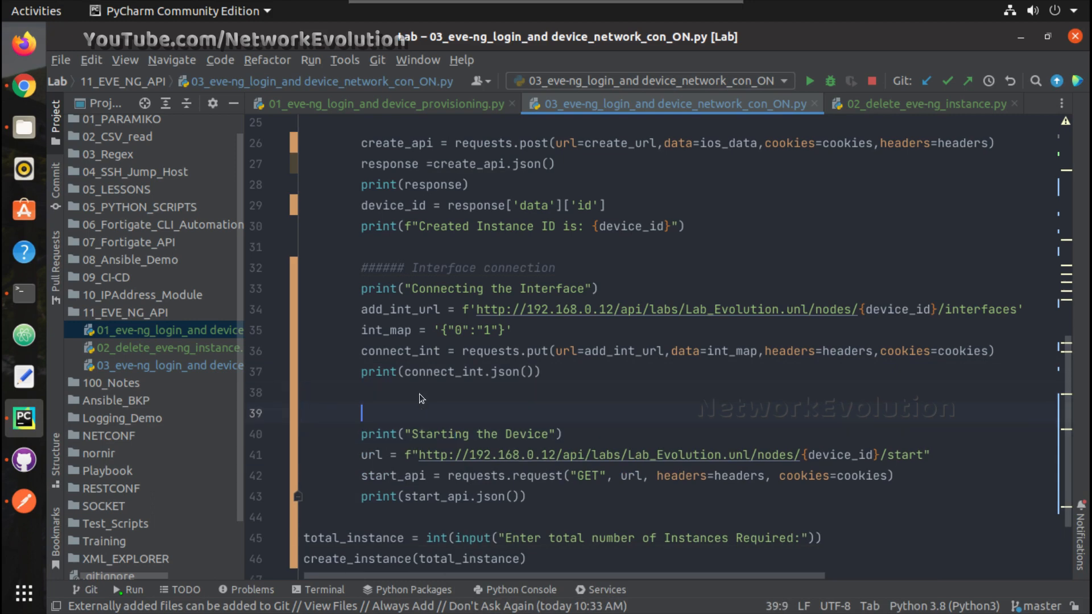
type("#######")
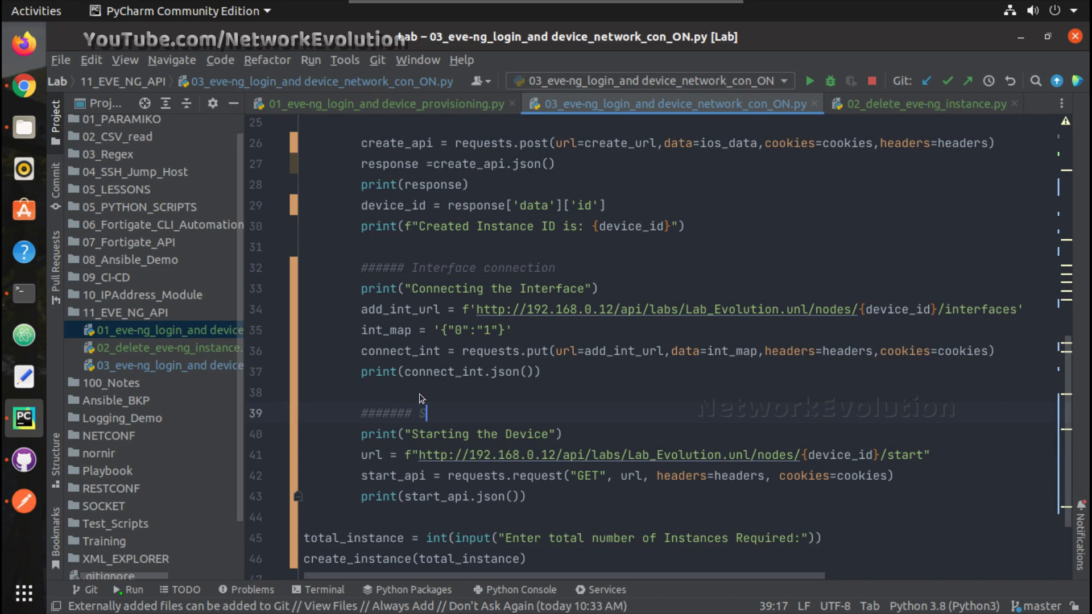
- Add a ###### Start Inst comment heading and switch to the instance-deletion script
type("Start Inst")
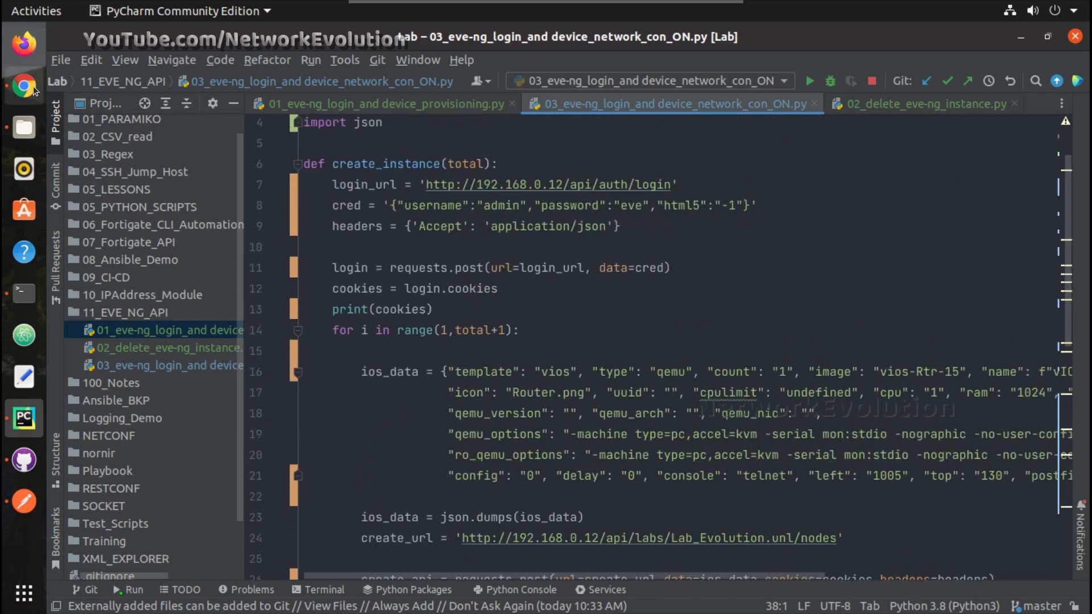
left_click(23, 86)
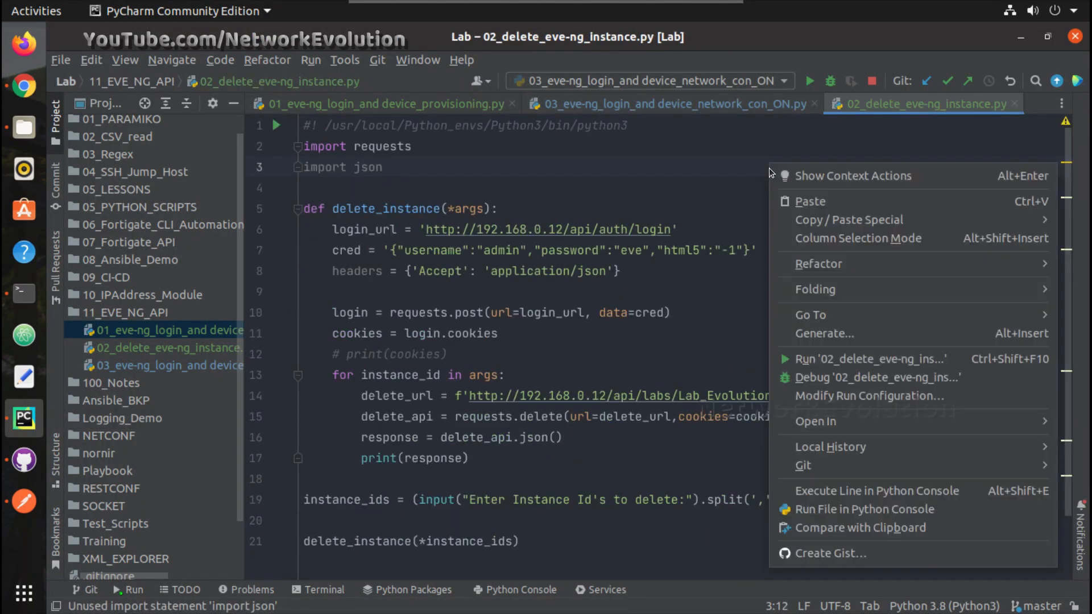
- Run the instance-deletion script and enter instance IDs 9,10 at its prompt
left_click(870, 358)
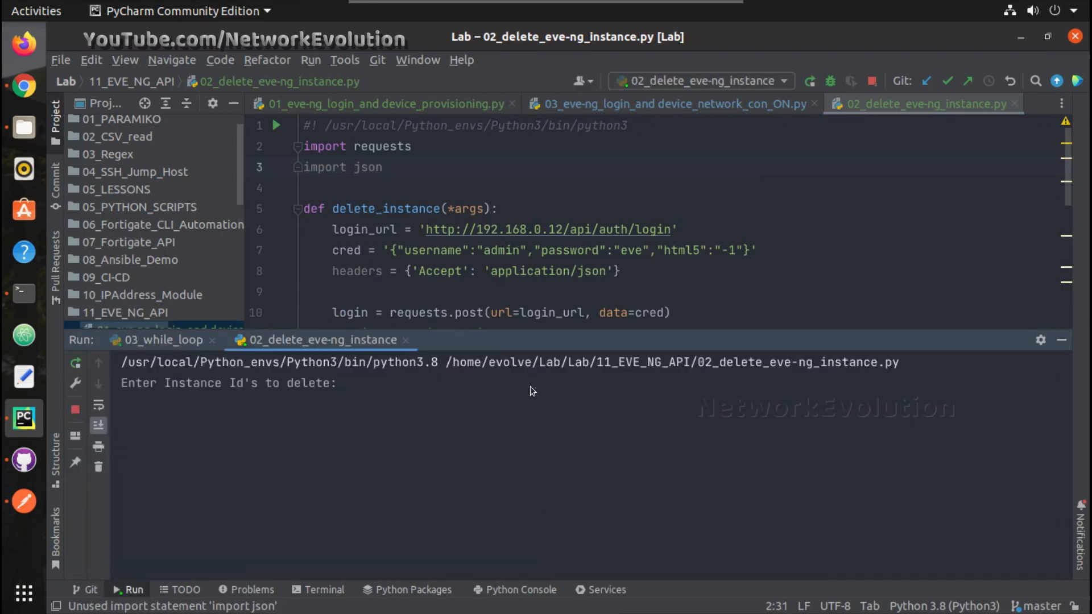
type("9,")
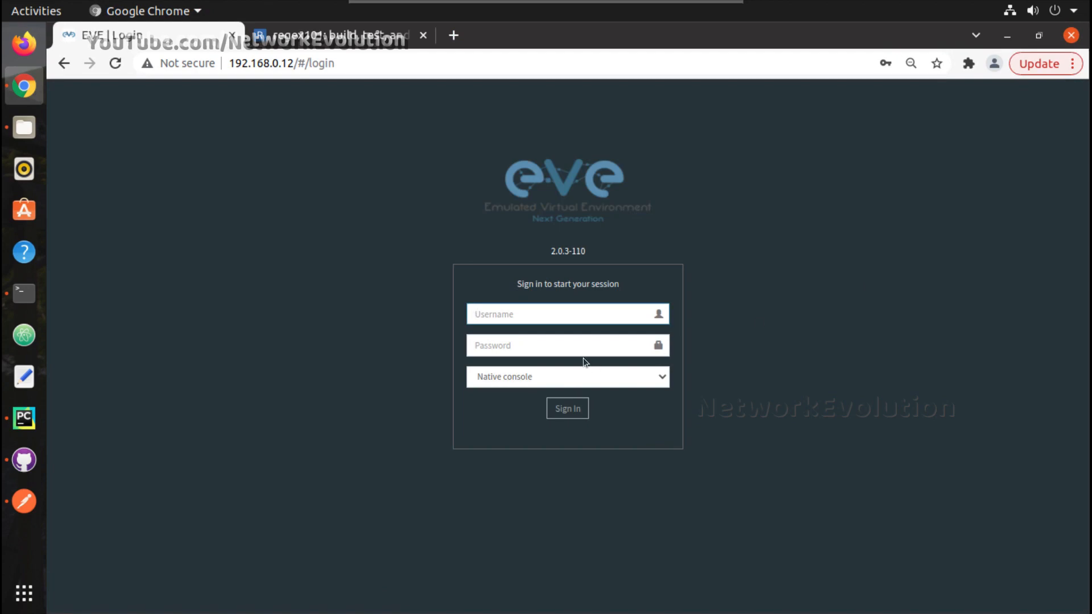
- Sign in to EVE-NG as admin, view the lab topology, then return to PyCharm
type("admin")
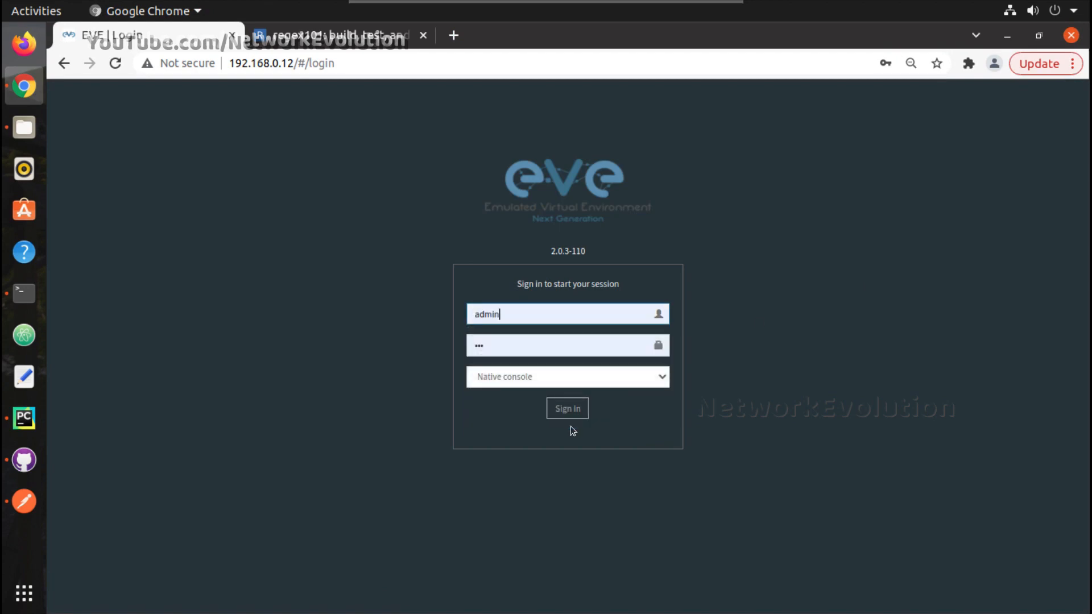
left_click(566, 409)
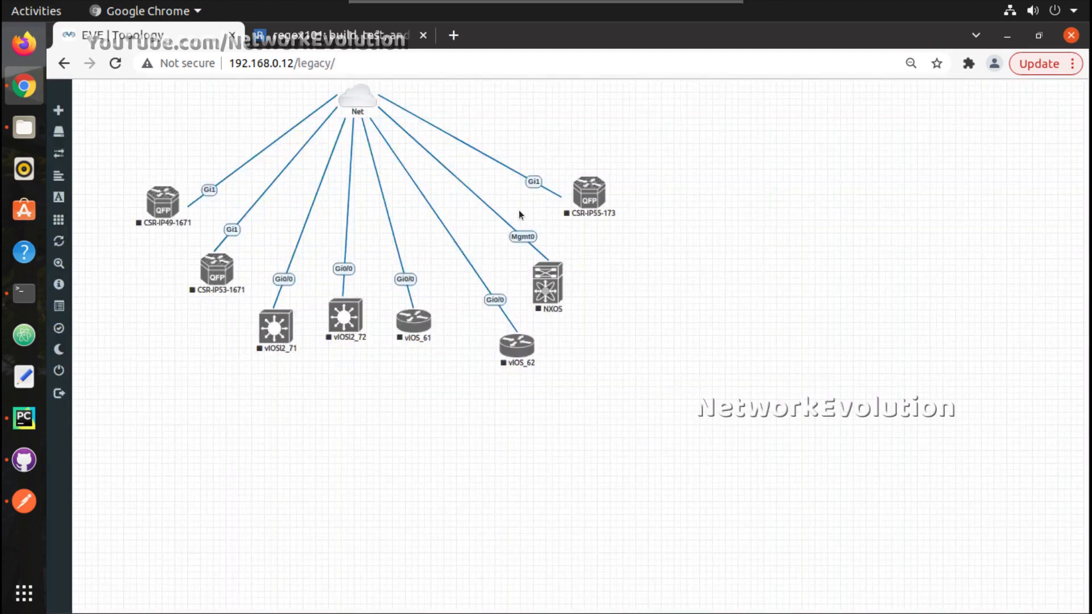
mouse_move(23, 417)
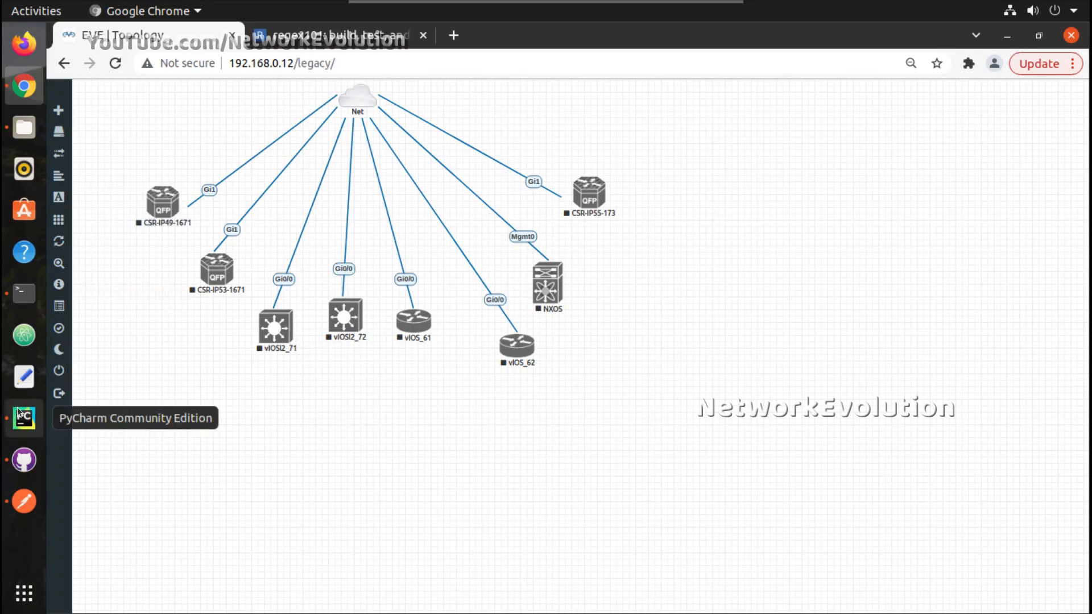
left_click(23, 418)
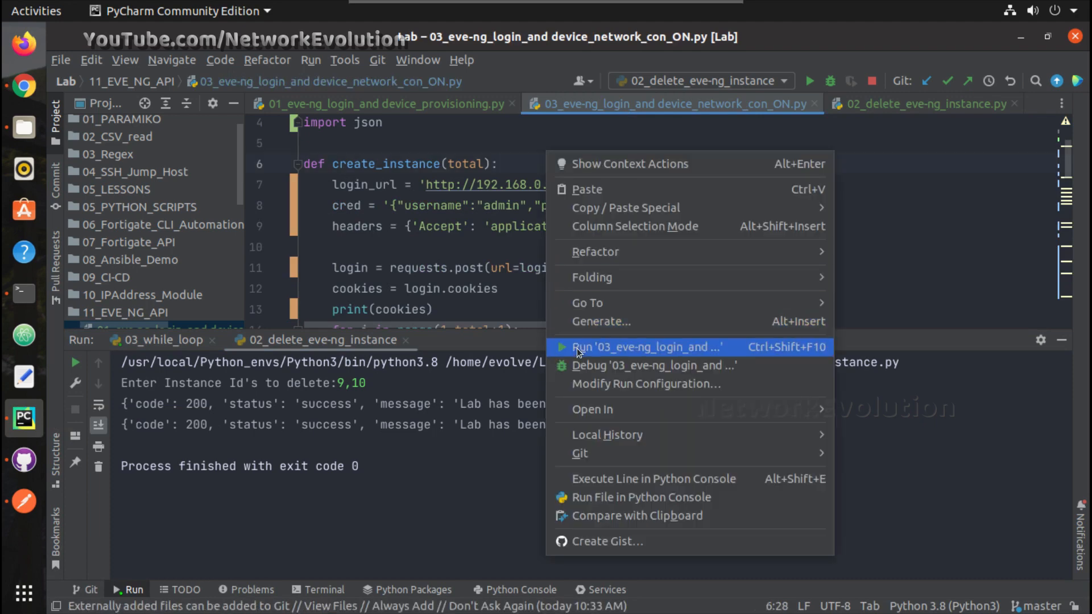
- Run the create-connect-start script for 3 instances and review the output for IDs 9, 10, 11
left_click(647, 347)
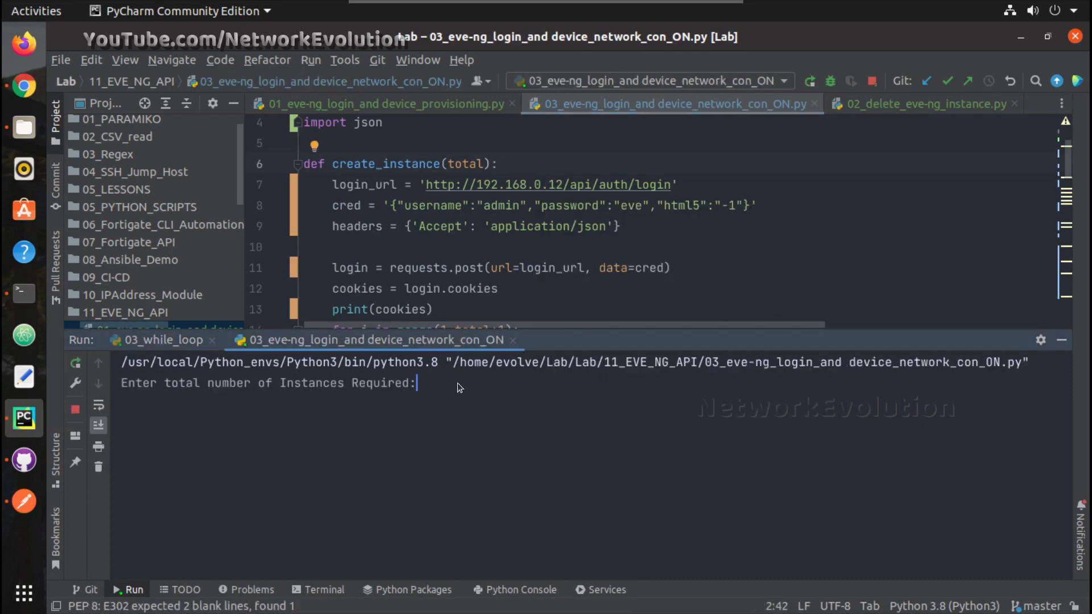
type("3")
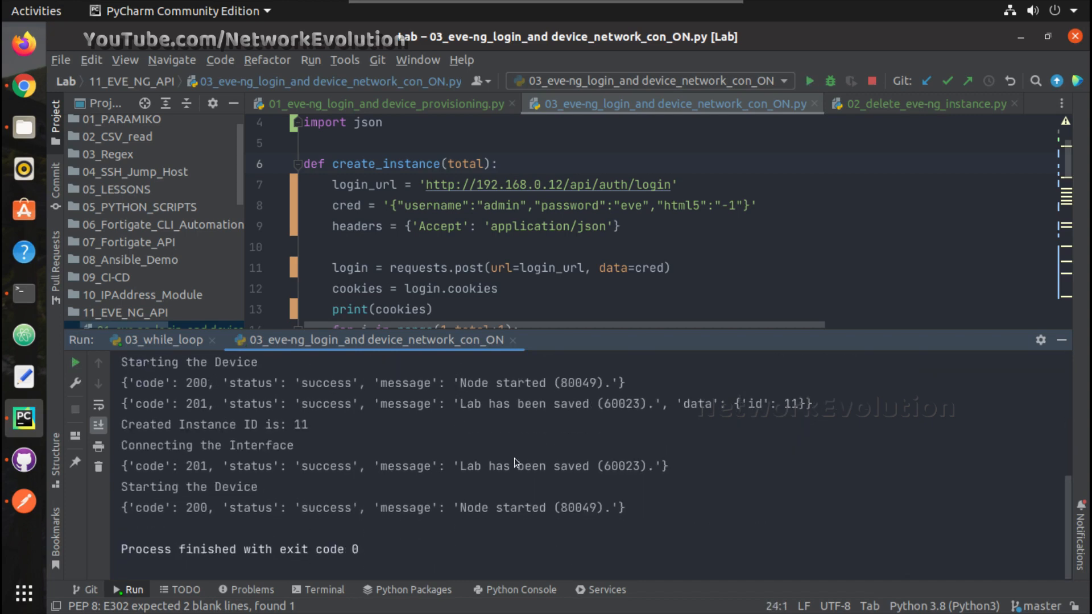
double_click(519, 507)
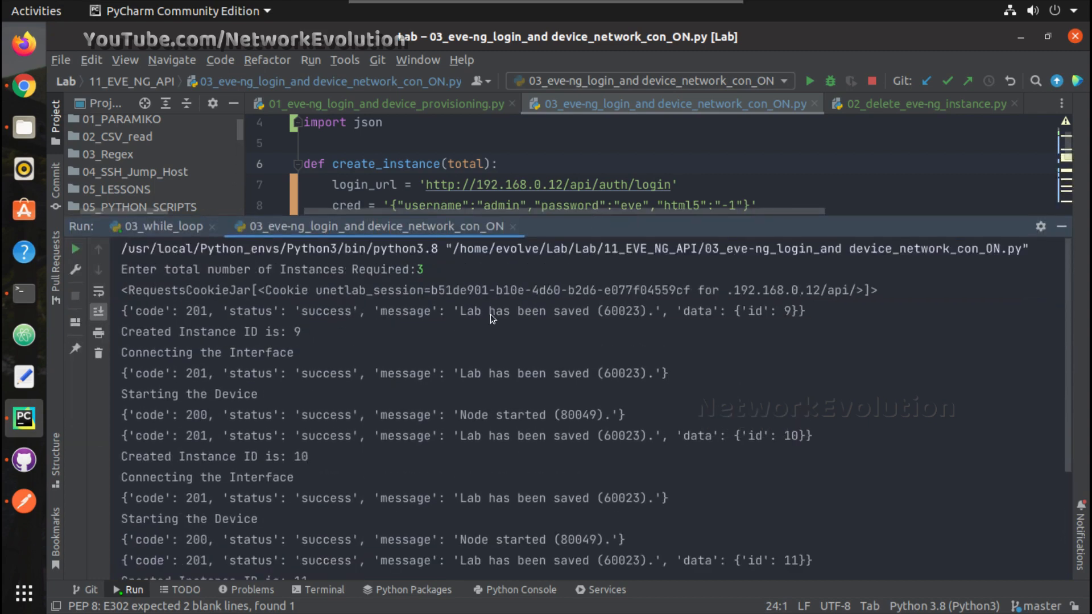
mouse_move(153, 318)
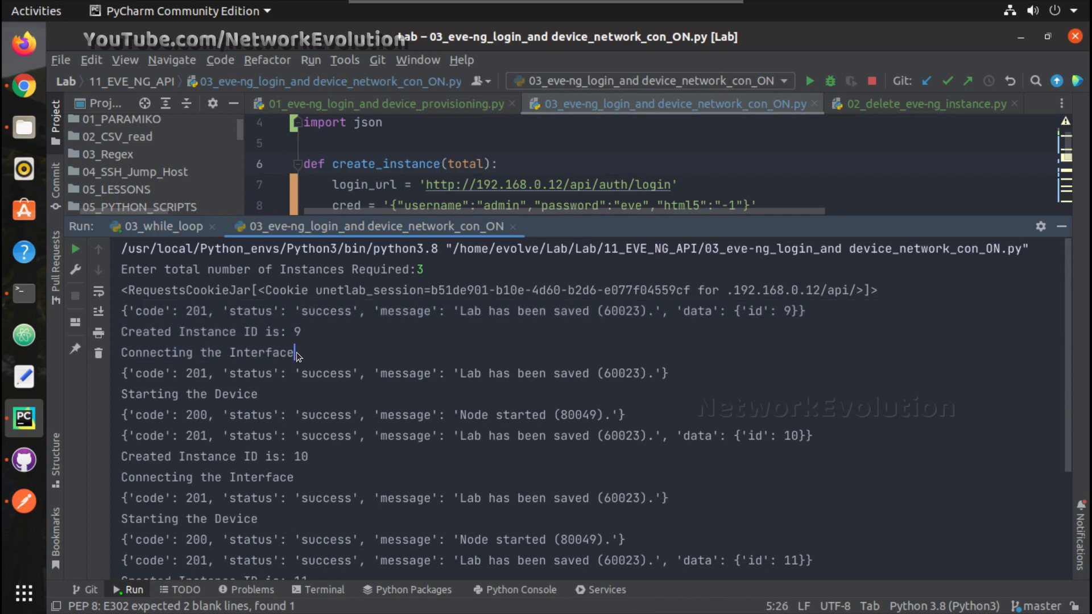
double_click(206, 353)
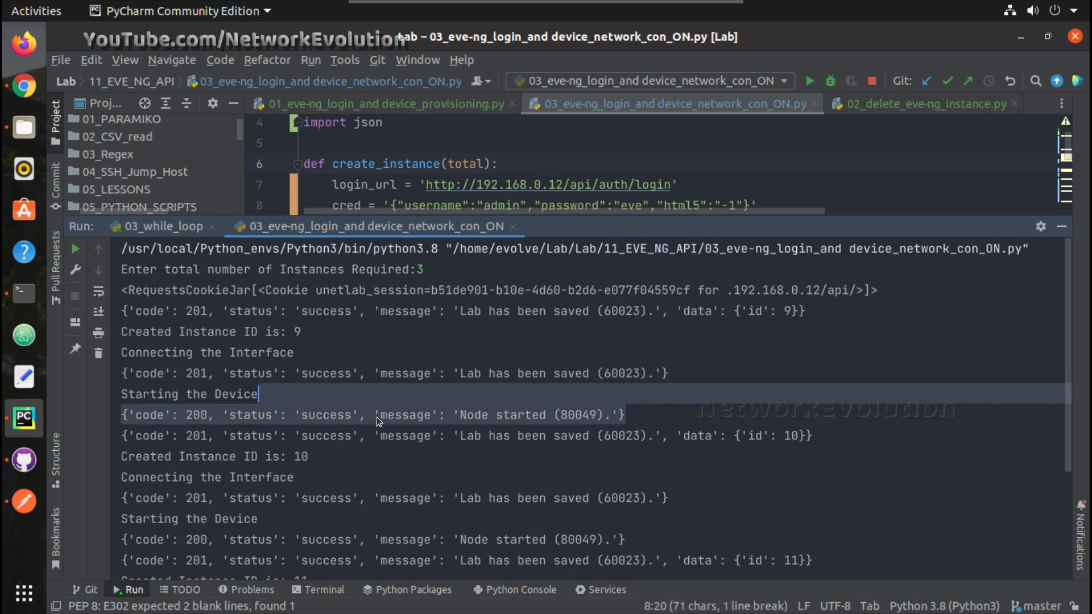
scroll("down", 3)
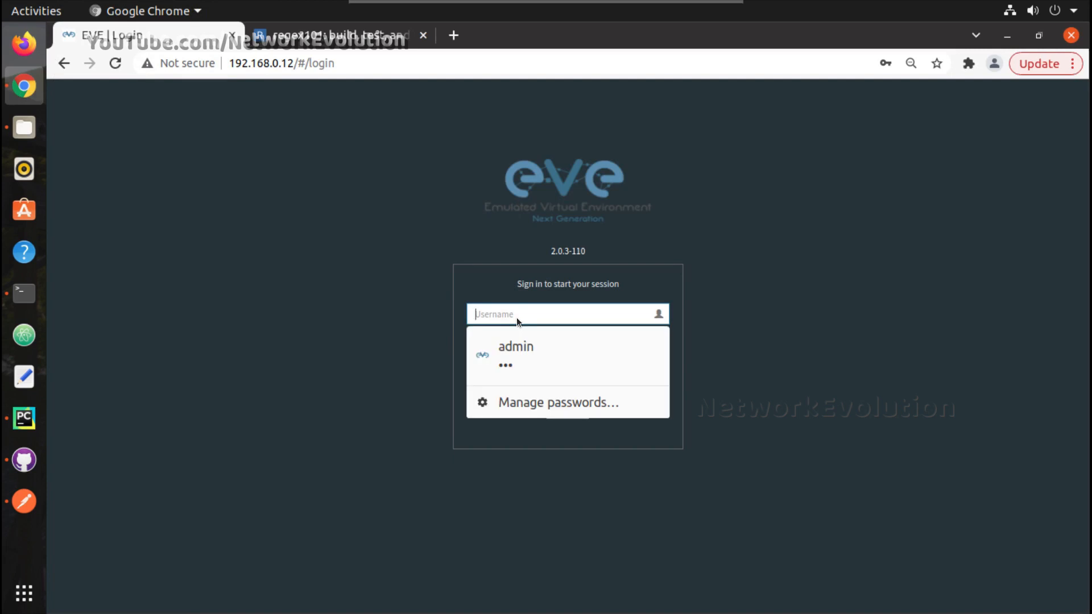
- Sign in to EVE-NG as admin and allow the vIOS_2 telnet console to launch
left_click(515, 347)
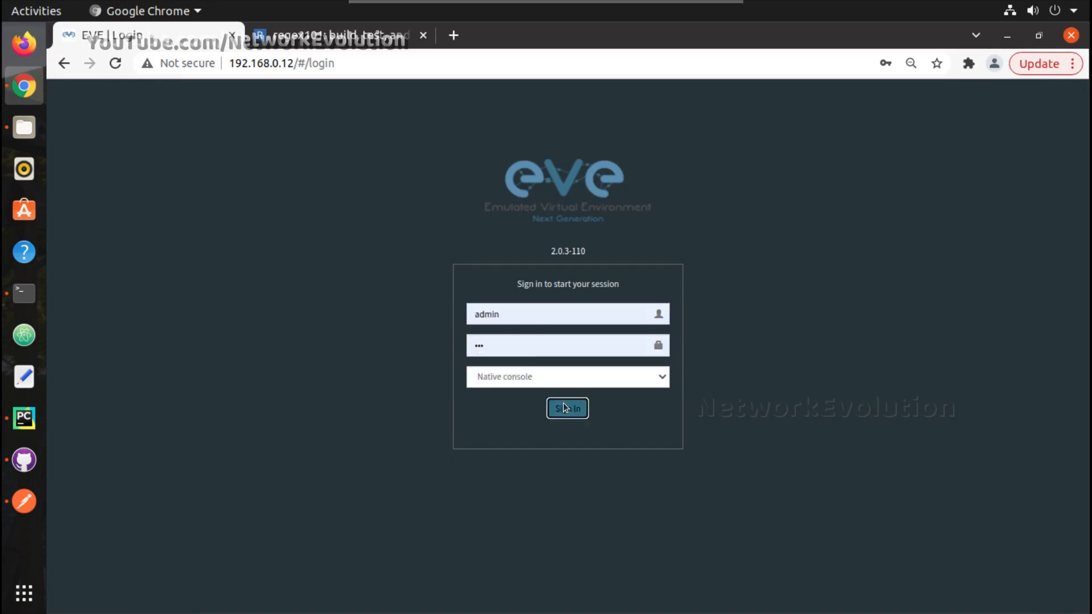
left_click(566, 409)
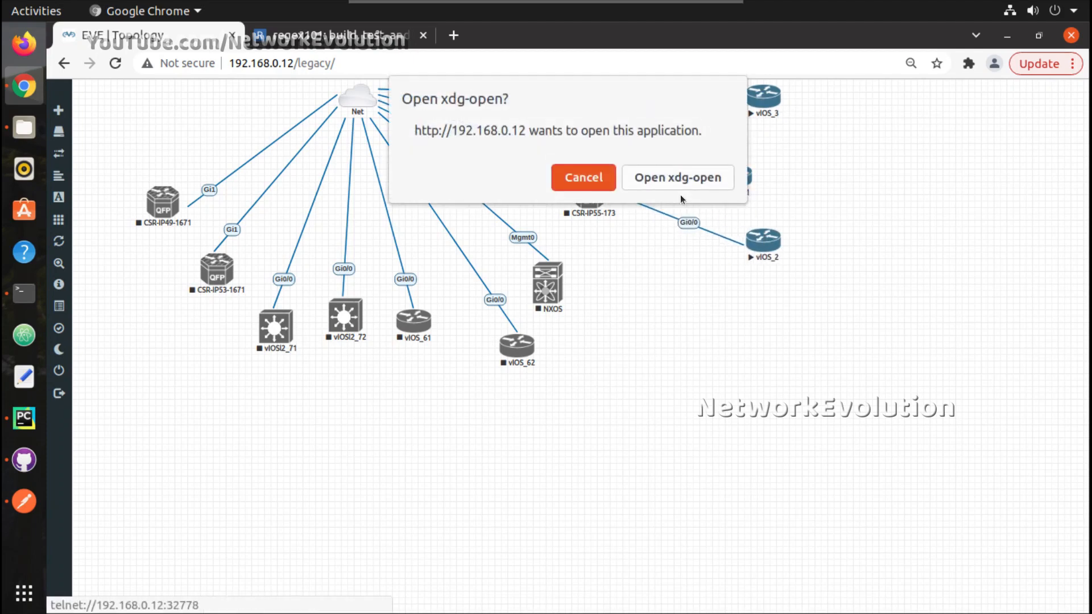
left_click(677, 177)
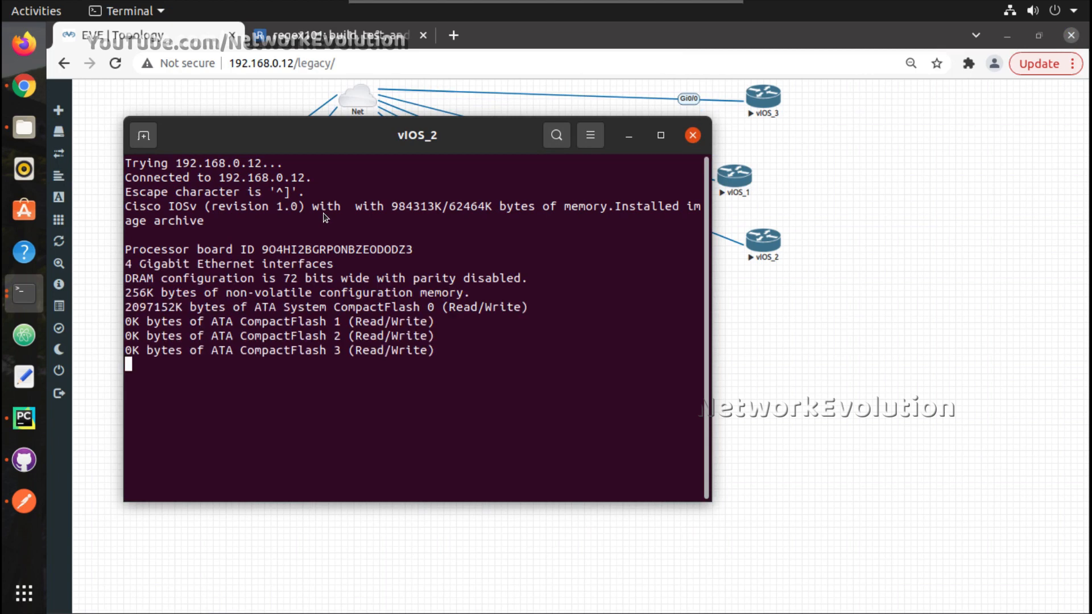
- Move the vIOS_2 console window aside and place vIOS_1 just below vIOS_2 on the topology
left_click_drag(416, 135, 368, 114)
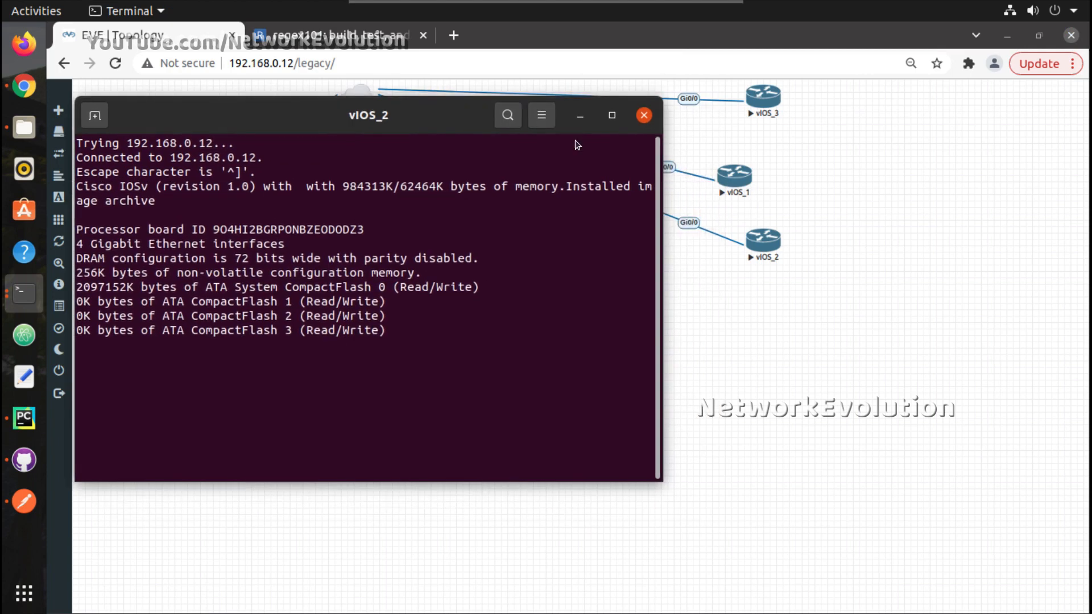
left_click_drag(368, 115, 430, 132)
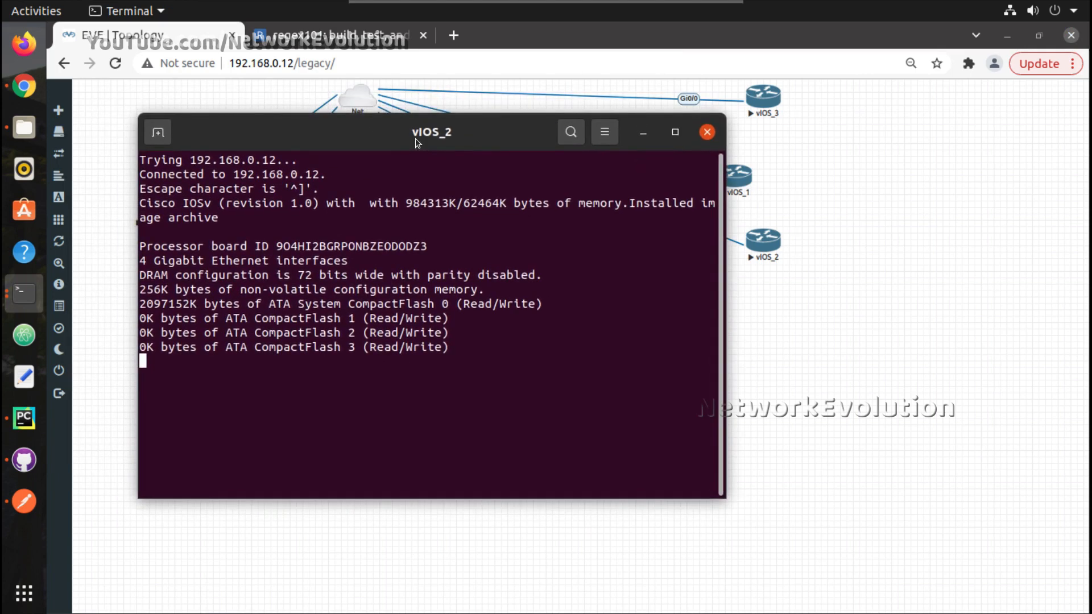
mouse_move(430, 136)
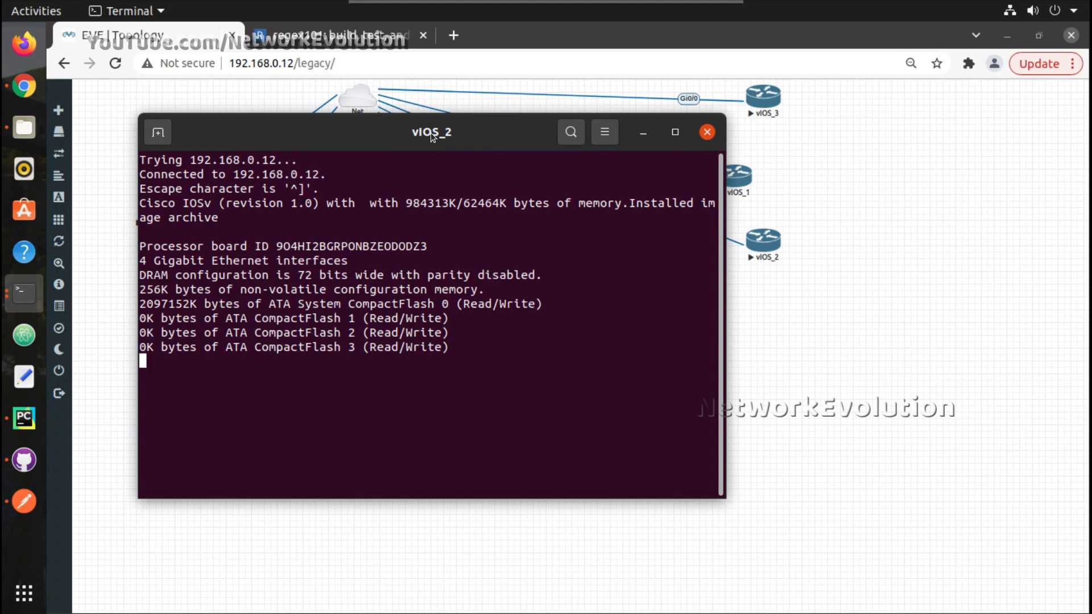
left_click_drag(430, 132, 461, 148)
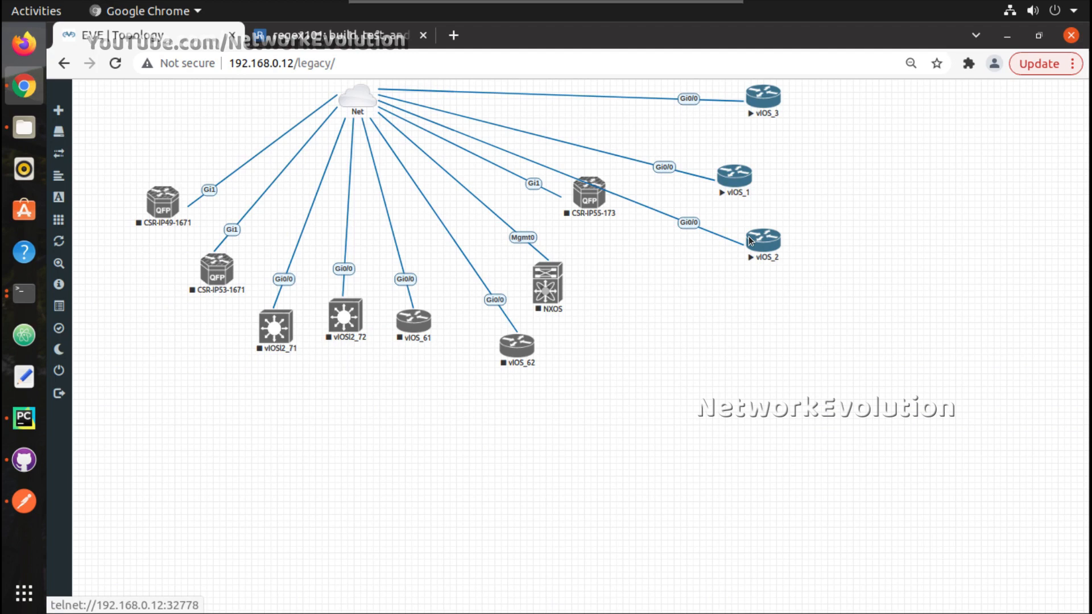
mouse_move(750, 202)
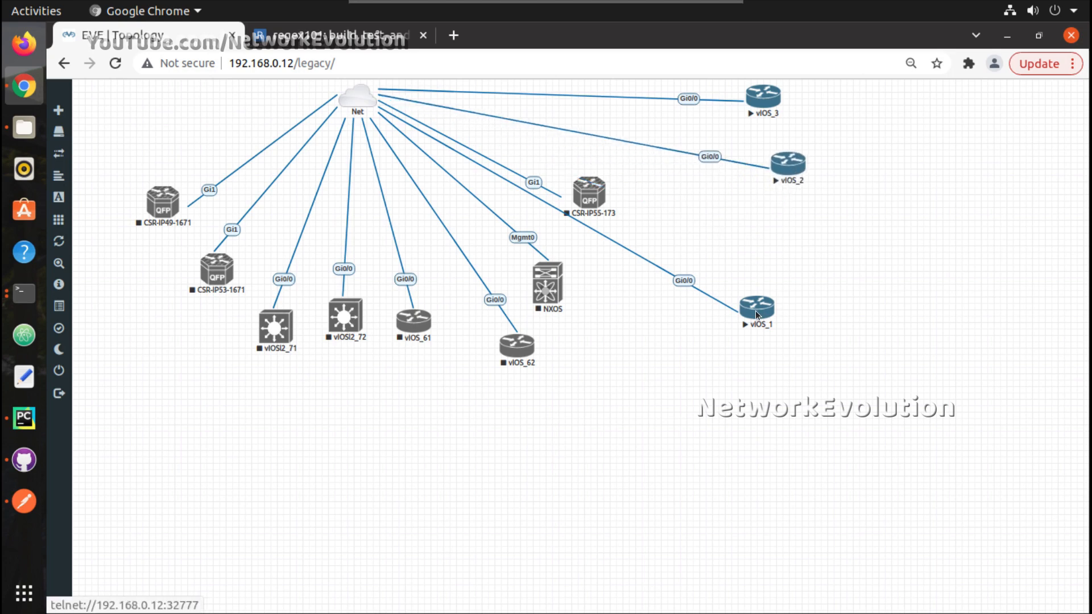
left_click_drag(756, 310, 800, 222)
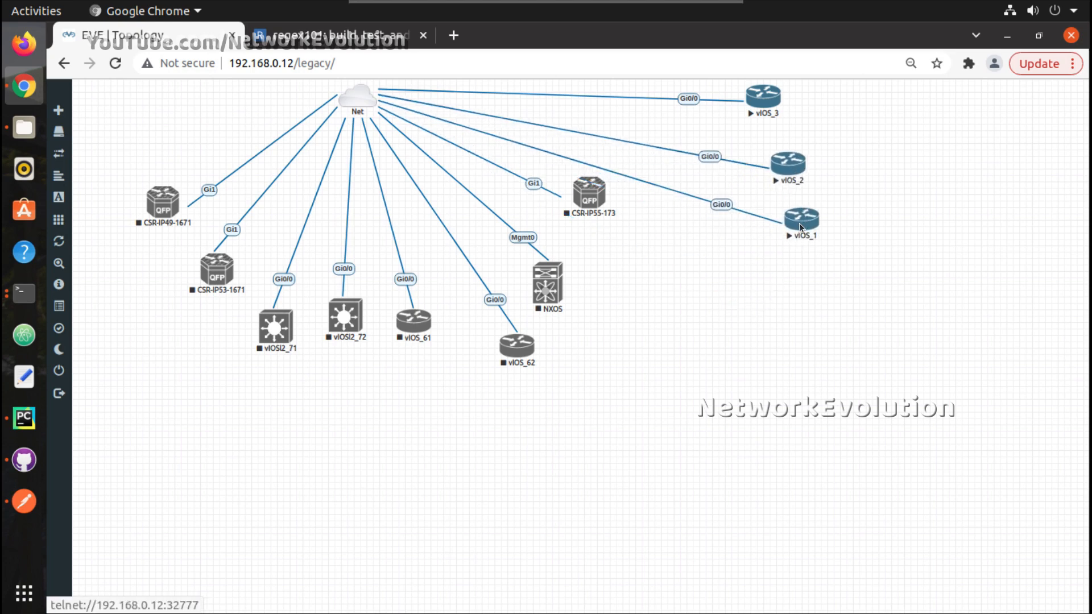
mouse_move(23, 292)
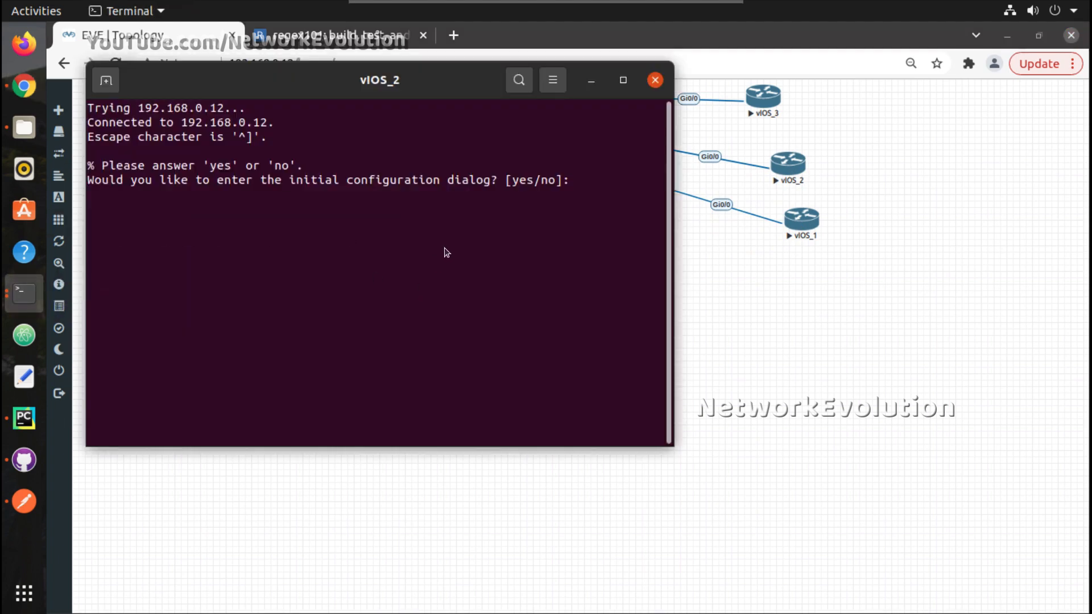
- In a new shell tab, telnet to 192.168.0.12 port 32777 to reach the vIOS_1 console
left_click(105, 79)
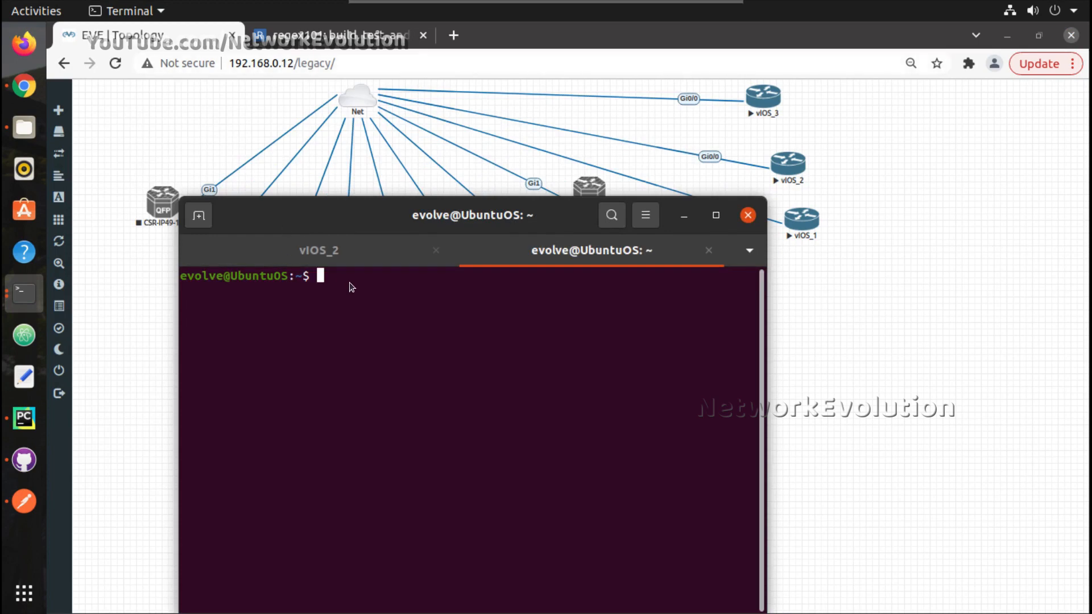
type("telnet 192.168")
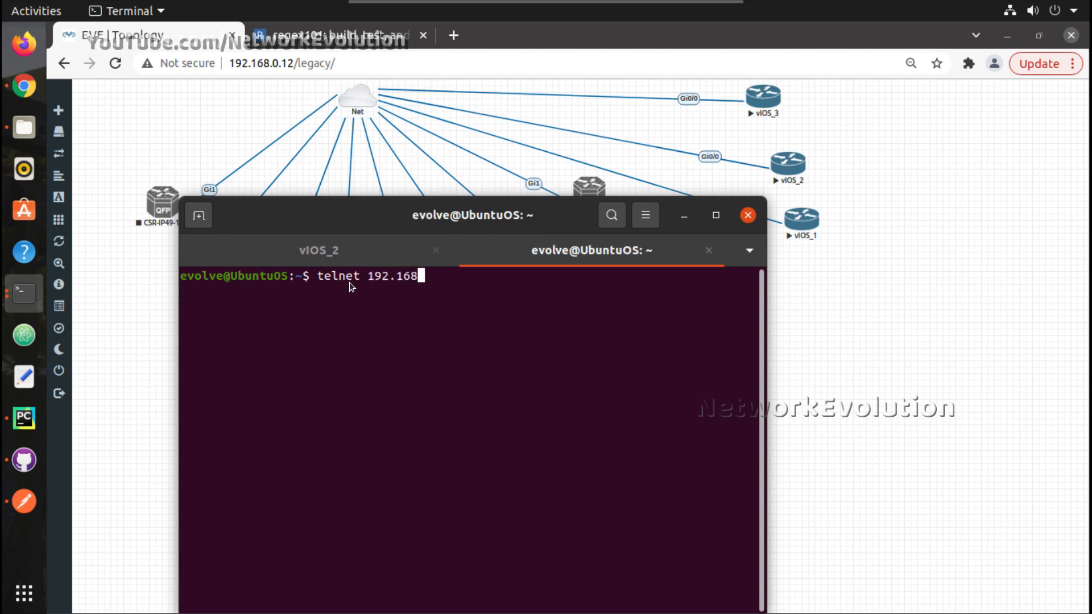
type(".0.12")
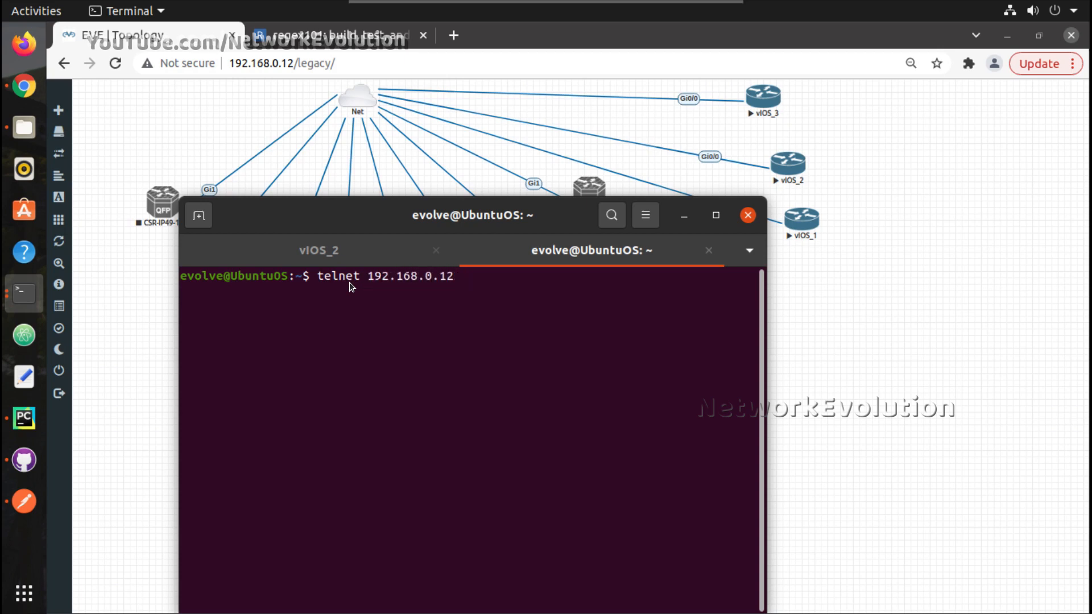
type("32")
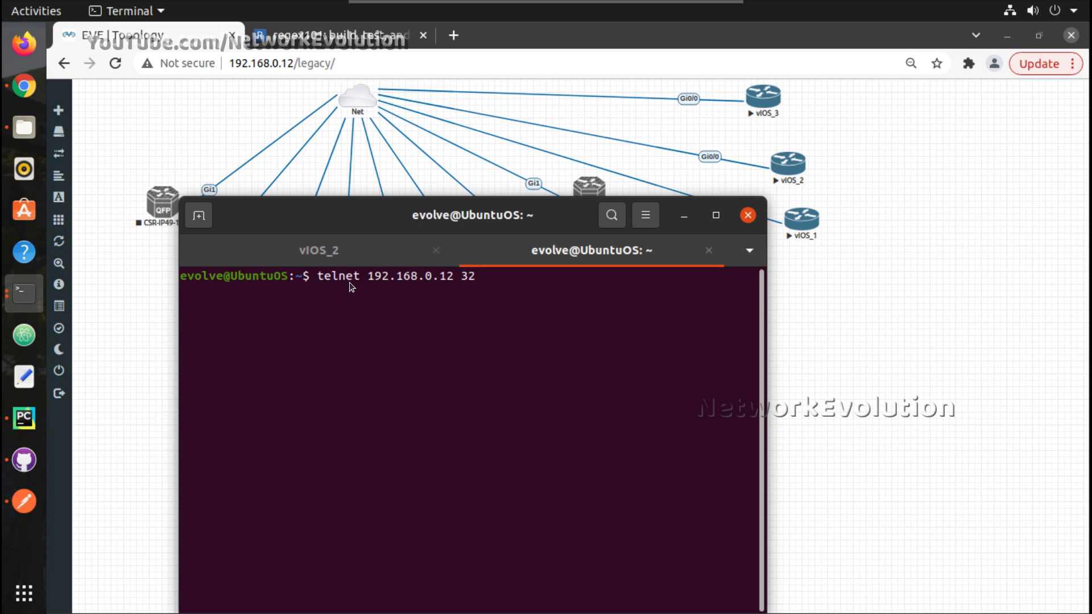
type("777")
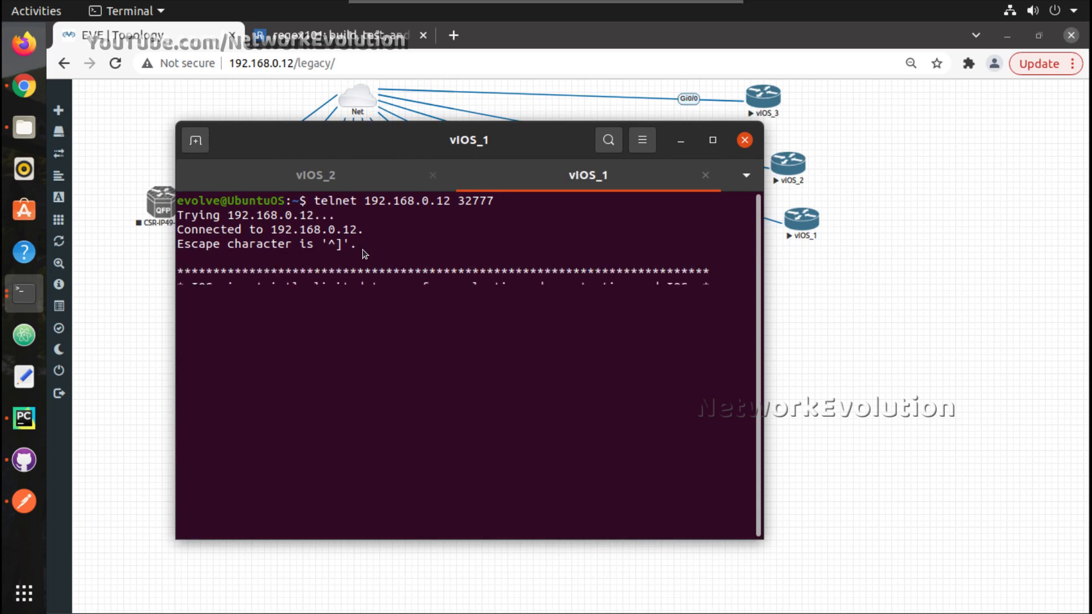
- Enable at the vIOS_1 router prompt, exit, and start another shell session
type("en")
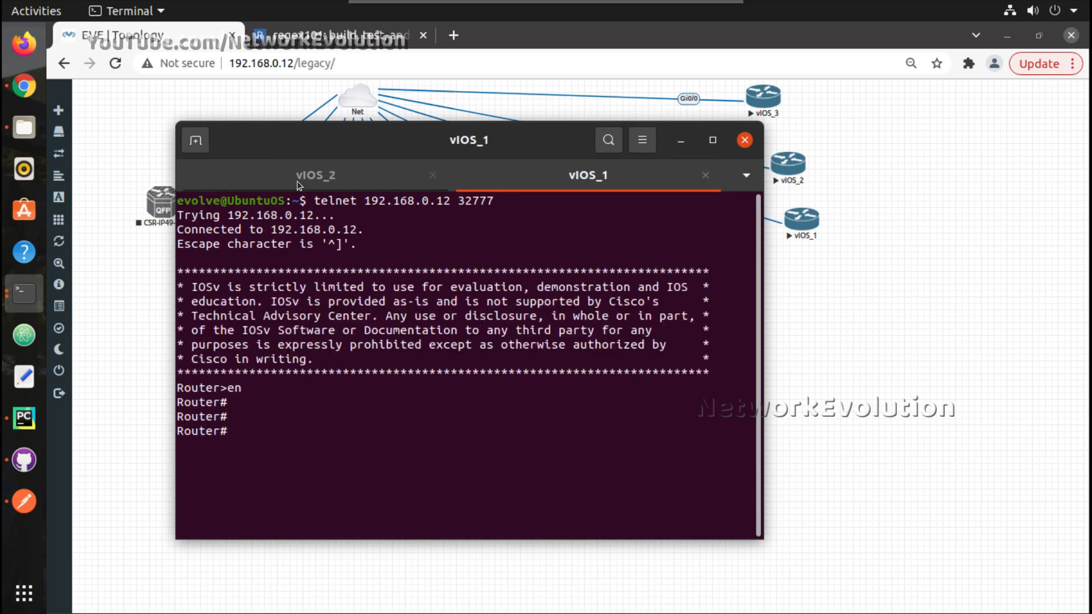
type("exit")
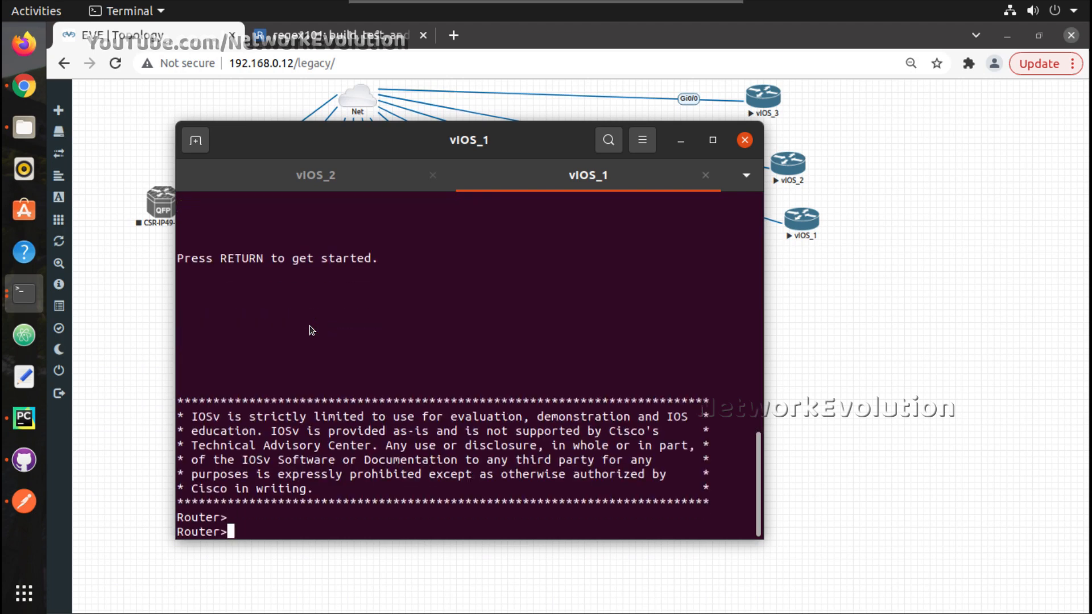
key("Return")
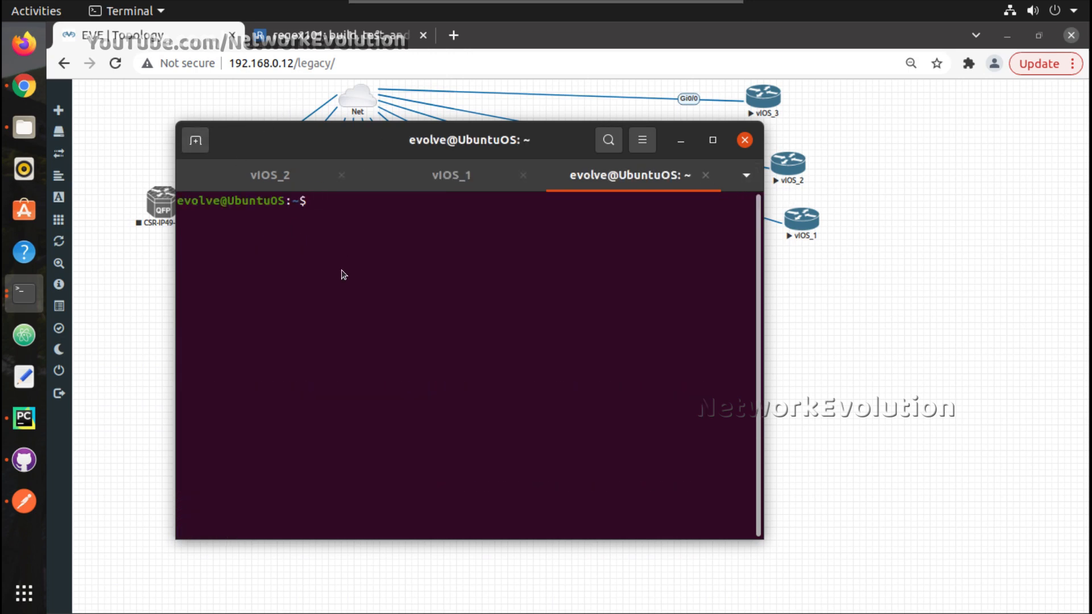
- Telnet to 192.168.0.12 port 32778 for vIOS_2 and answer 'no' to the initial configuration dialog
type("telnet")
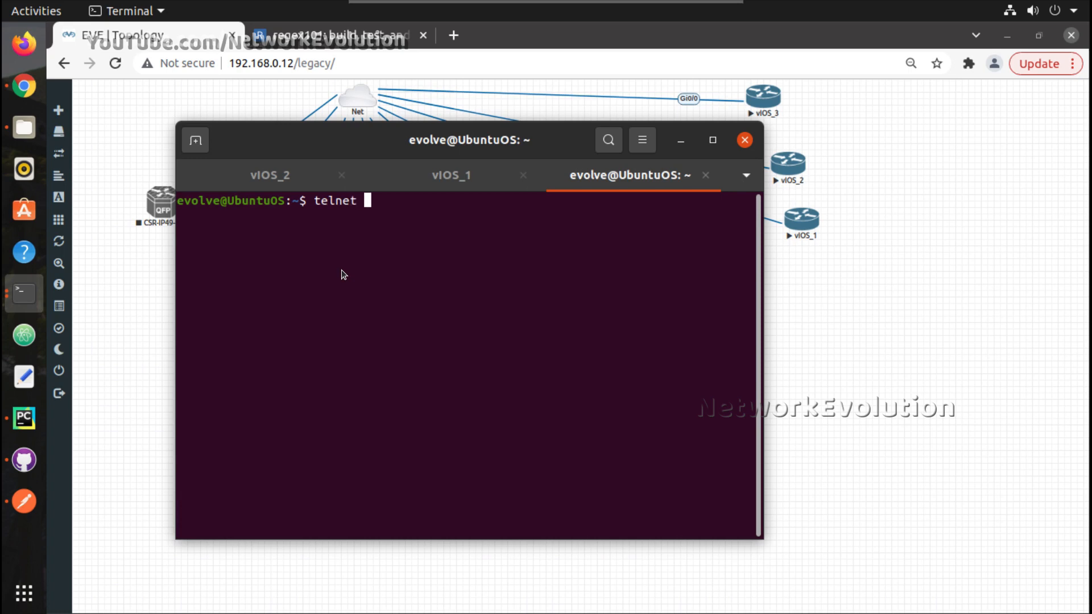
type("192.168.0.12 3")
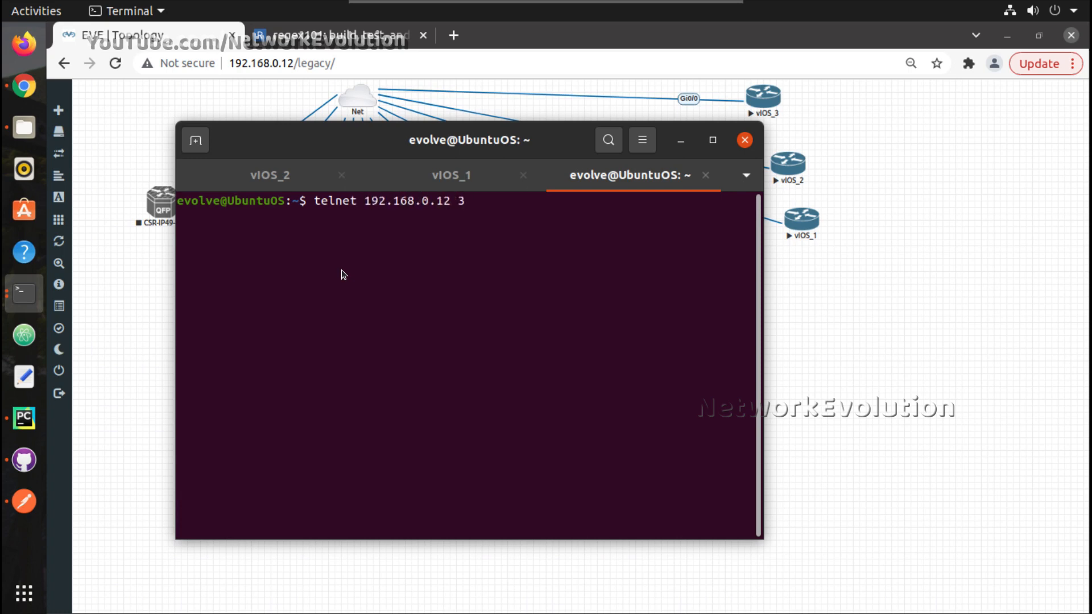
type("2778")
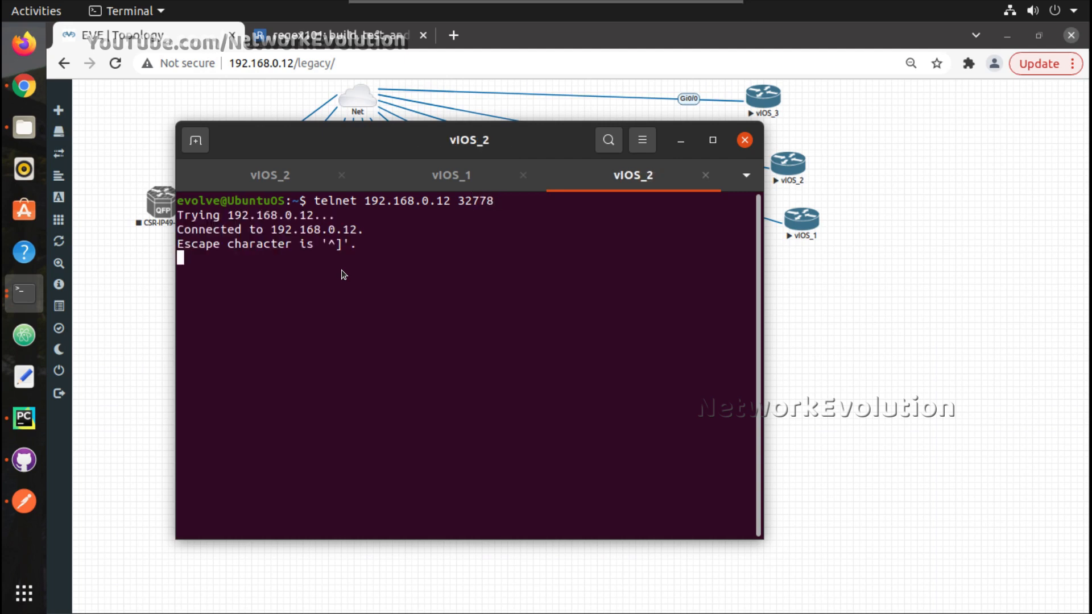
key("Return")
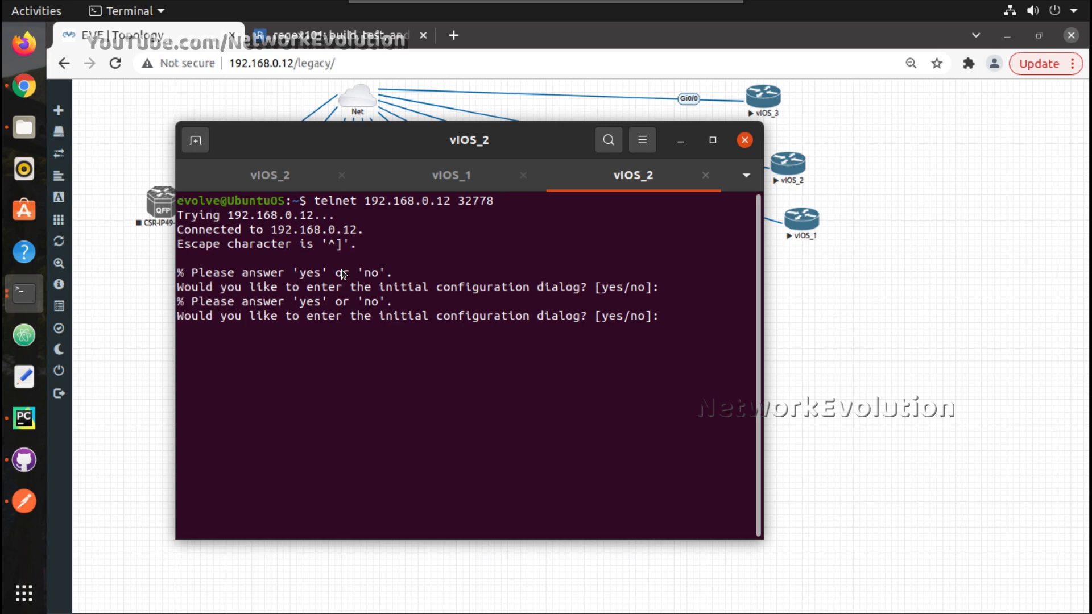
type("no")
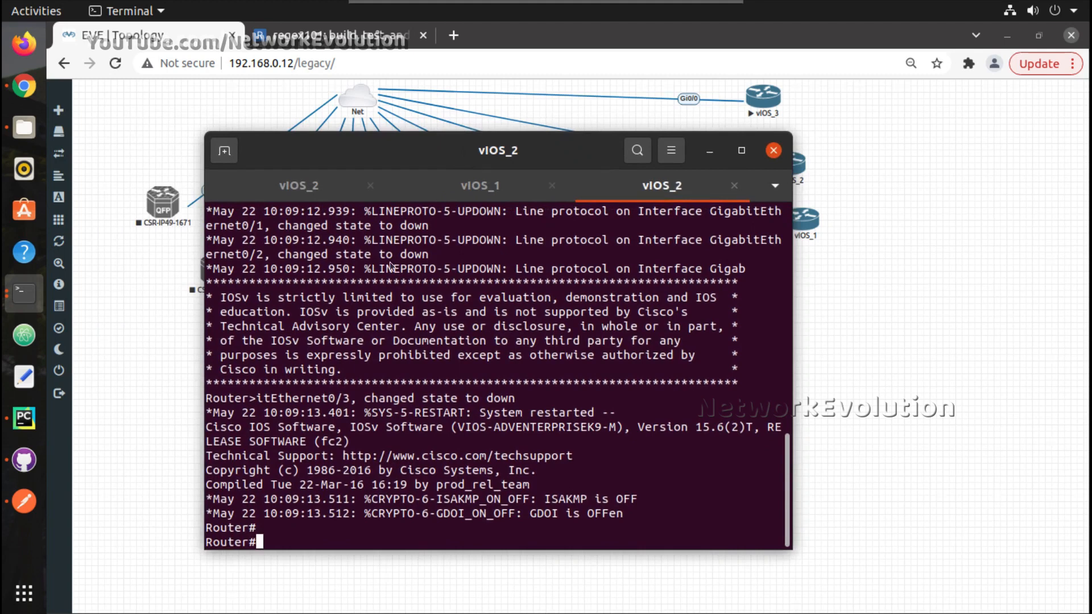
mouse_move(479, 185)
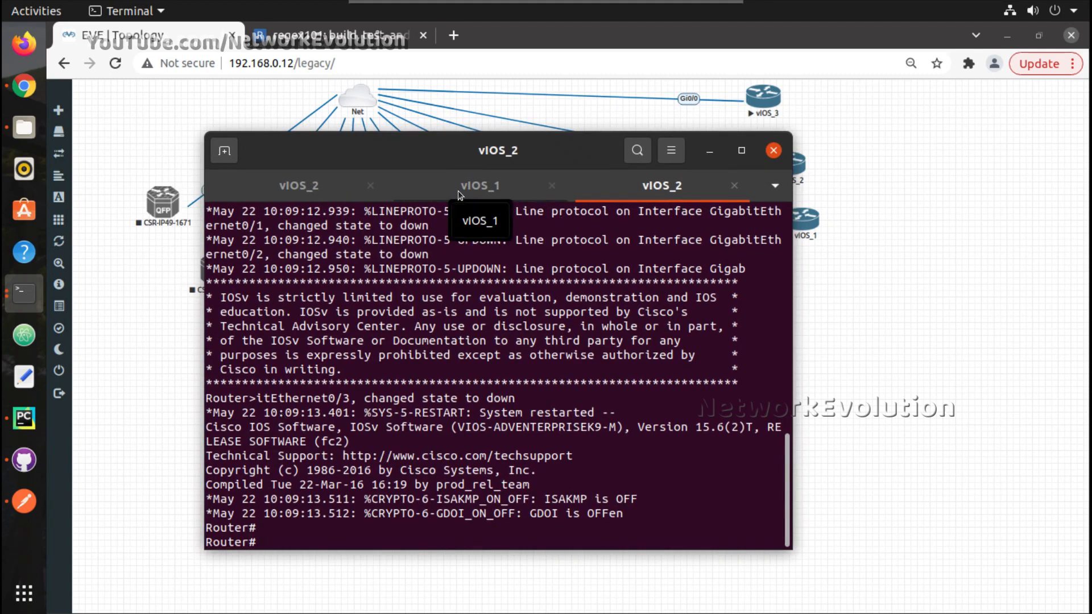
mouse_move(330, 152)
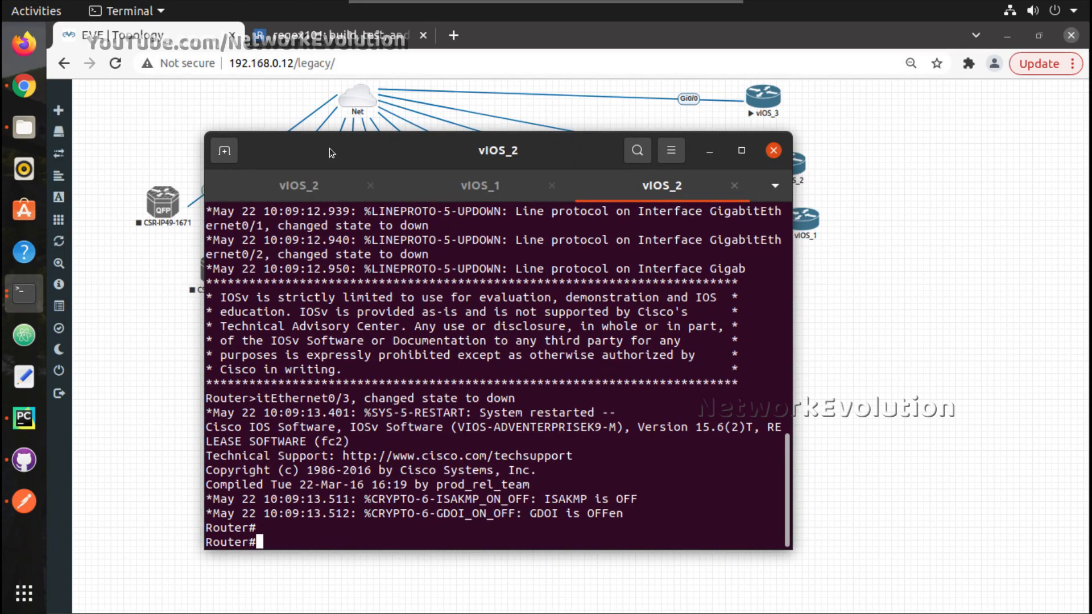